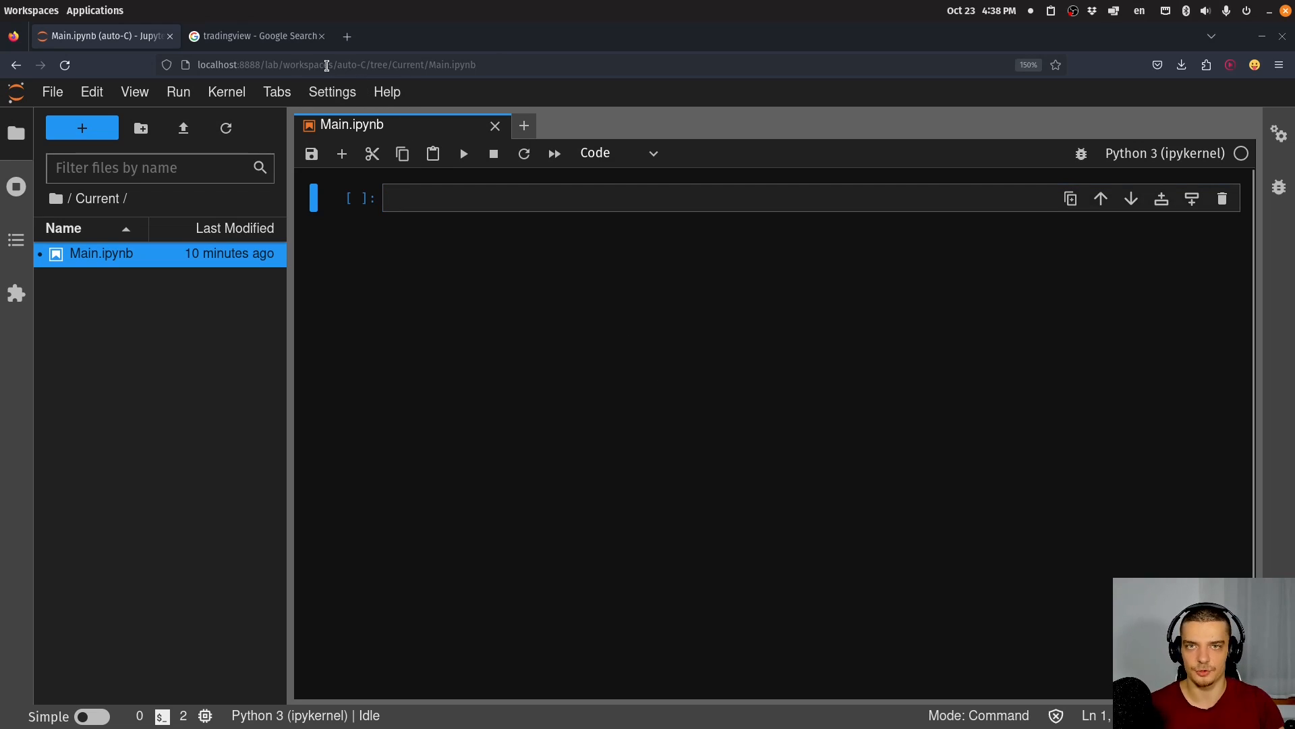
mouse_move(257, 36)
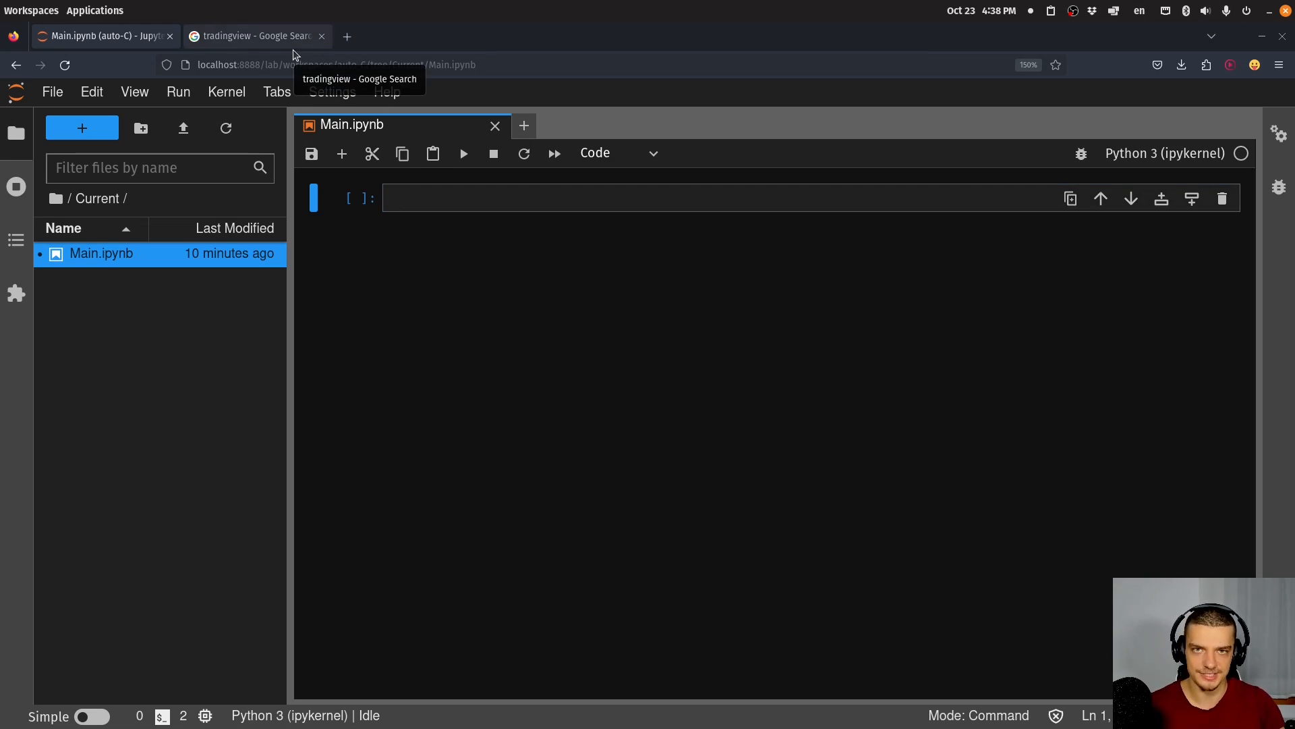
- Open the TradingView chart page from the Google search results for tradingview
click(251, 35)
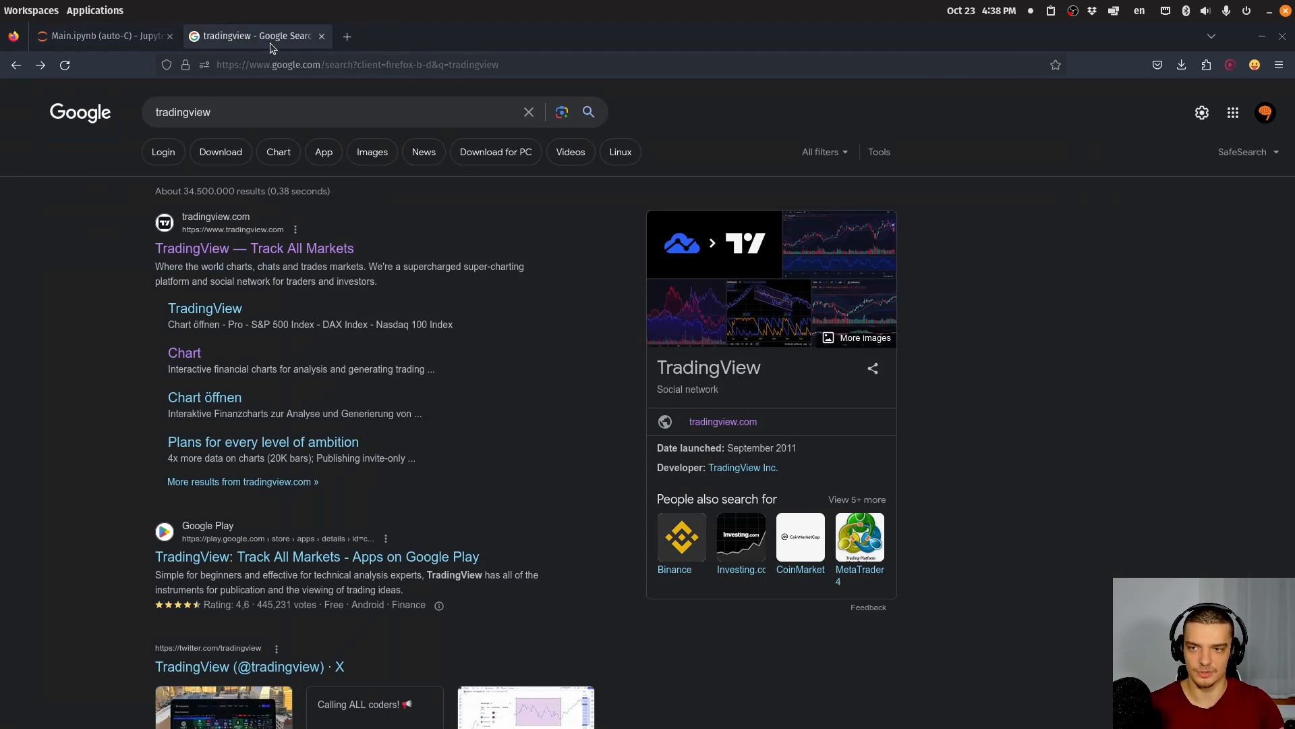
mouse_move(183, 353)
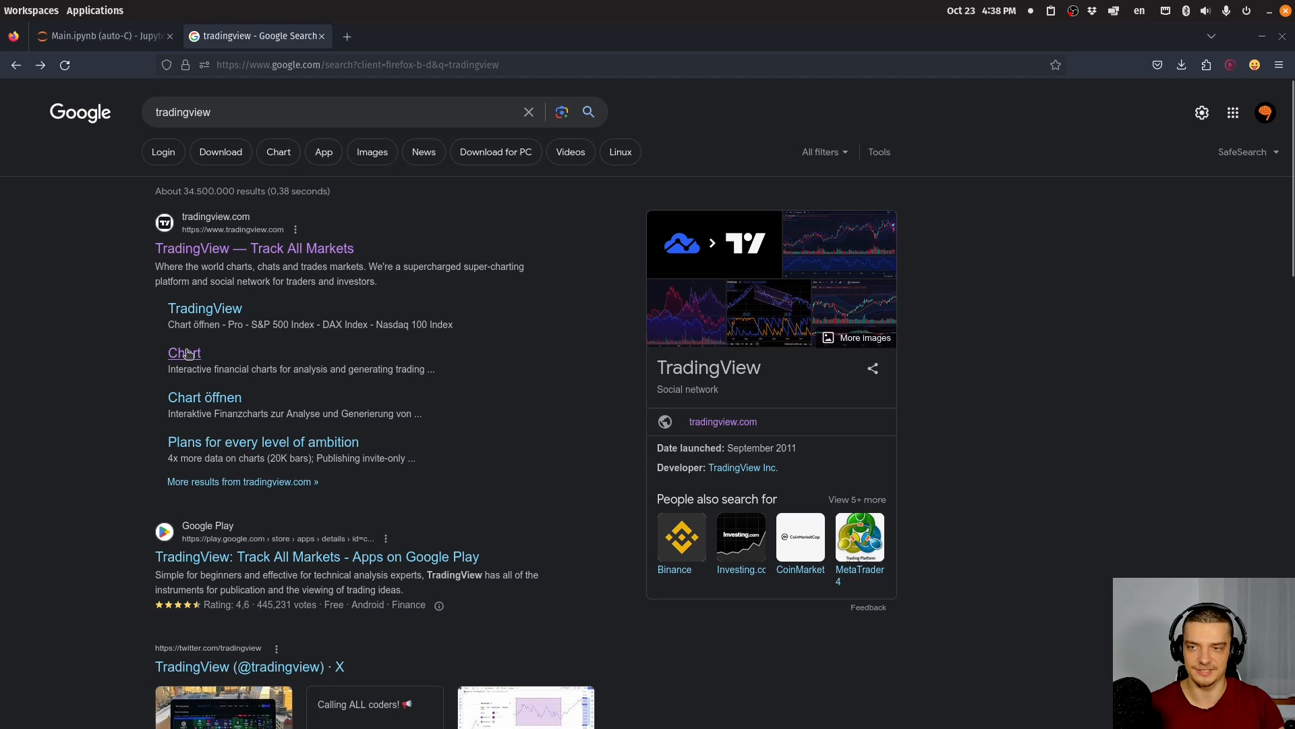
click(184, 353)
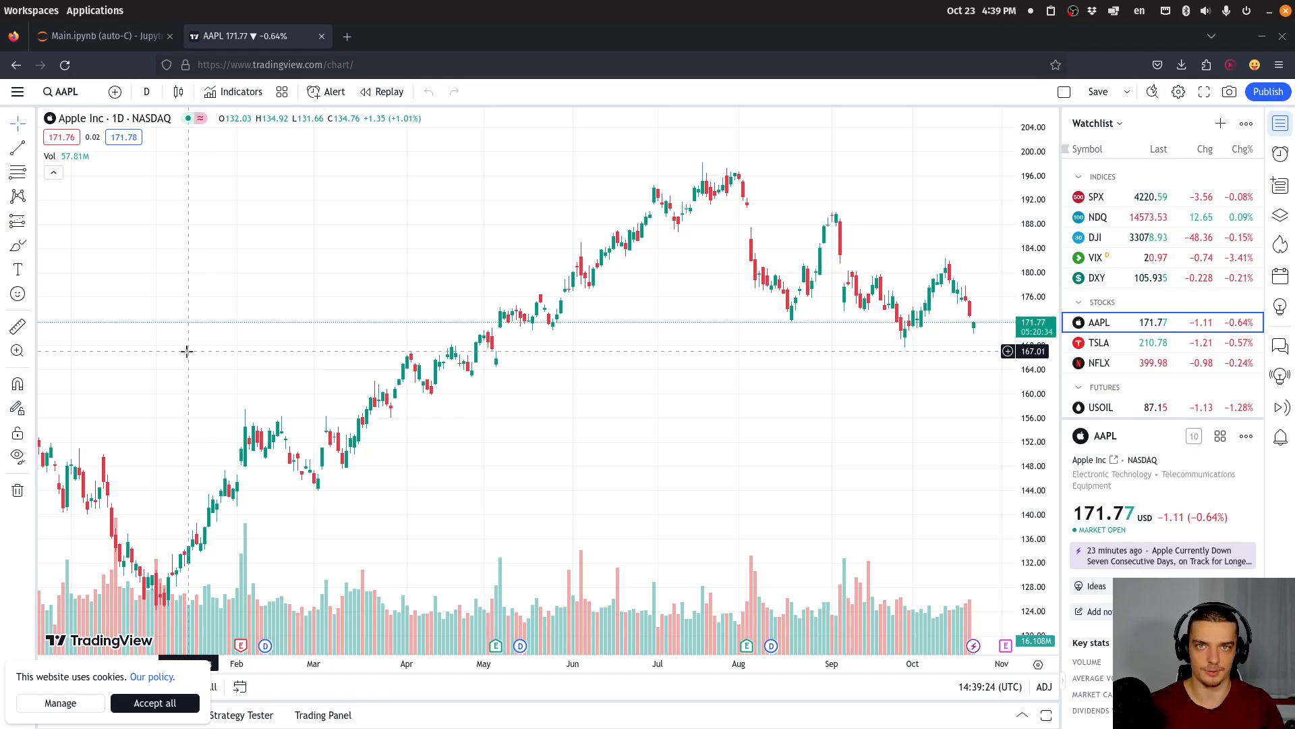
mouse_move(262, 180)
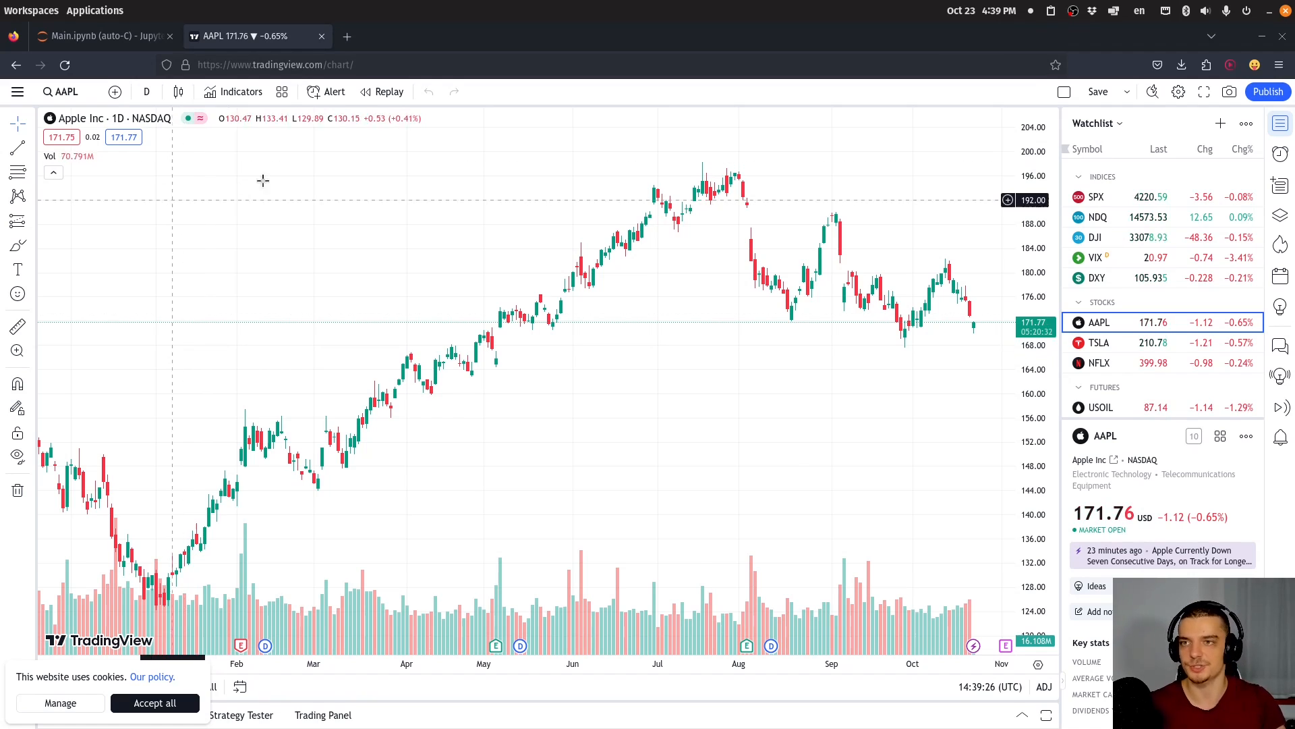
- Run 'pip3 install tradingview-ta' in the terminal
click(99, 35)
text(pip3 ins)
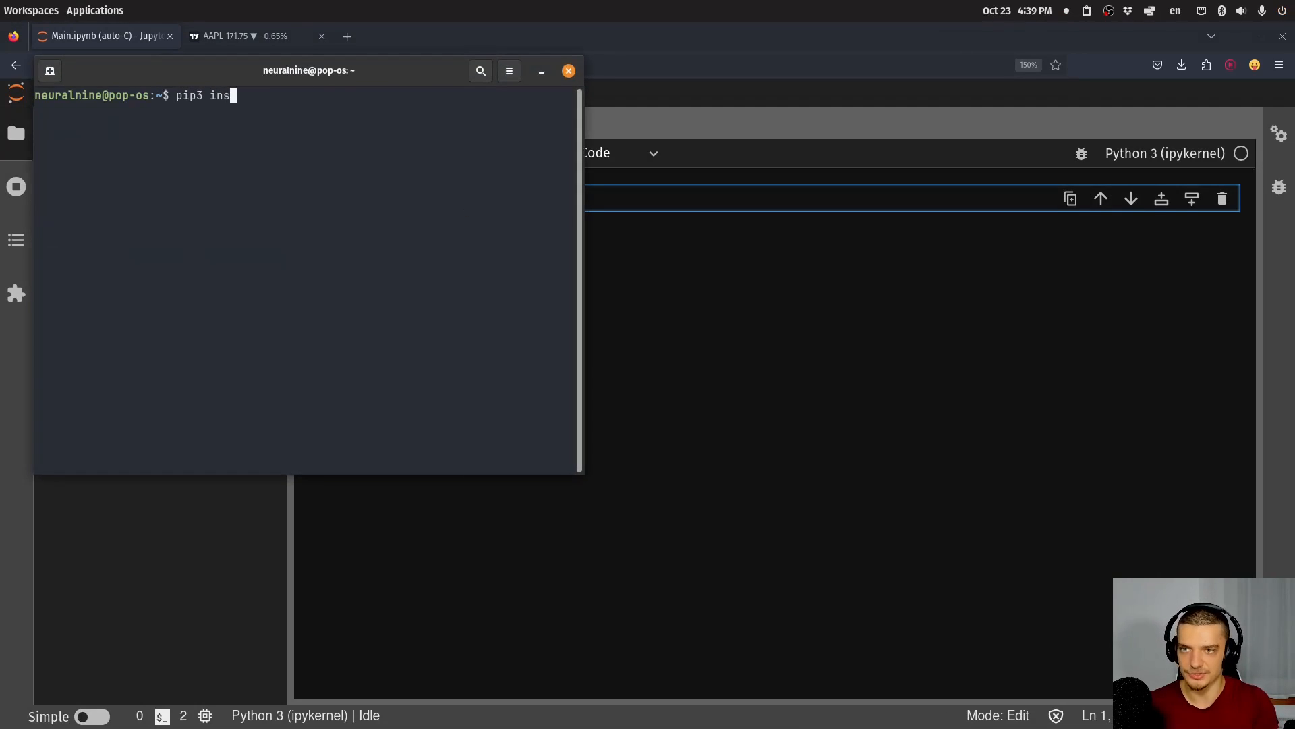
text(tall)
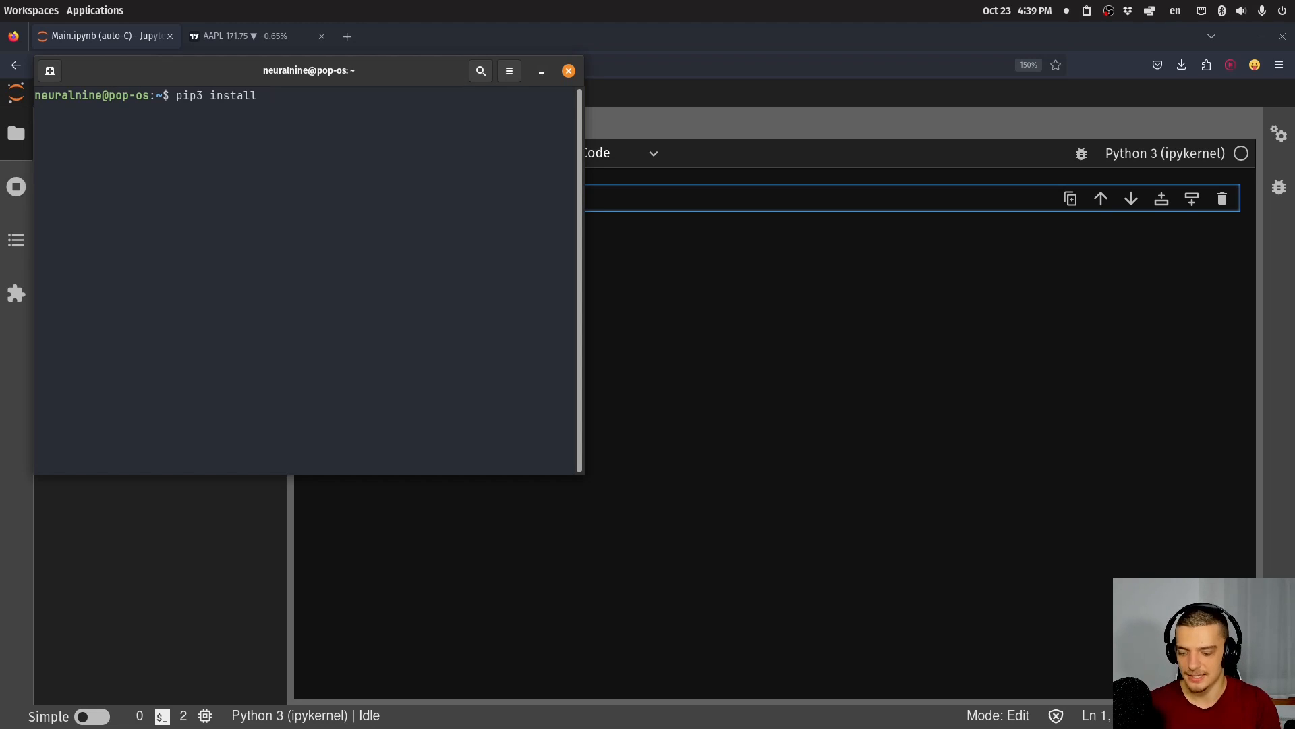
text(tradingv)
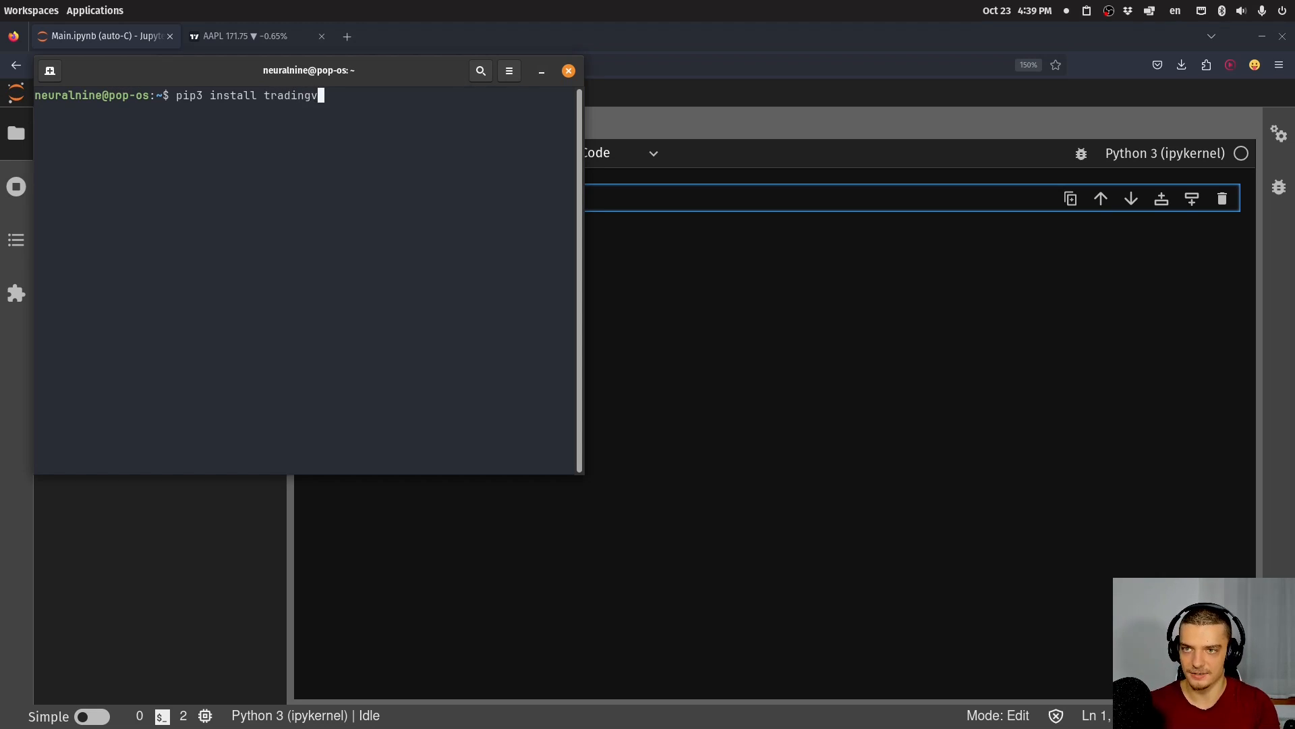
key(Return)
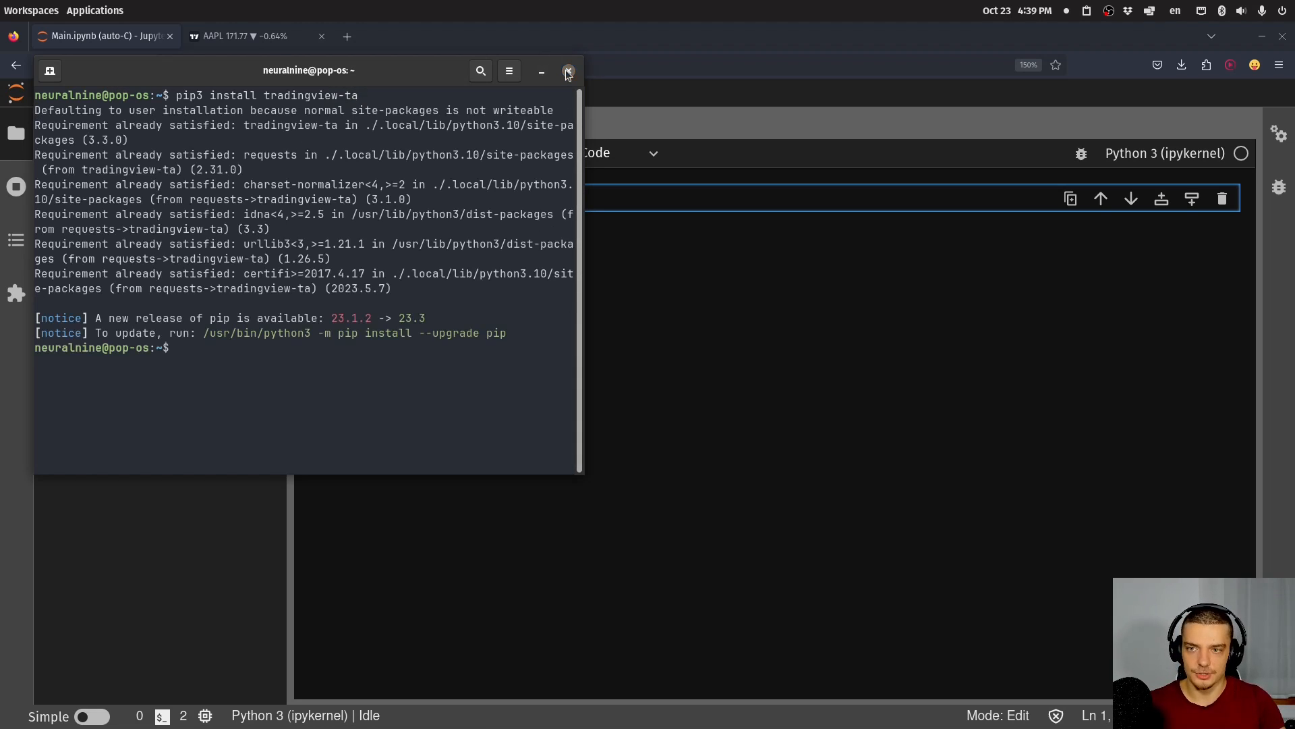
- Close the terminal and type 'from tradingview_ta import TA_Handler, Exchange, Interval' in the first cell
click(567, 71)
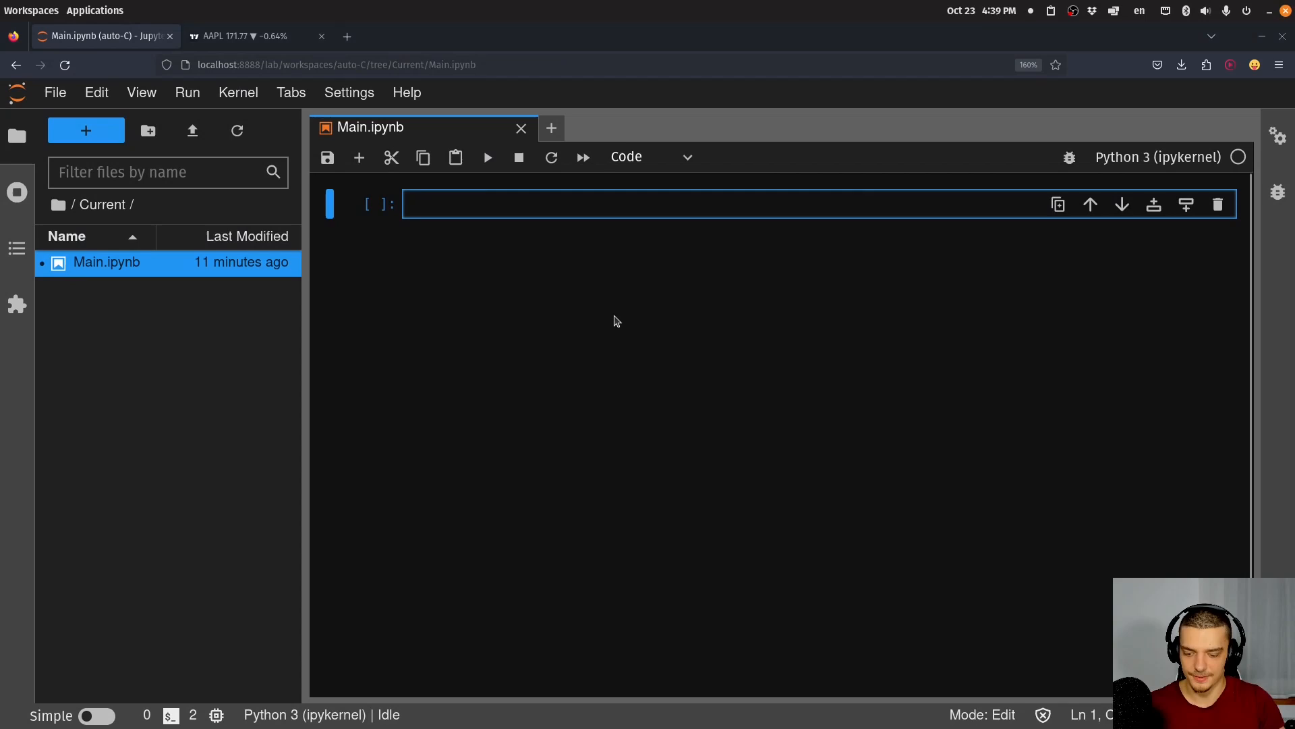
text(from tradi)
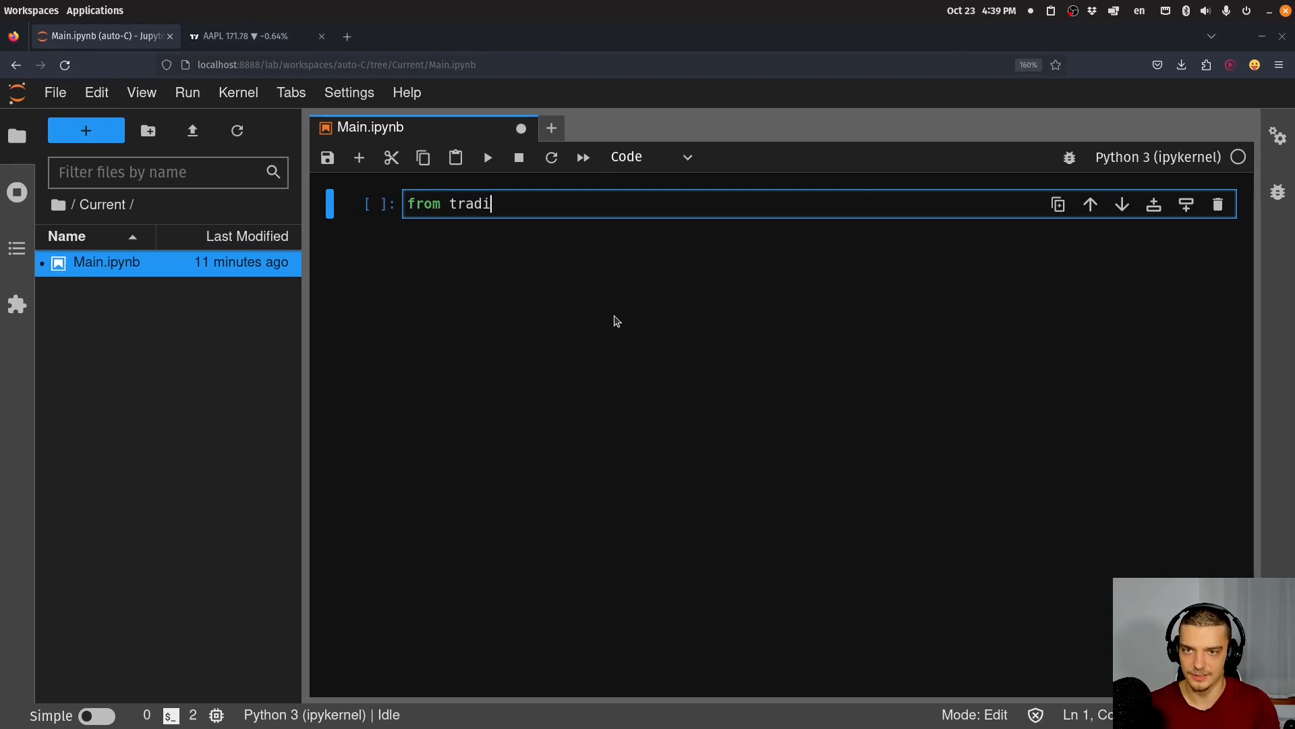
text(ngview_)
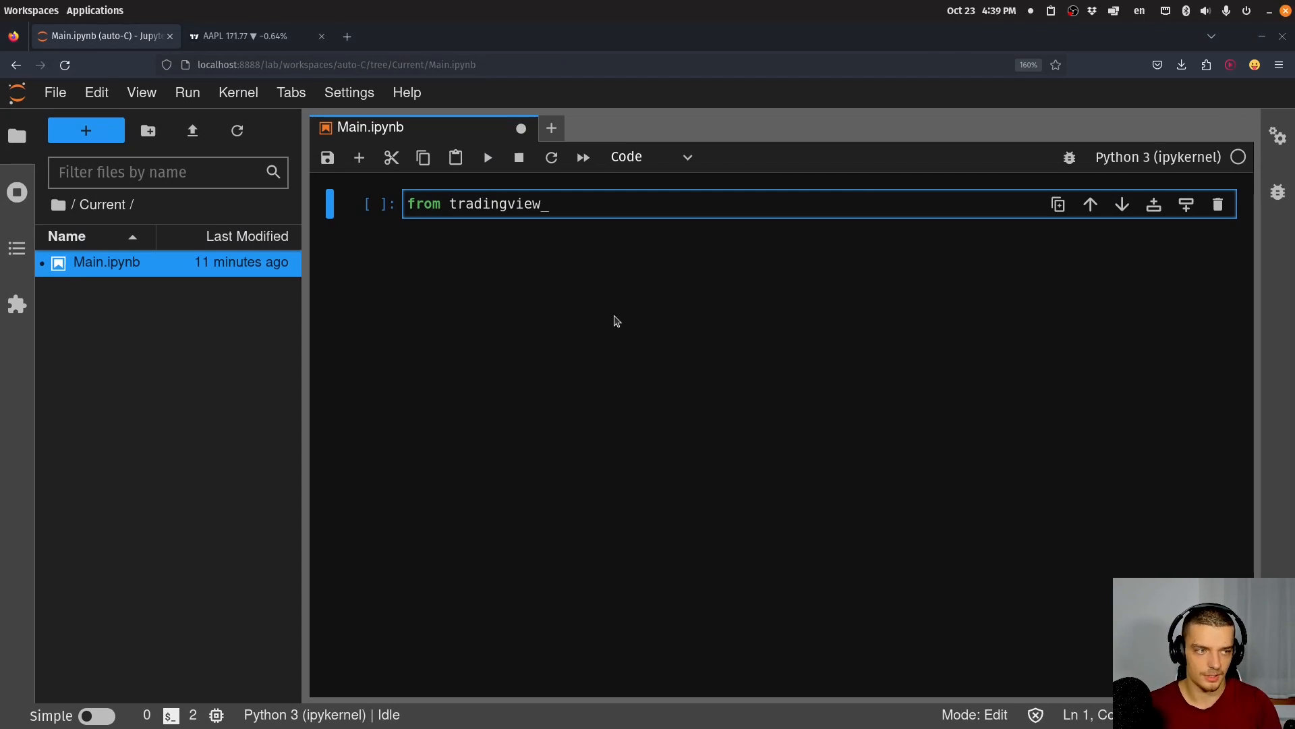
mouse_move(1149, 224)
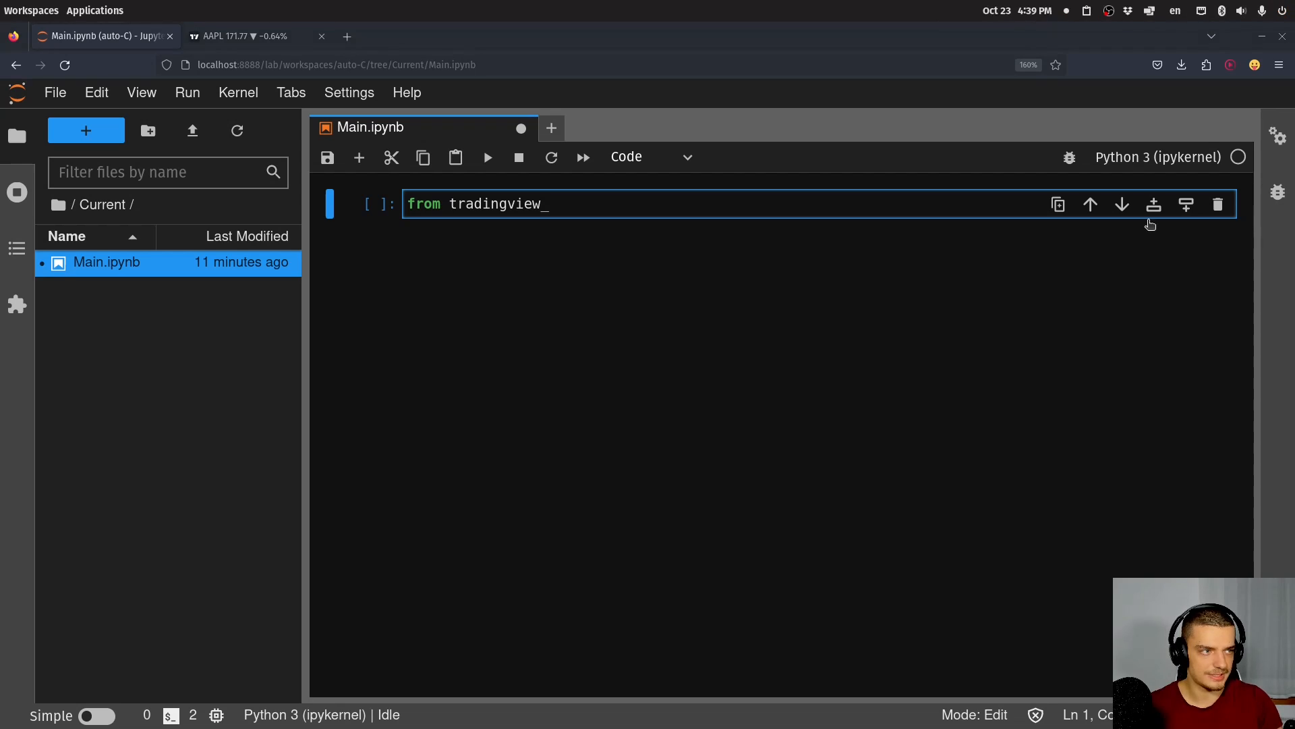
text(t)
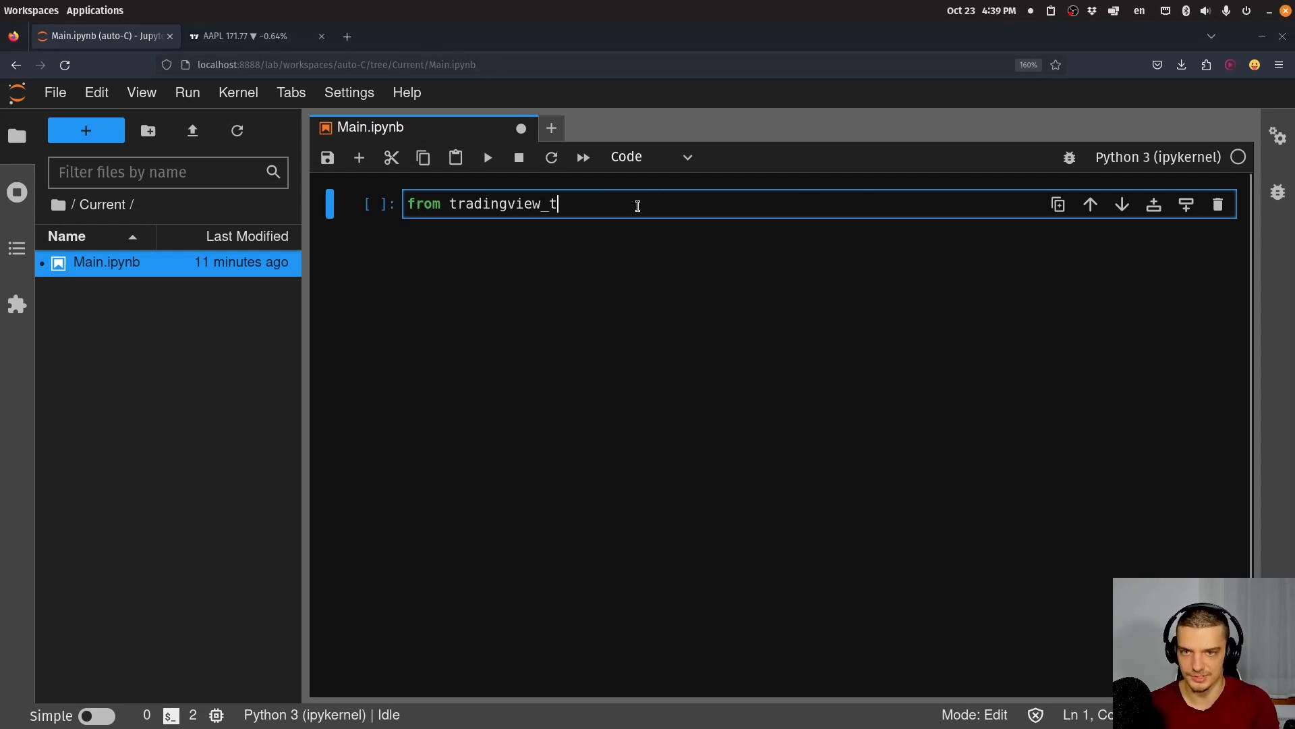
text(a)
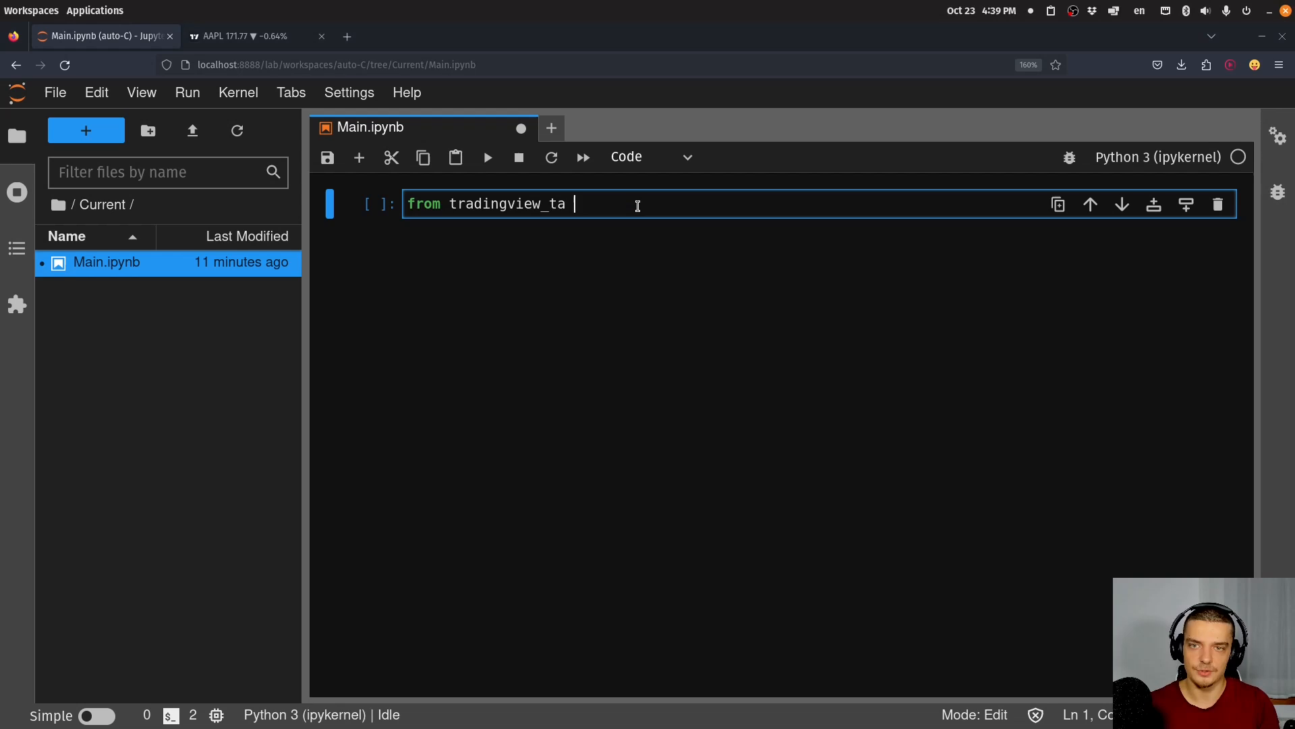
text(import)
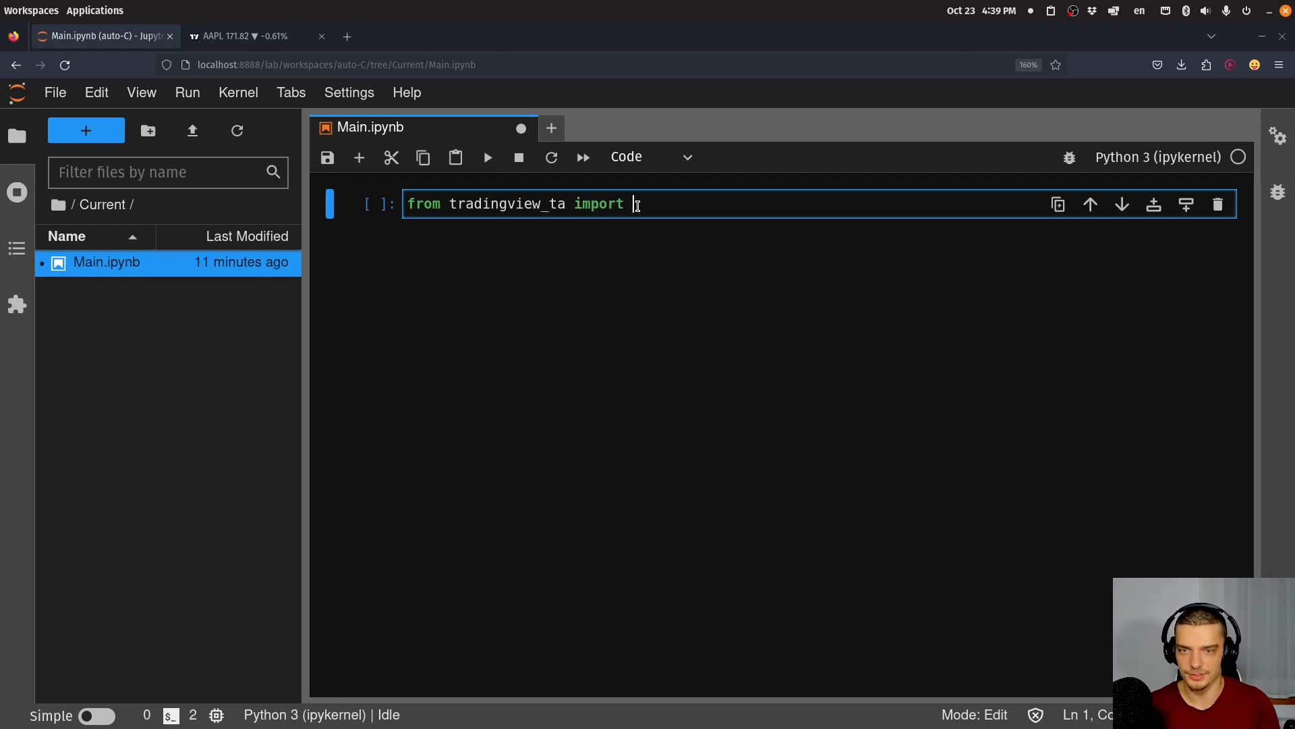
text(TA_Handle)
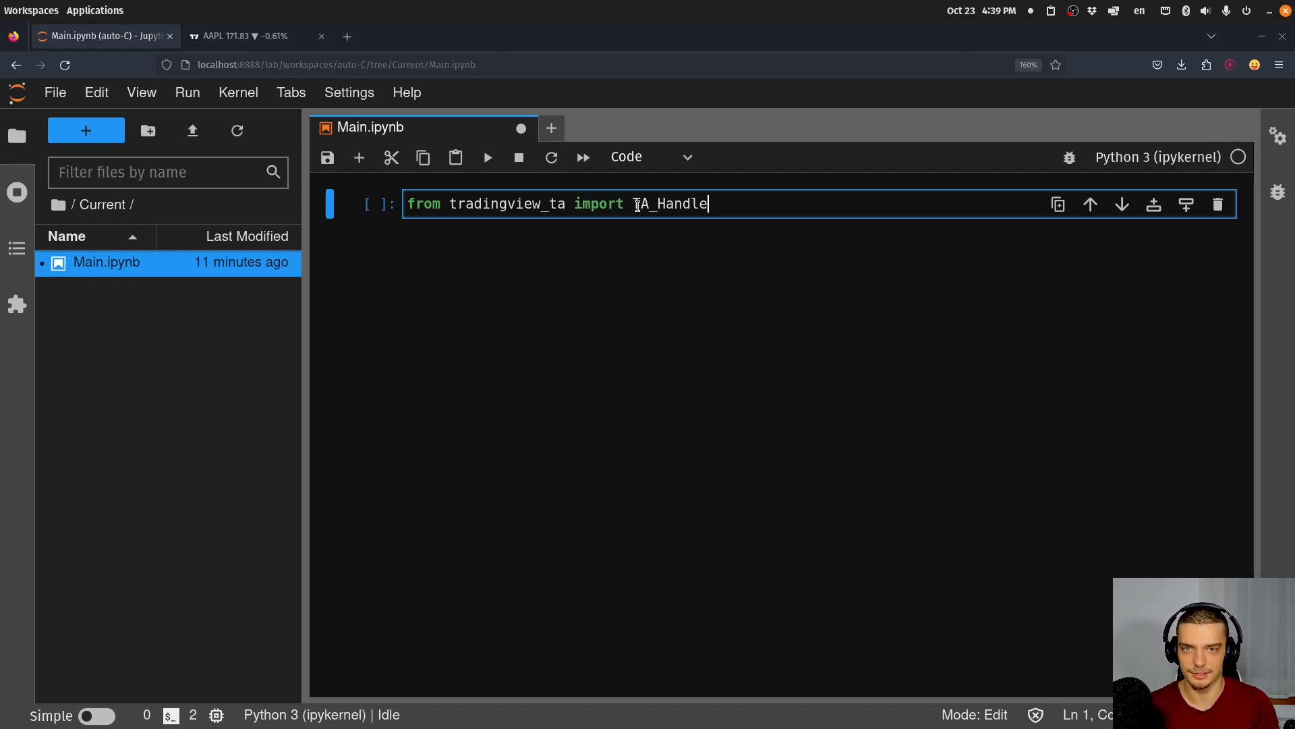
text(r, Exchange)
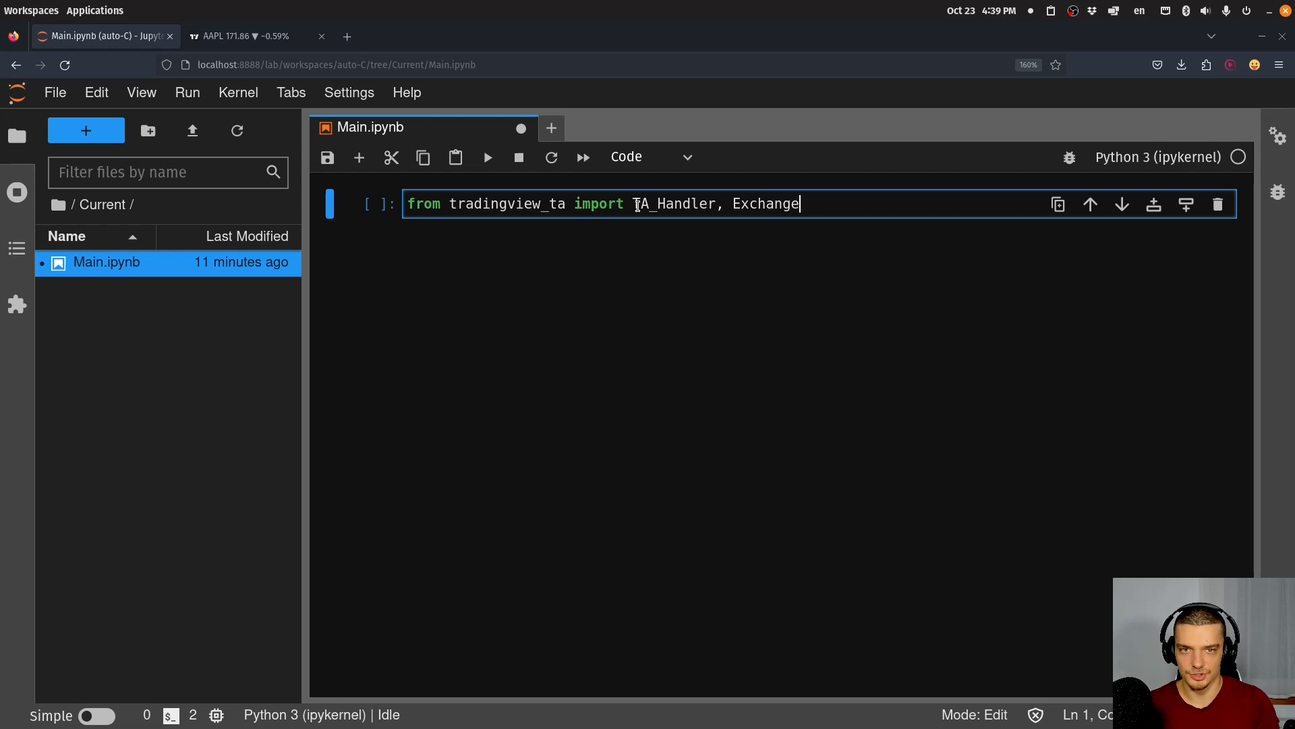
text(, Indi)
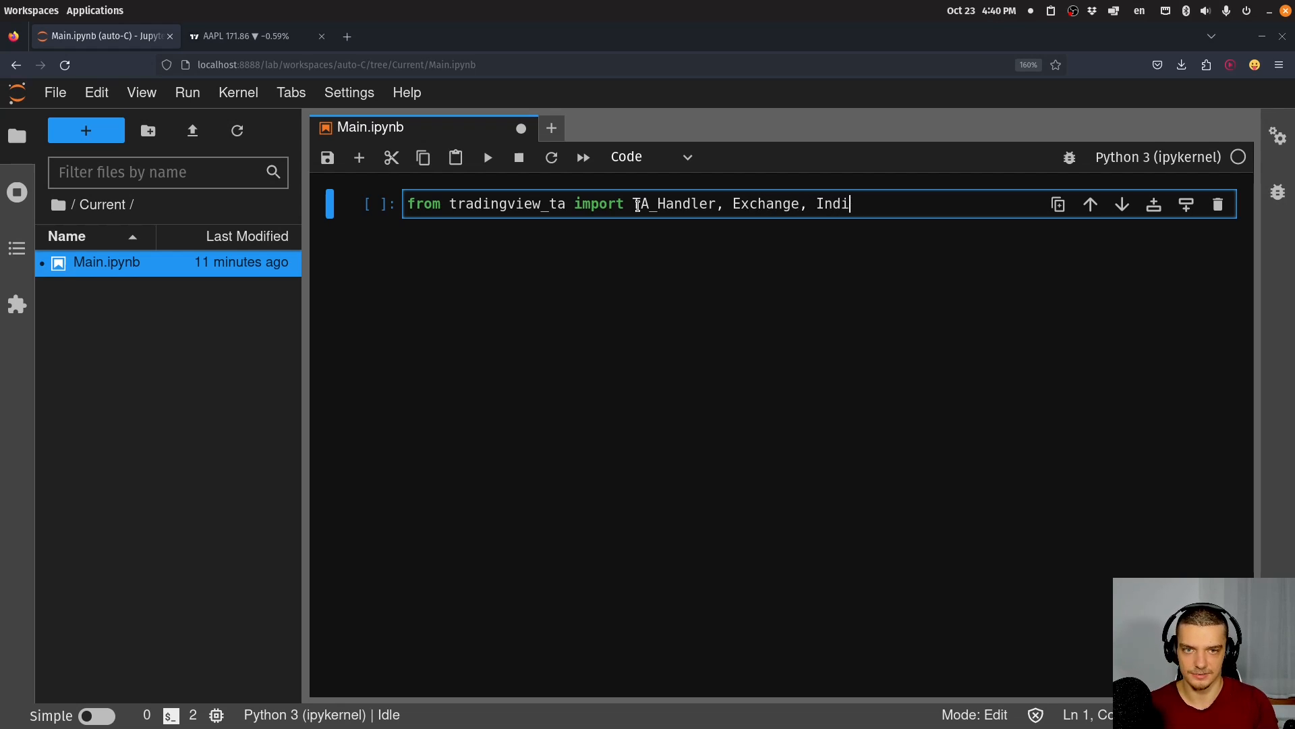
key(Backspace)
text(terval)
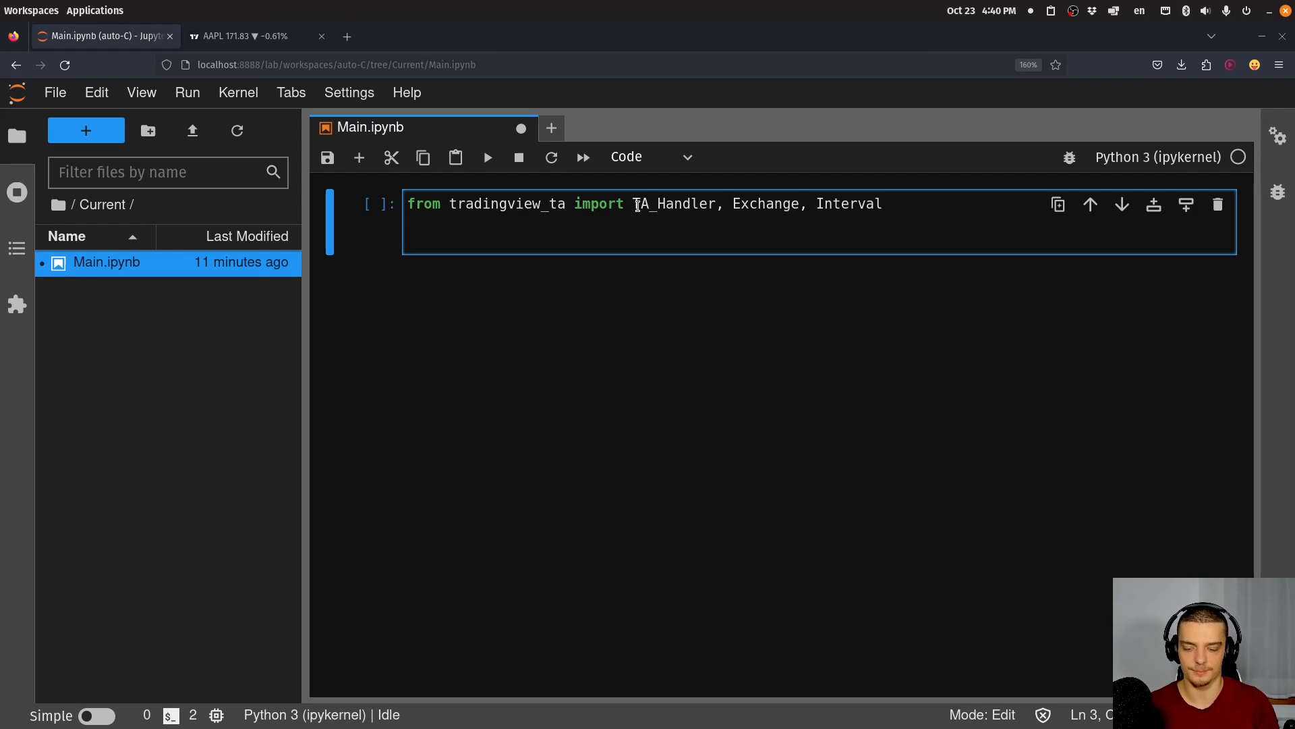
- Start a tesla TA_Handler with symbol='TSLA' and screener='america'
text(tsla)
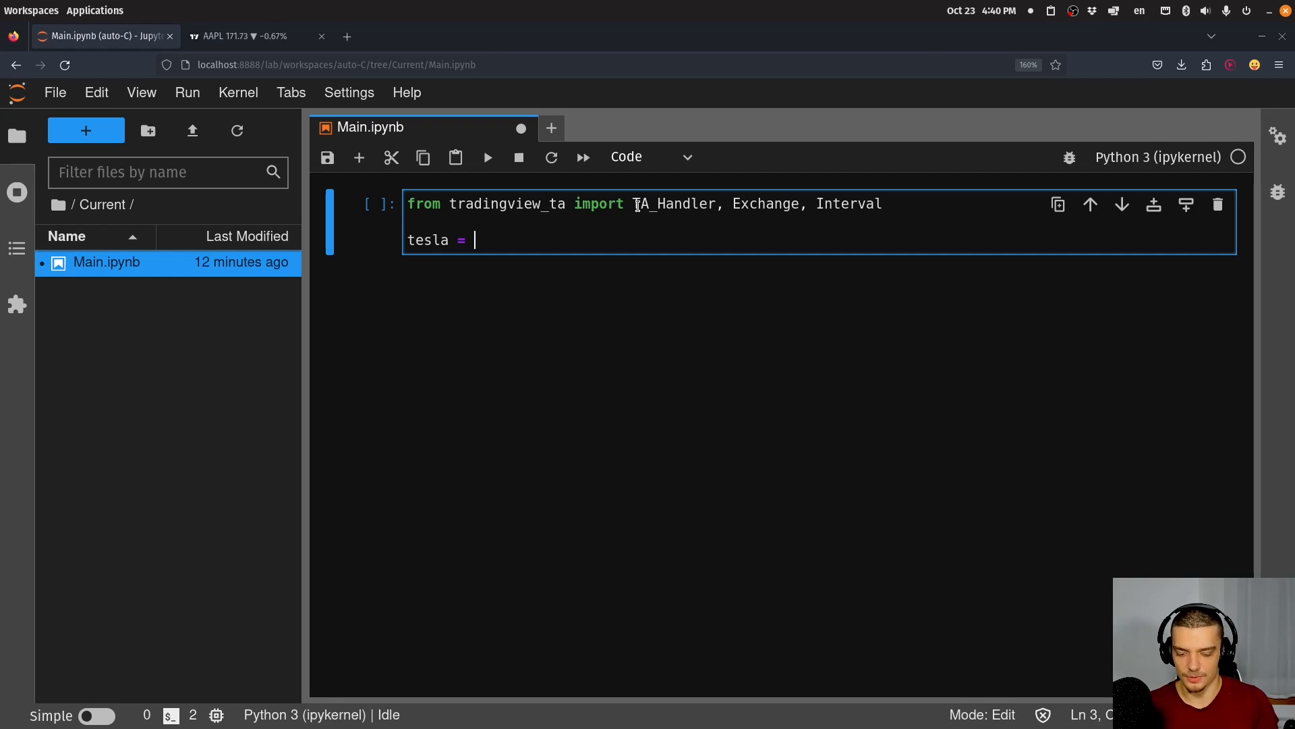
text(TA_Han)
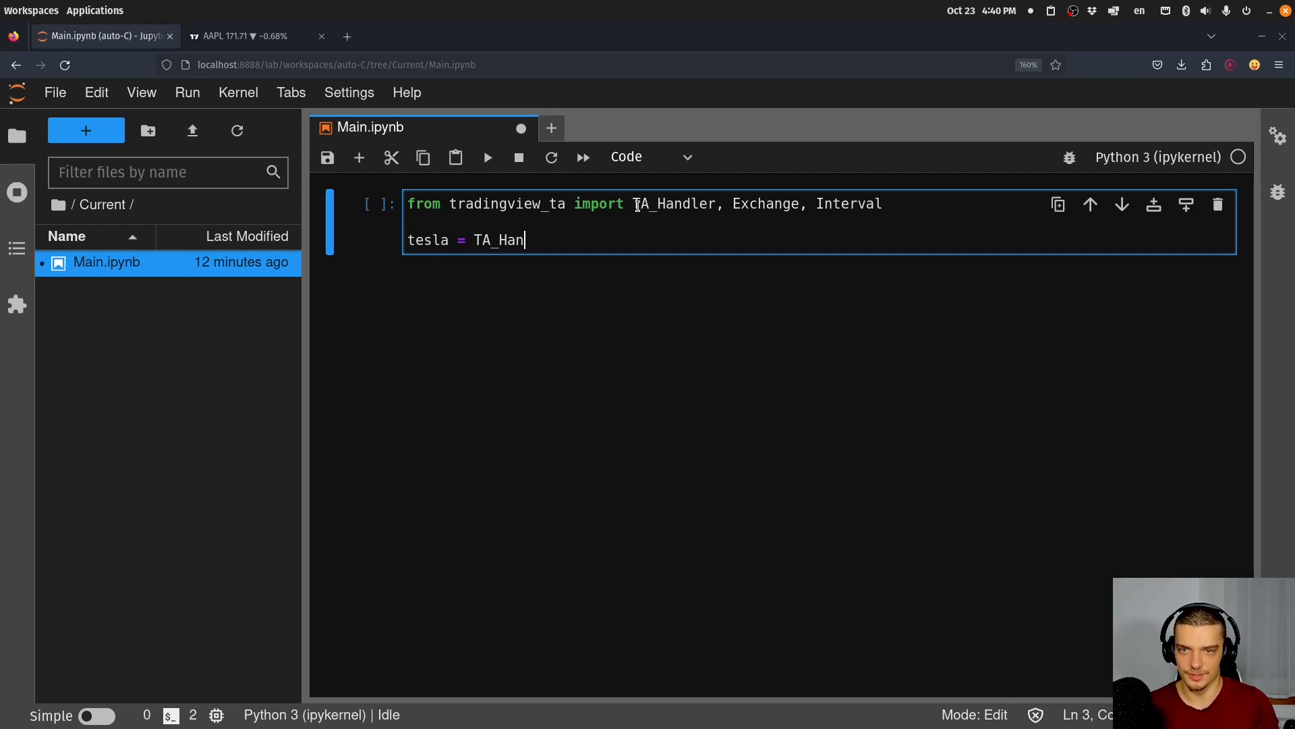
text(dler()
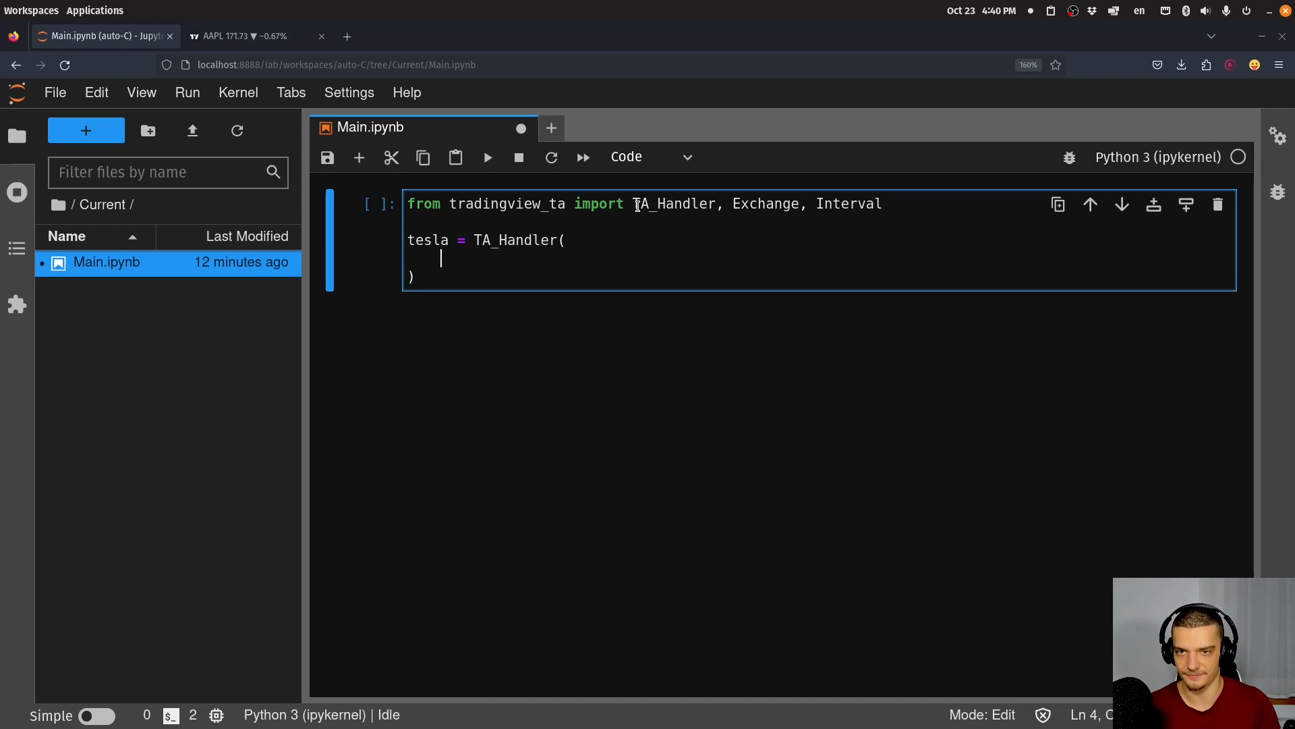
text(symbol)
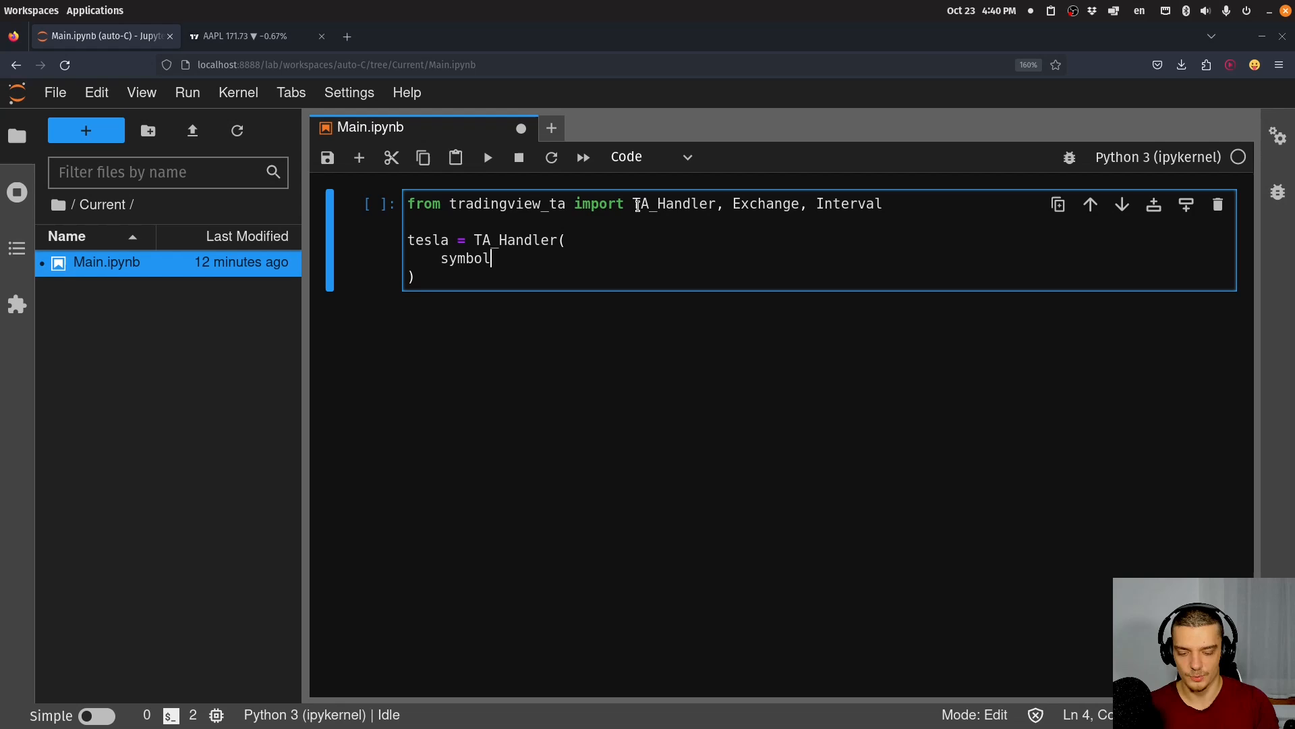
text(='TS)
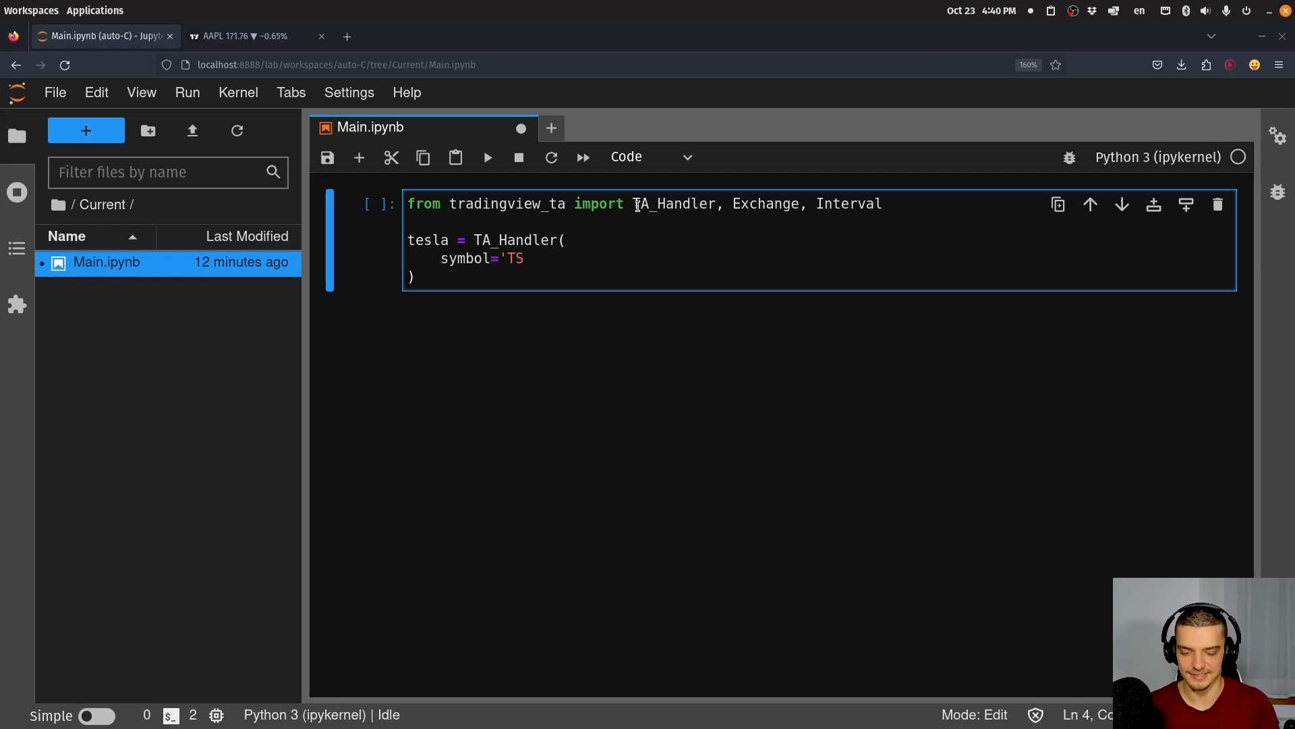
text(LA',)
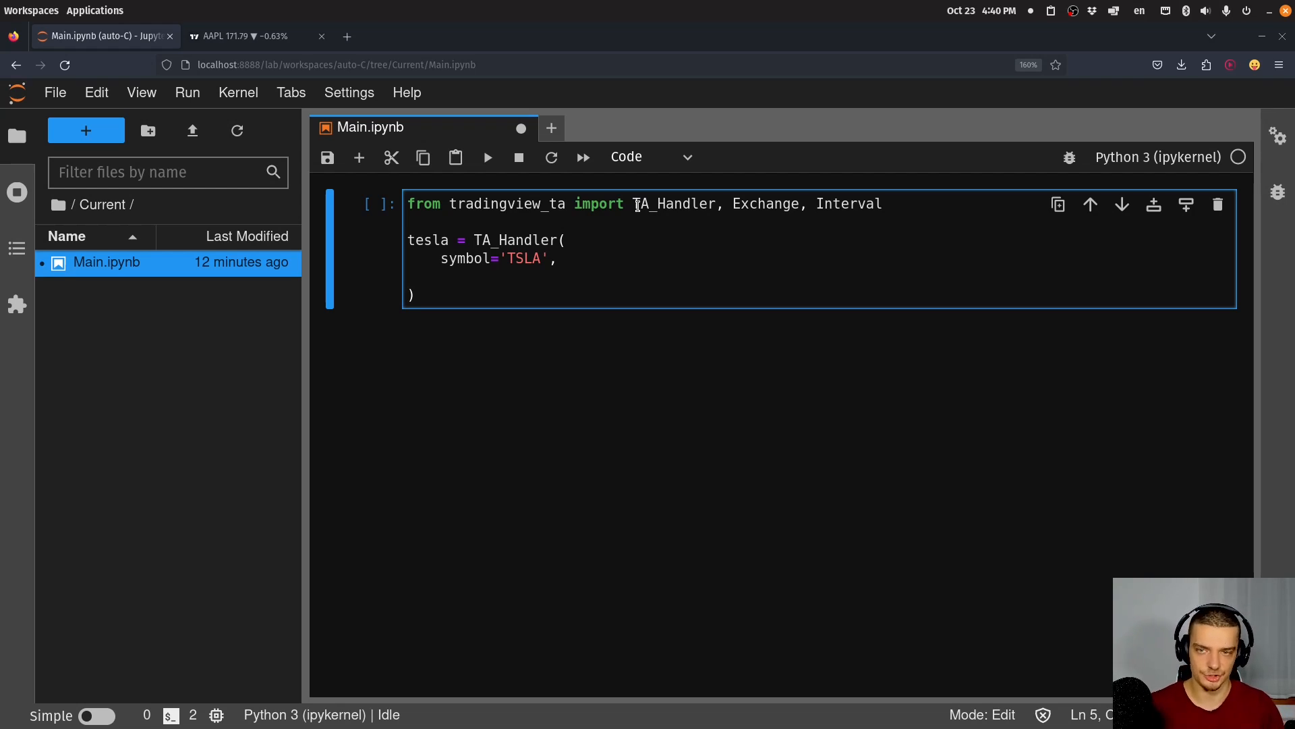
text(scre)
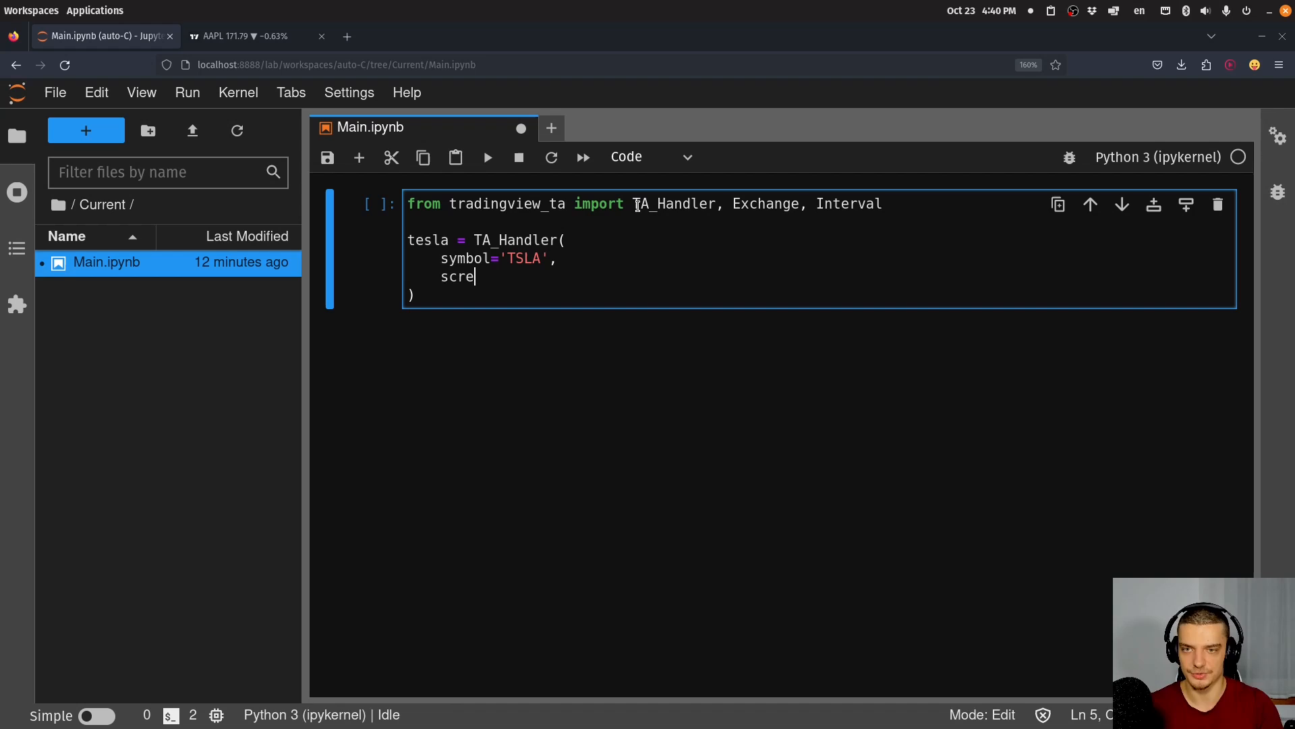
text(ener=)
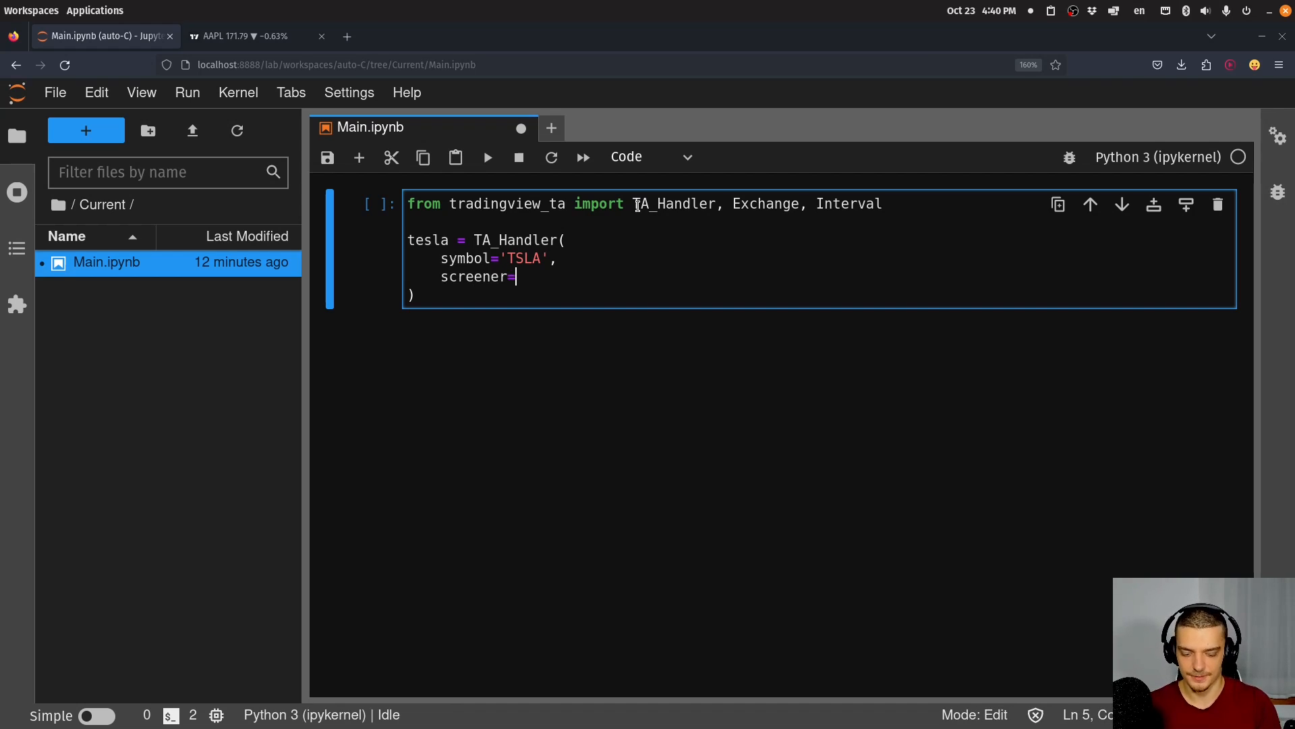
text('america',)
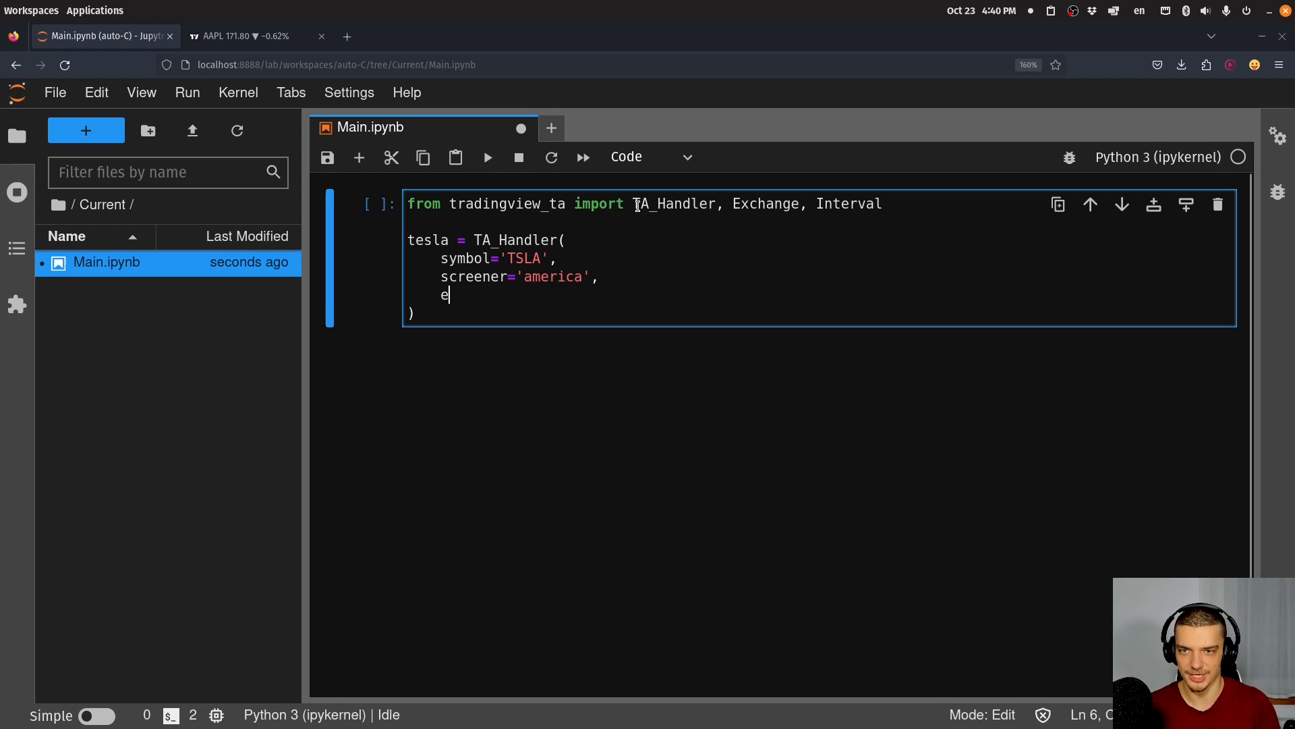
- Add exchange='NASDAQ' and interval=Interval.INTERVAL_1_MINUTE to the handler
text(xchange=)
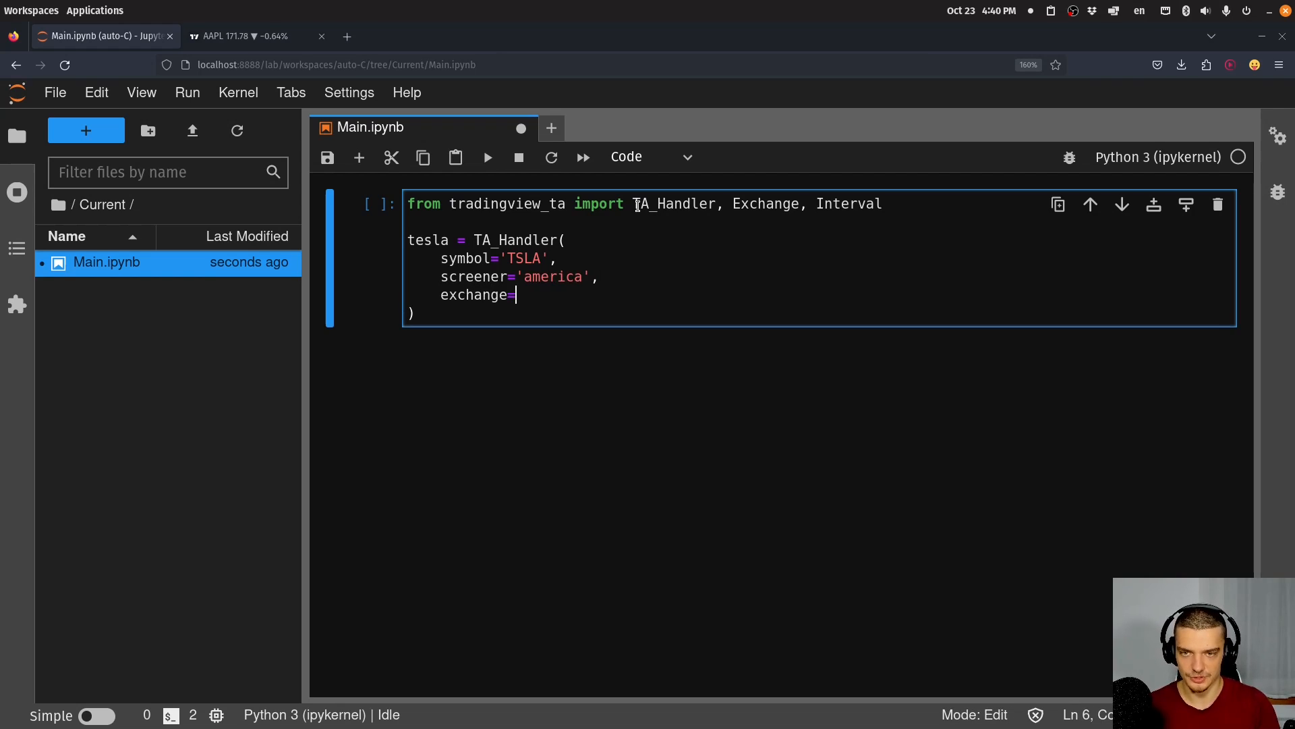
text('NA)
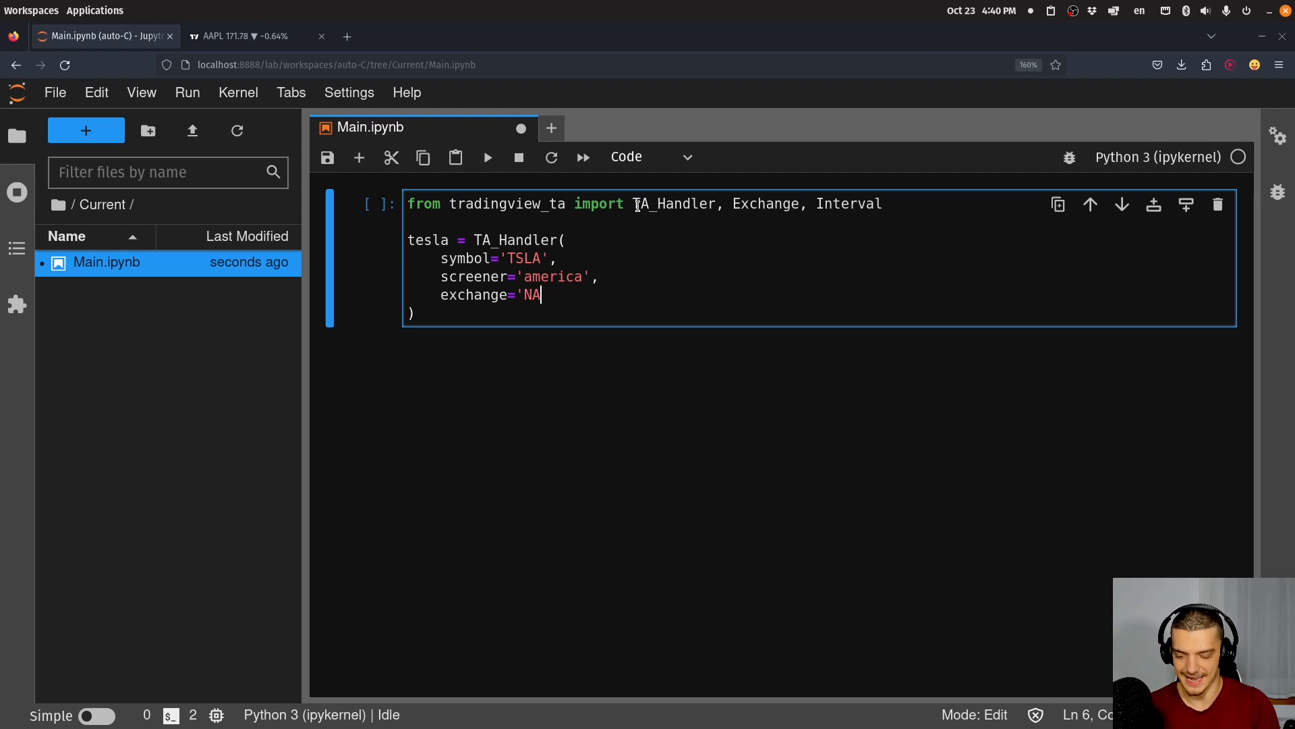
text(SDAQ)
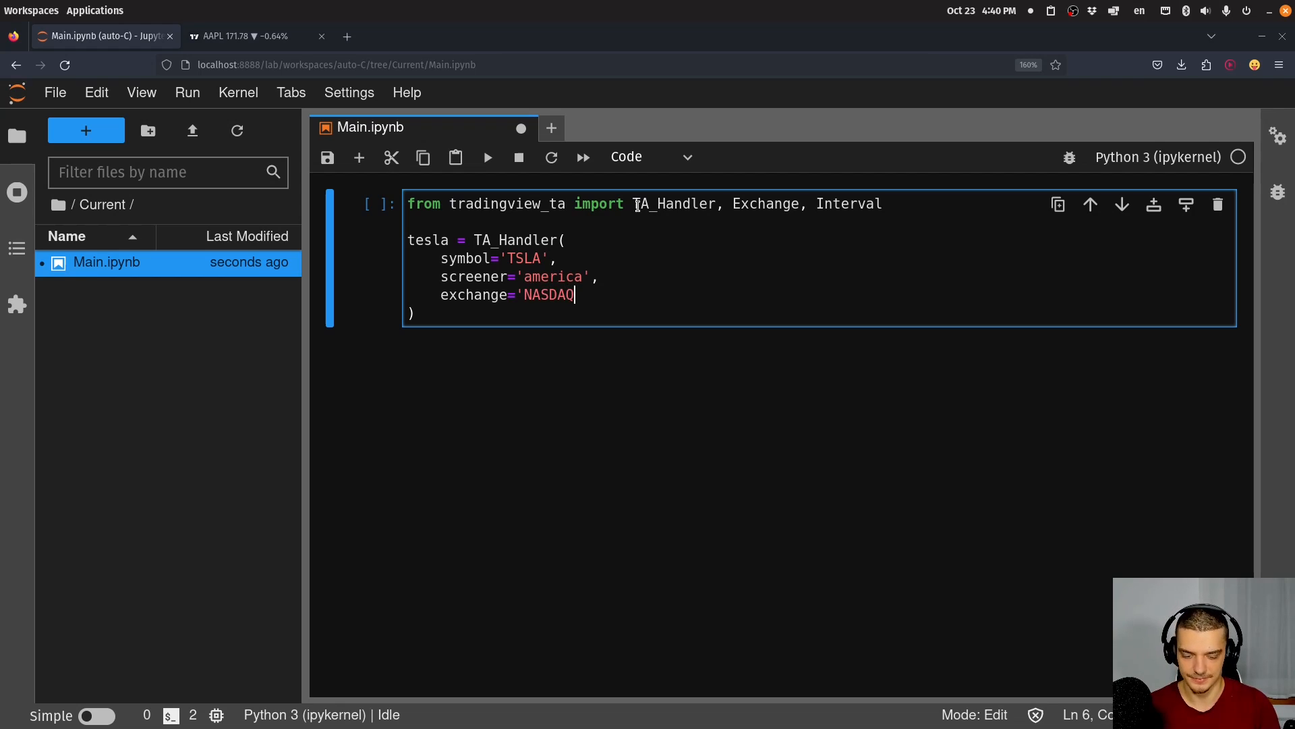
text(,)
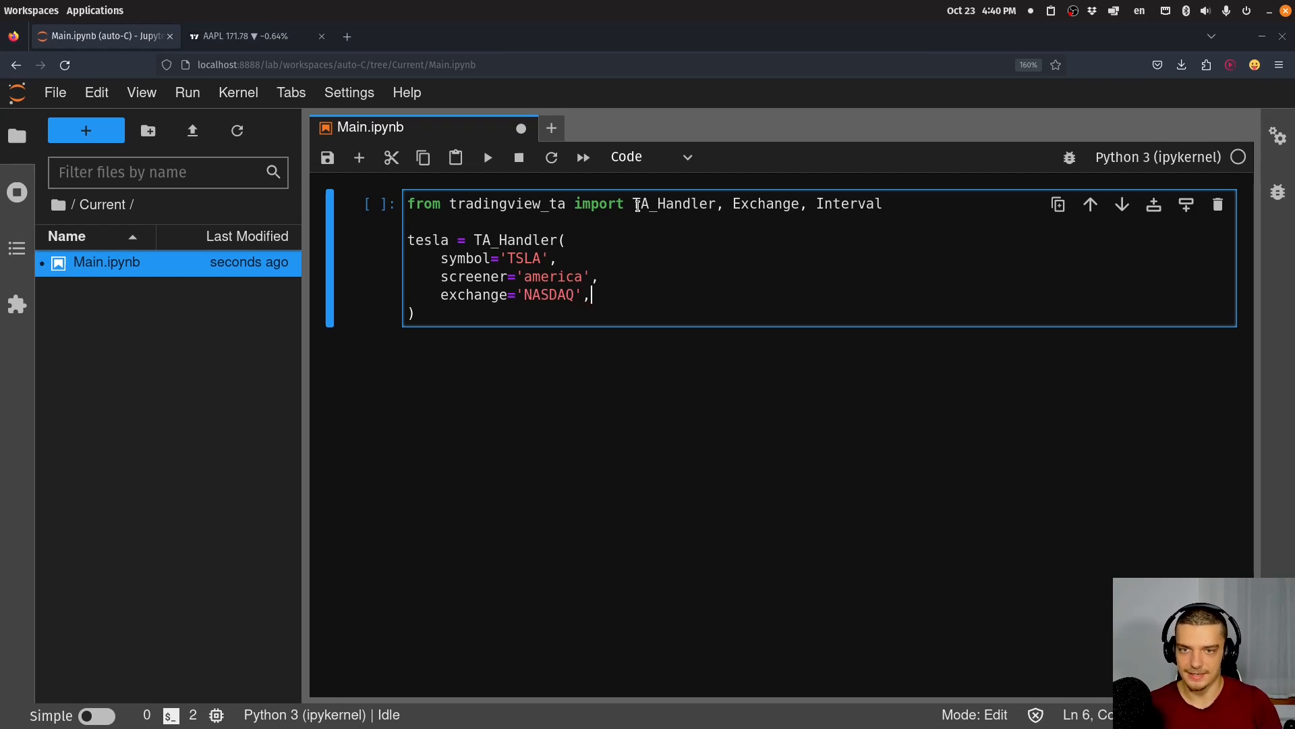
key(Return)
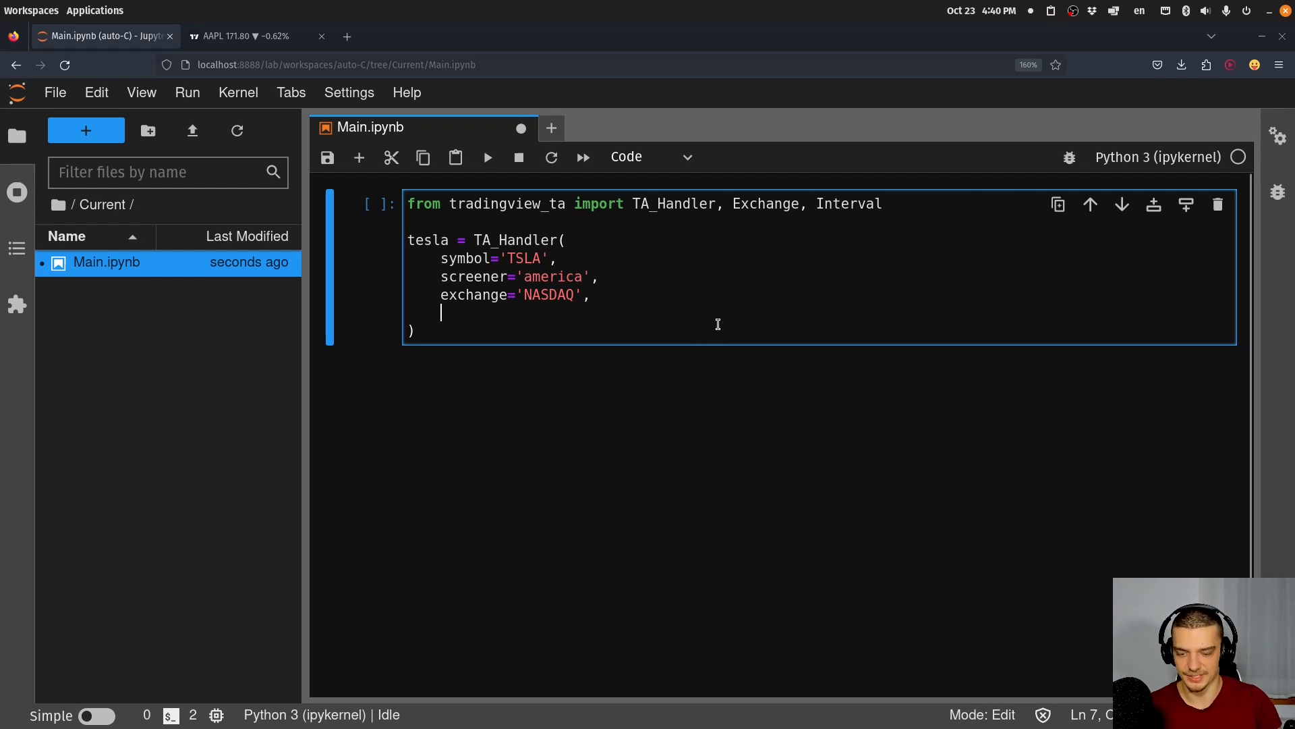
text(interv)
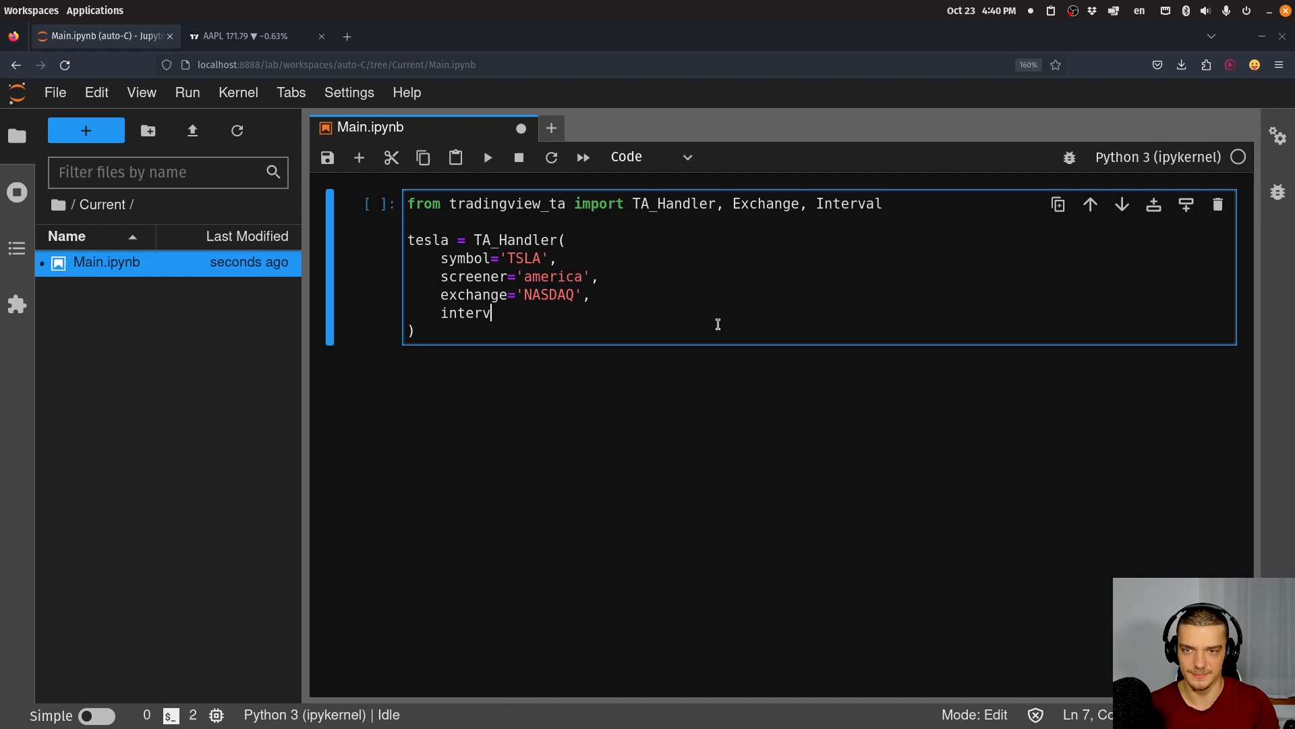
text(al=)
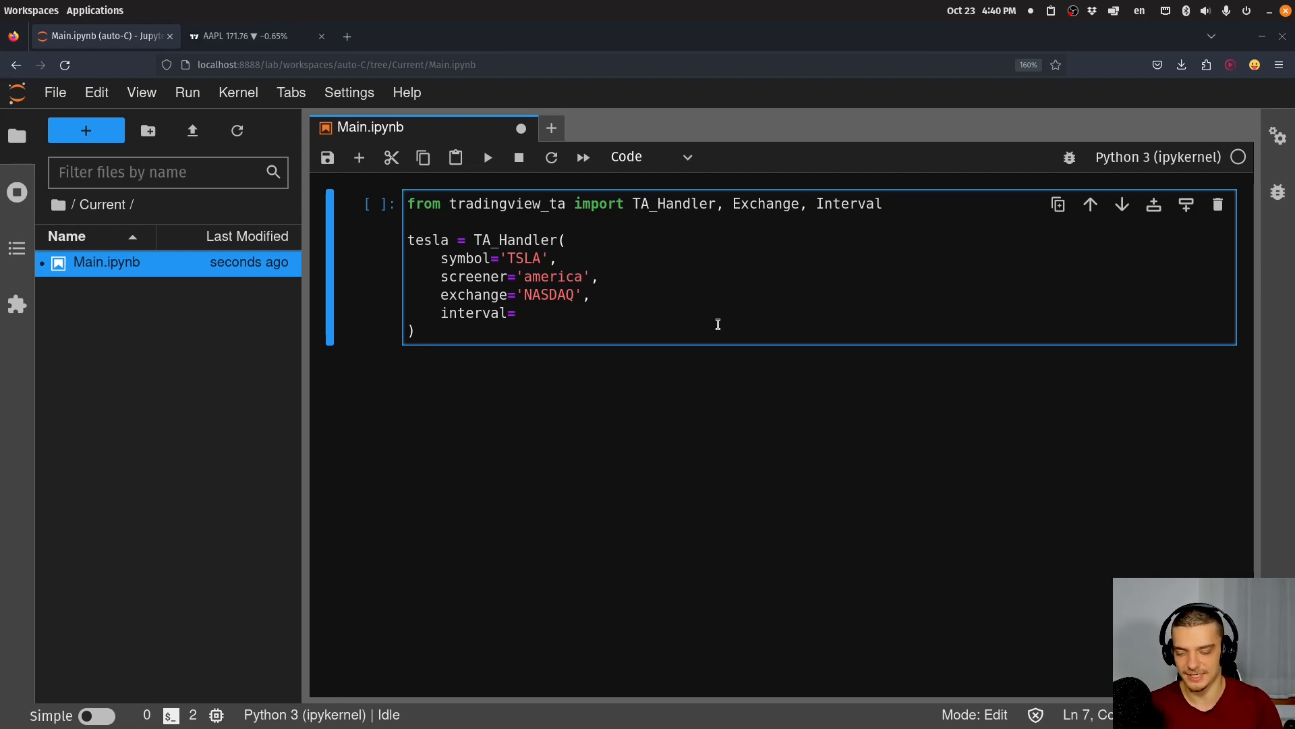
text(Interval.)
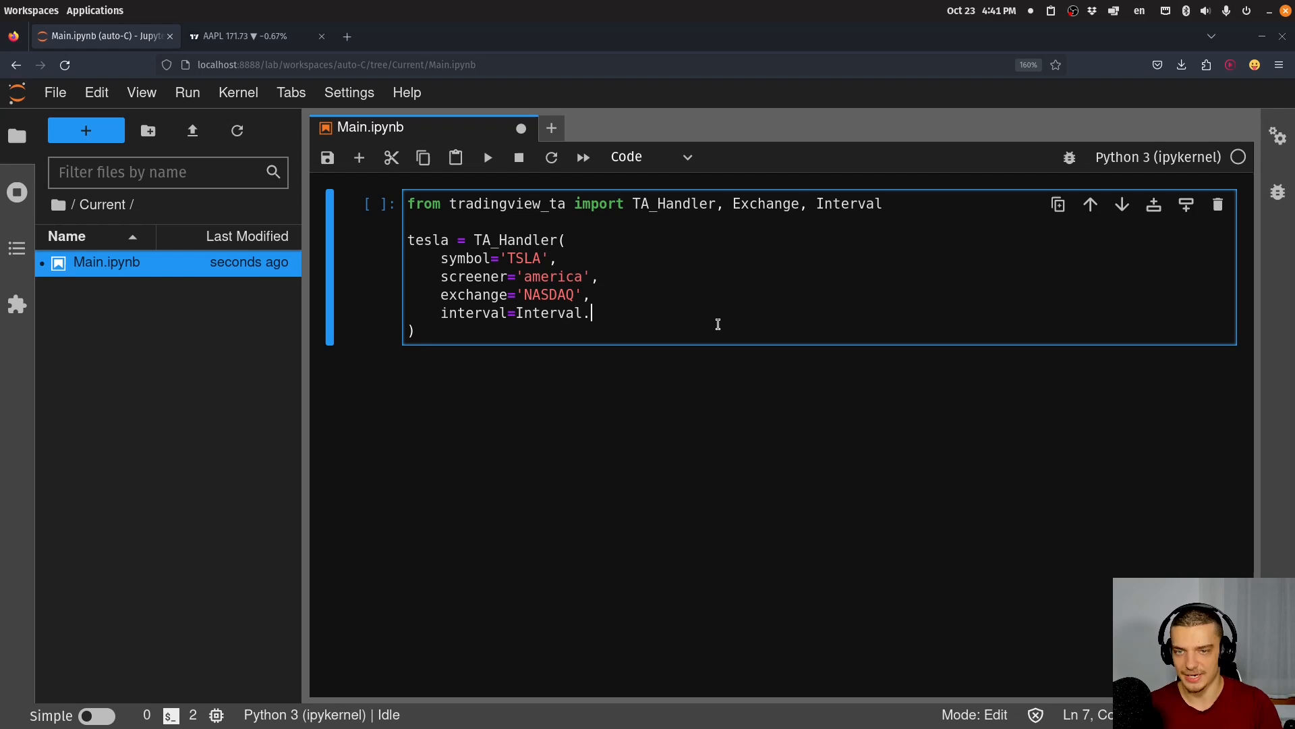
text(INTEF)
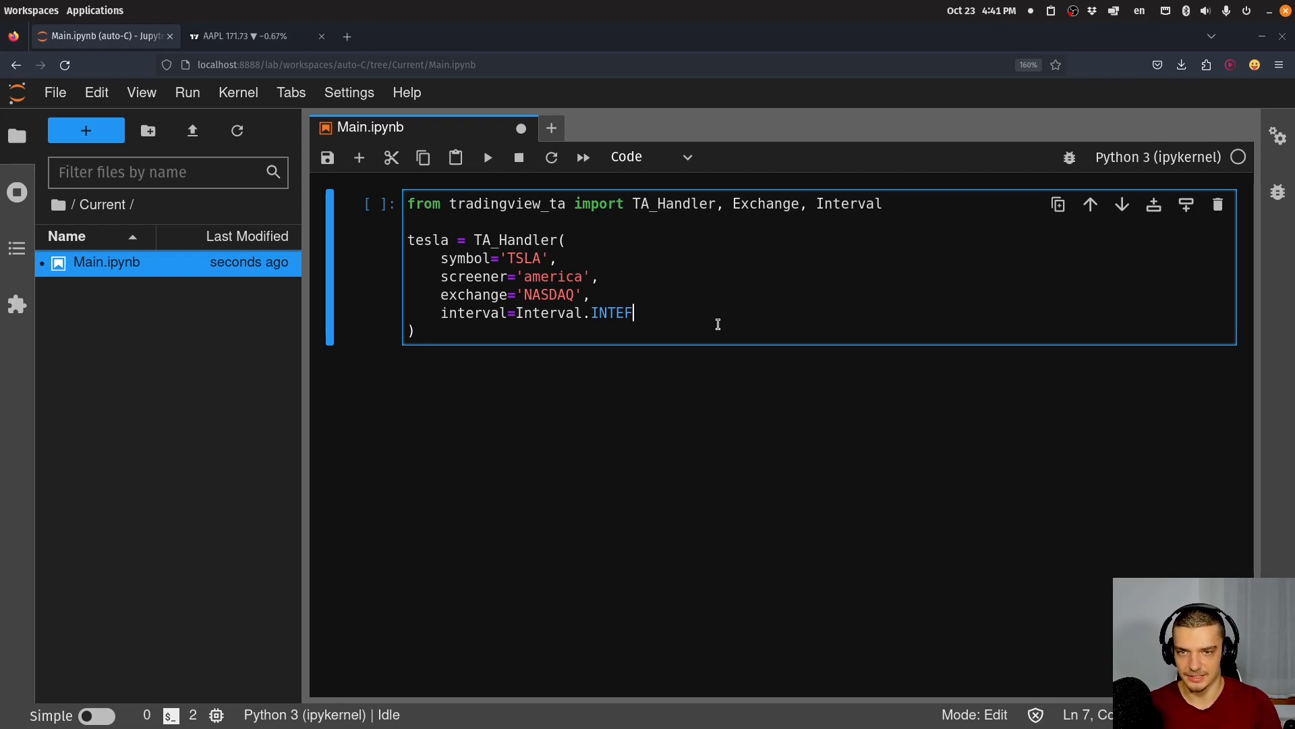
text(RVAL_1_)
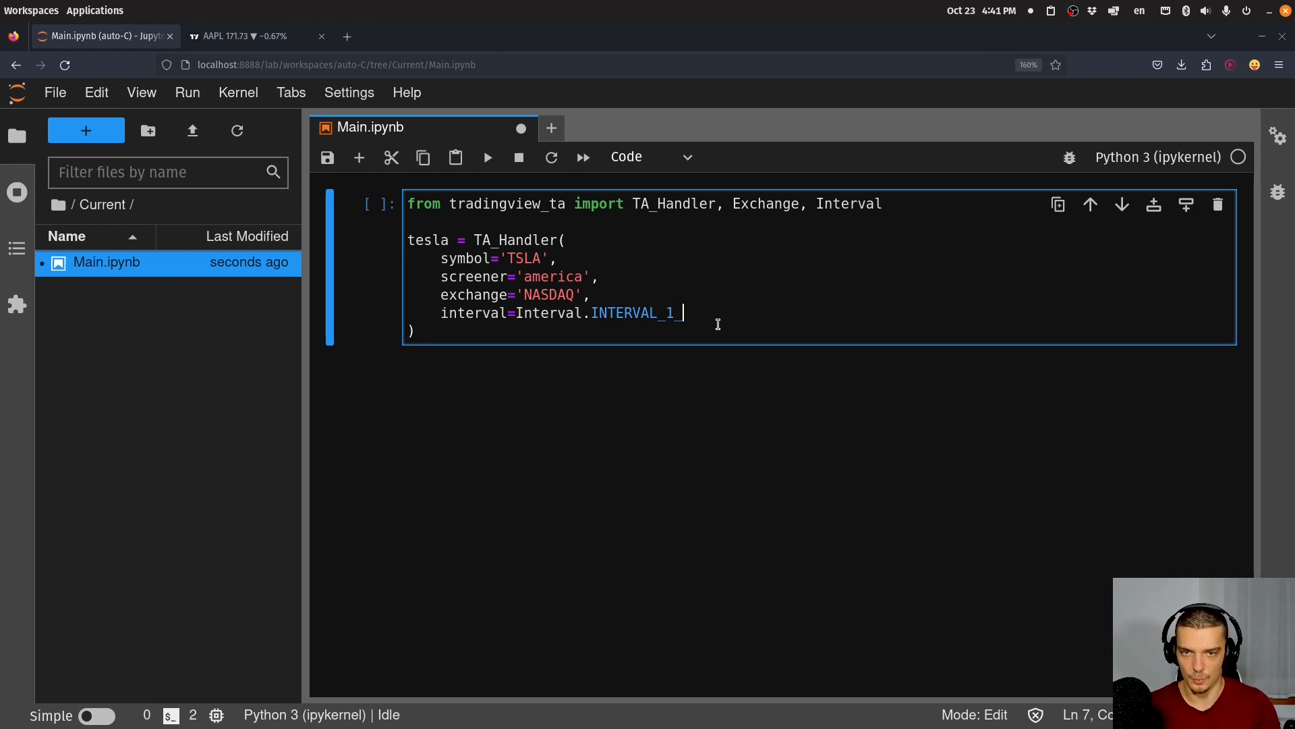
text(MINUTE)
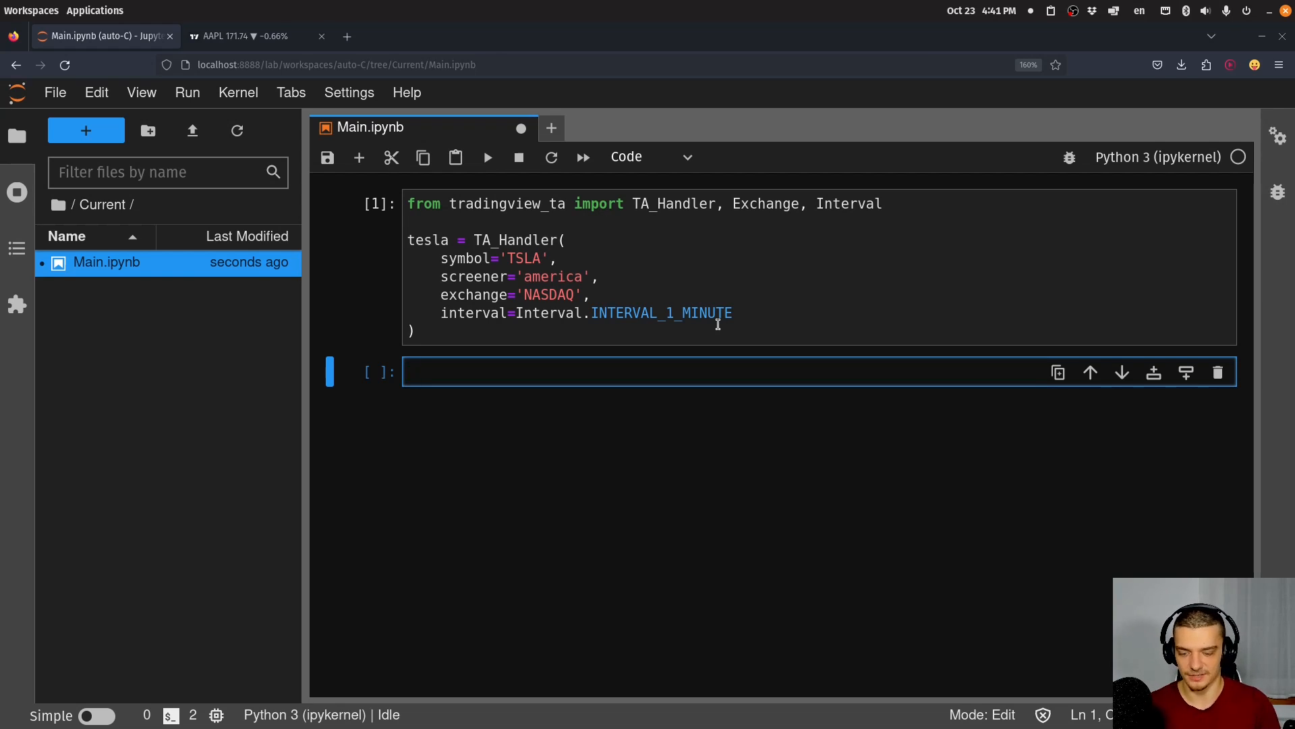
- Run tesla.get_analysis().summary, showing BUY with 13 buy, 4 sell, 9 neutral
text(tesla.get_analysis()
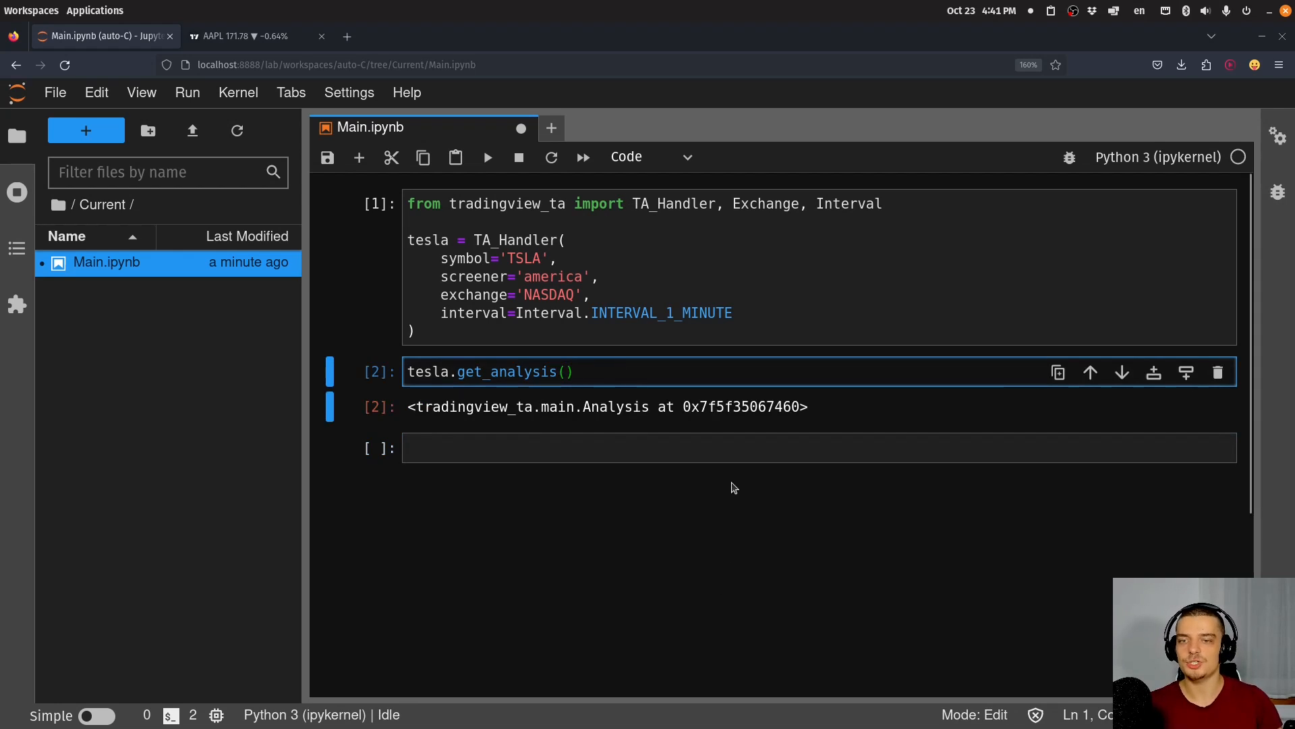
click(573, 371)
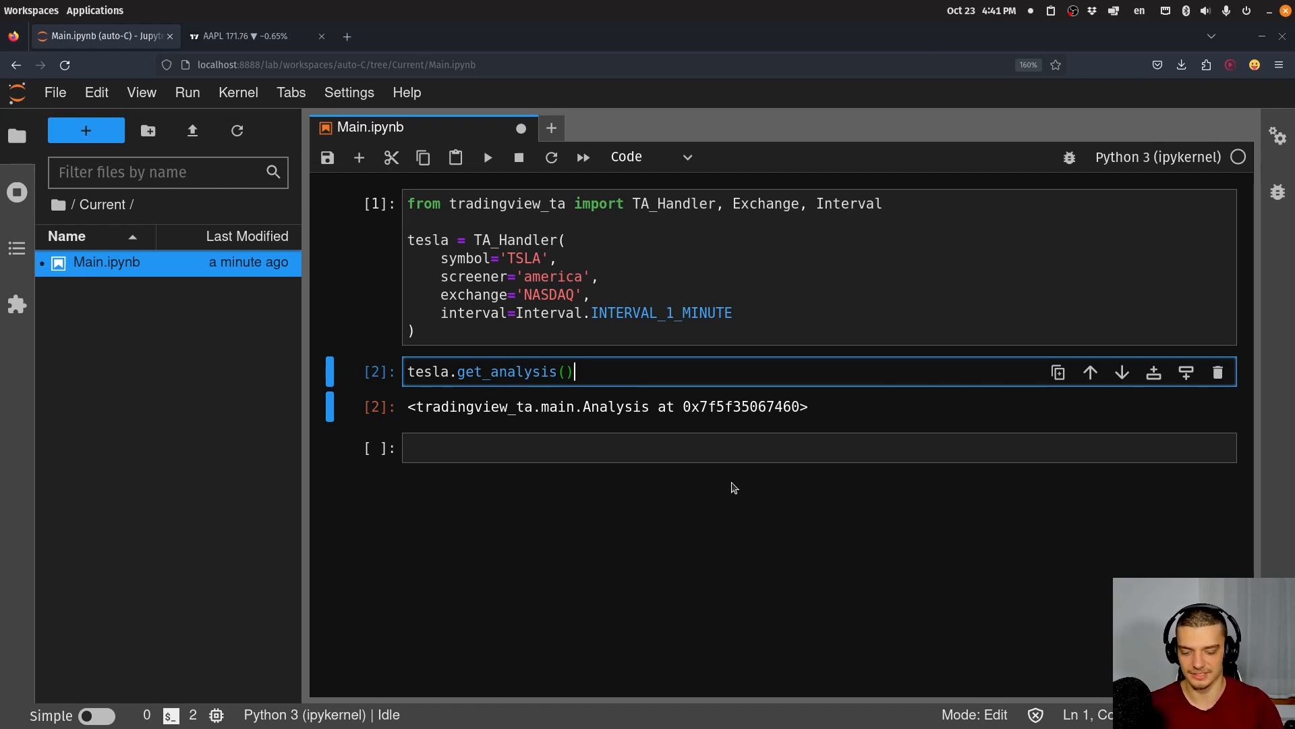
text(.summary)
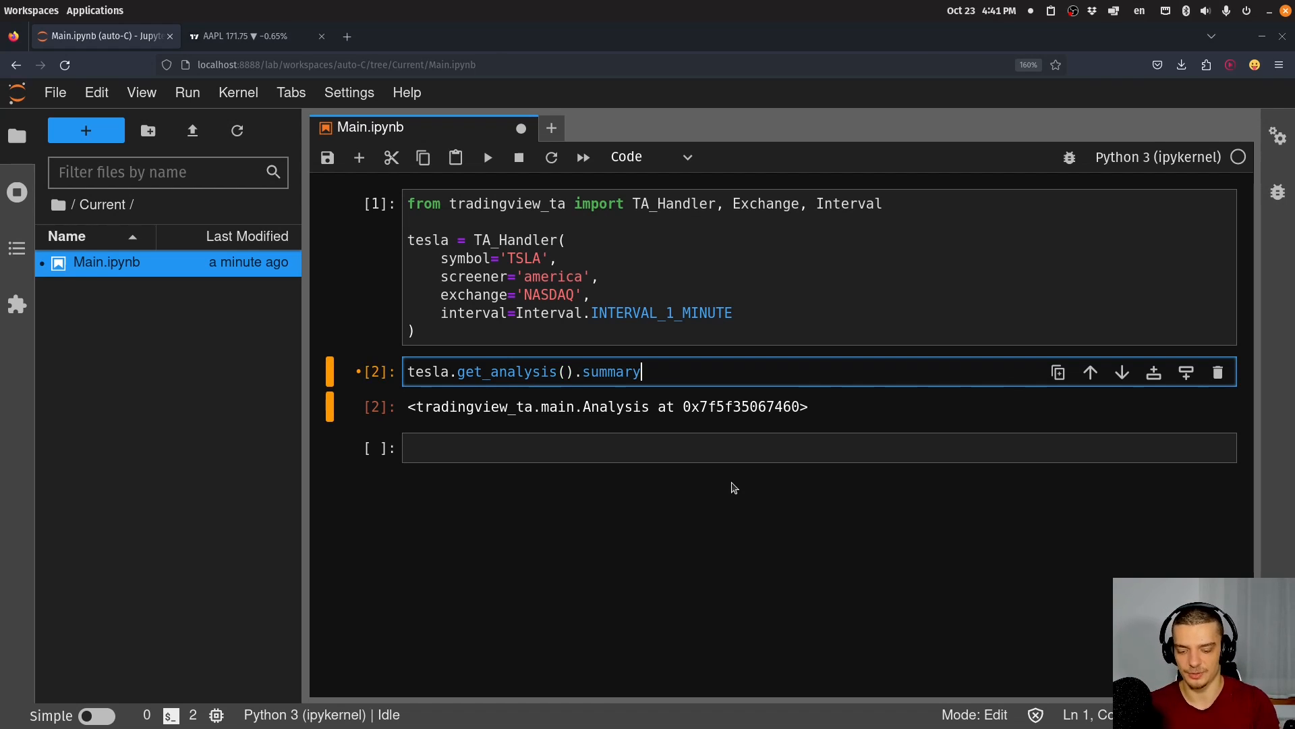
key(shift+Return)
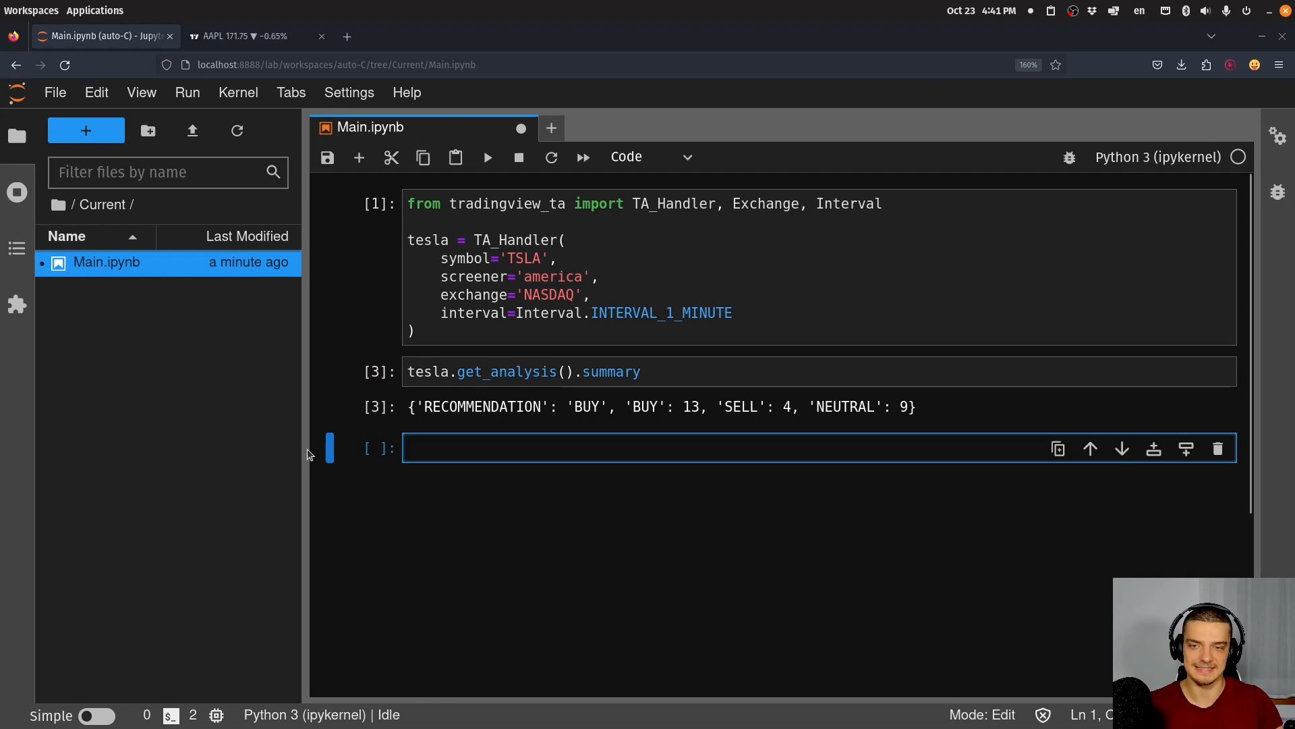
mouse_move(857, 431)
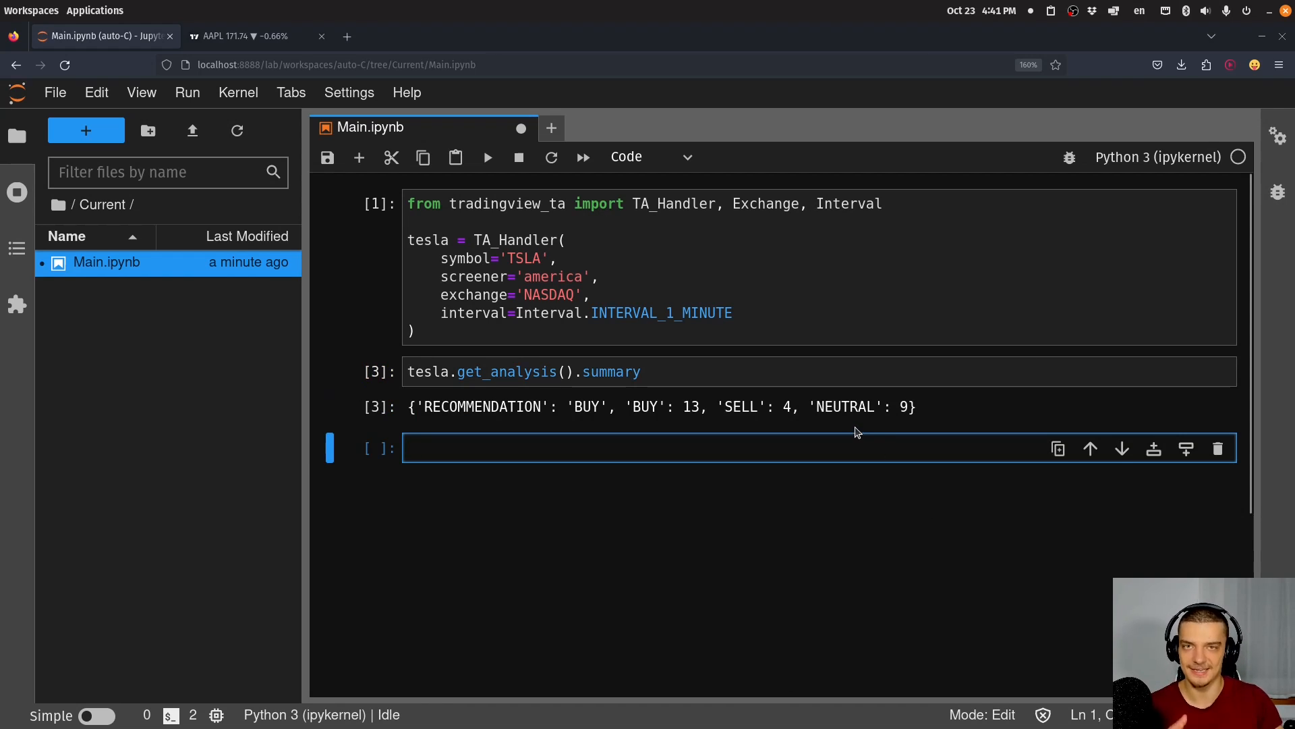
mouse_move(715, 478)
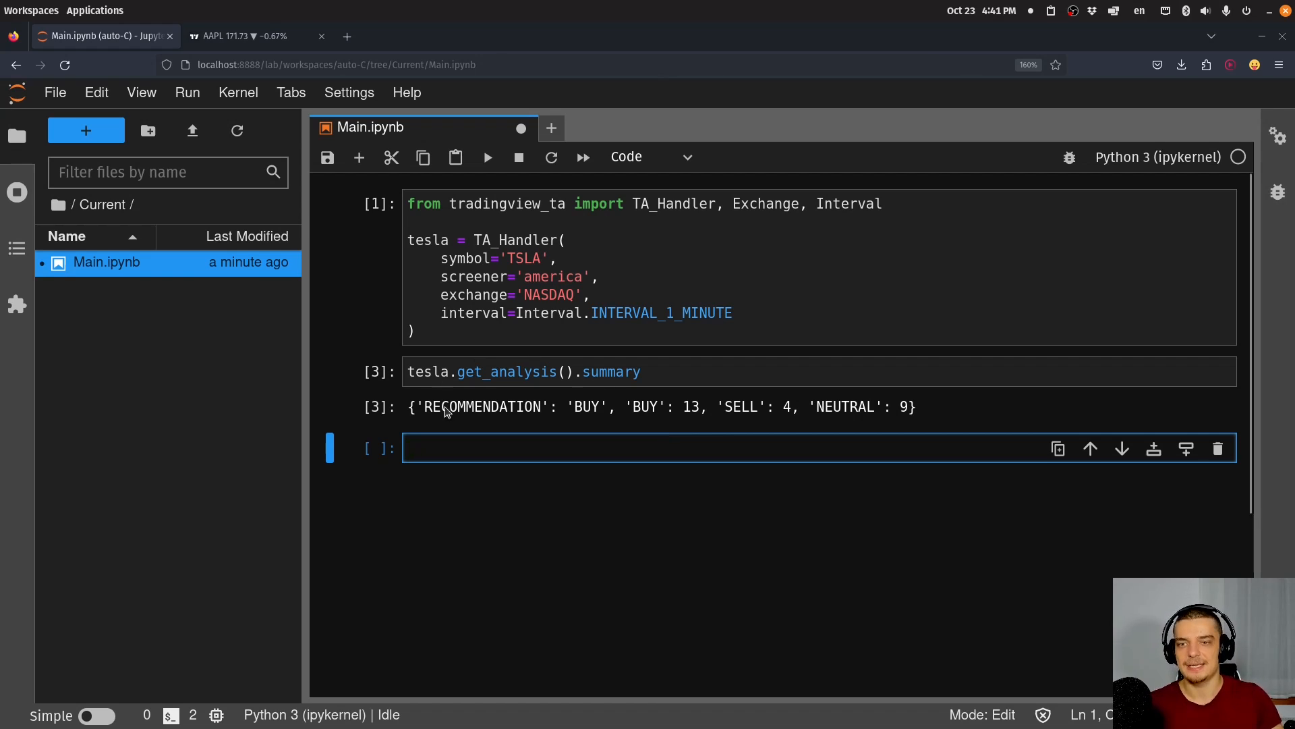
mouse_move(633, 433)
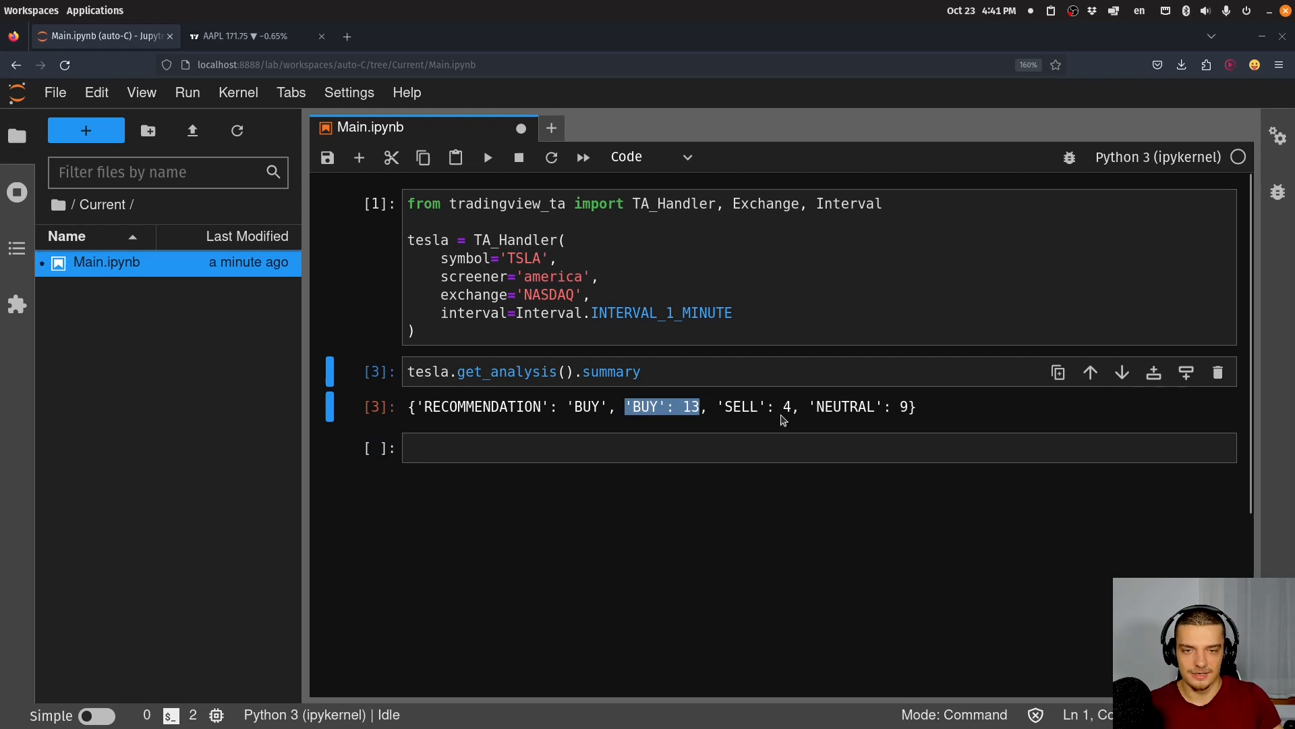
mouse_move(662, 421)
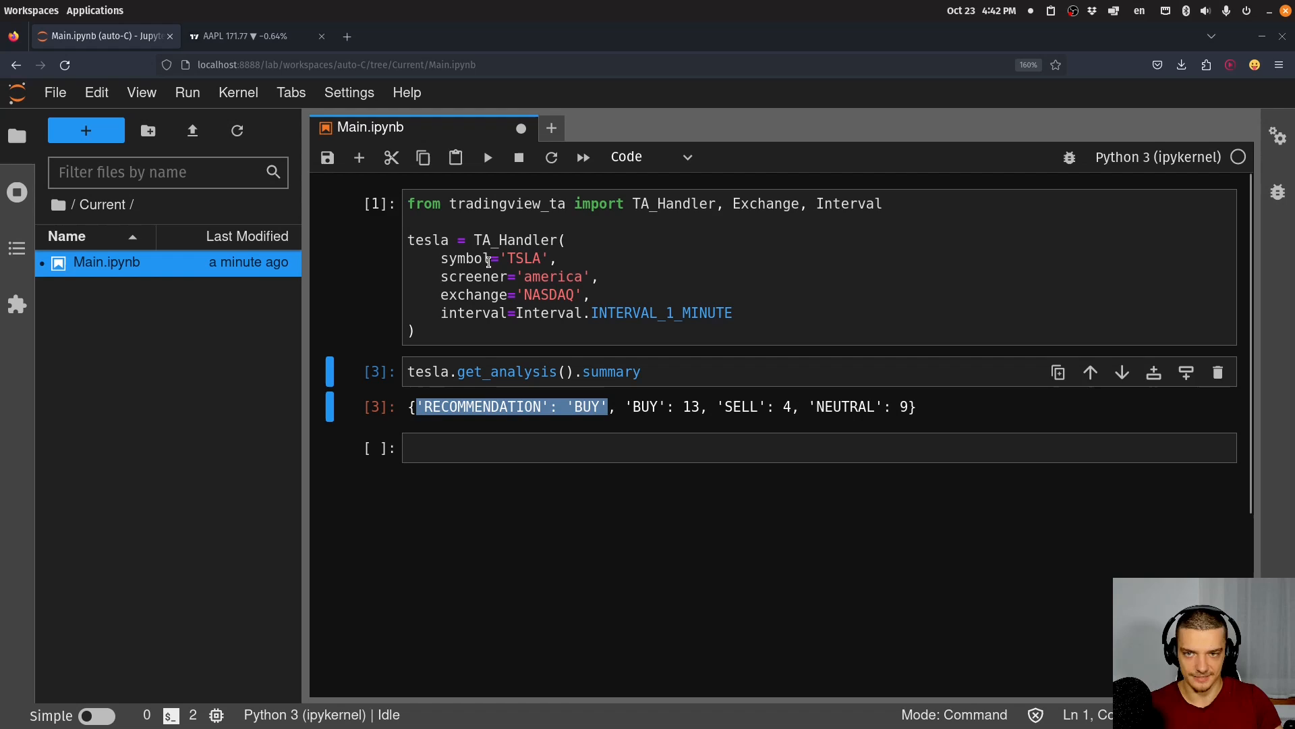
- Try other symbols such as MSFT, then restore TSLA and rerun the analysis
text(MSF)
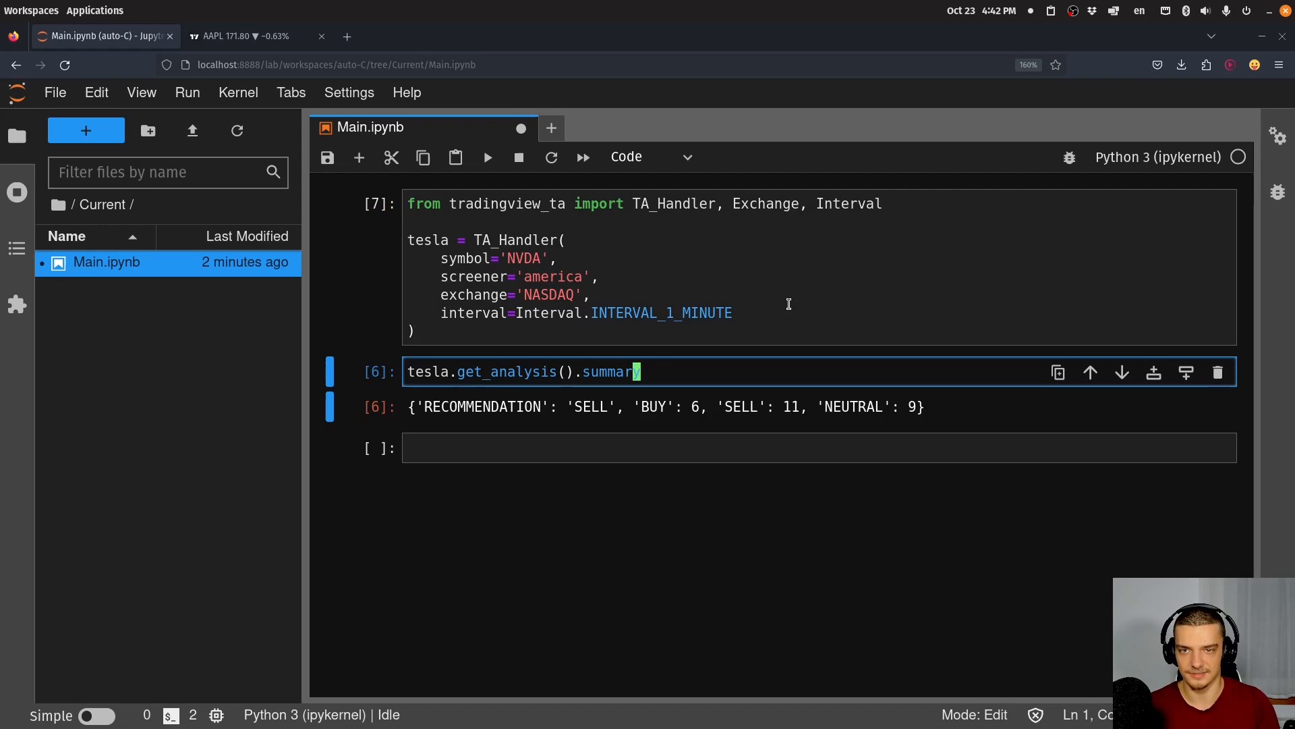
click(529, 258)
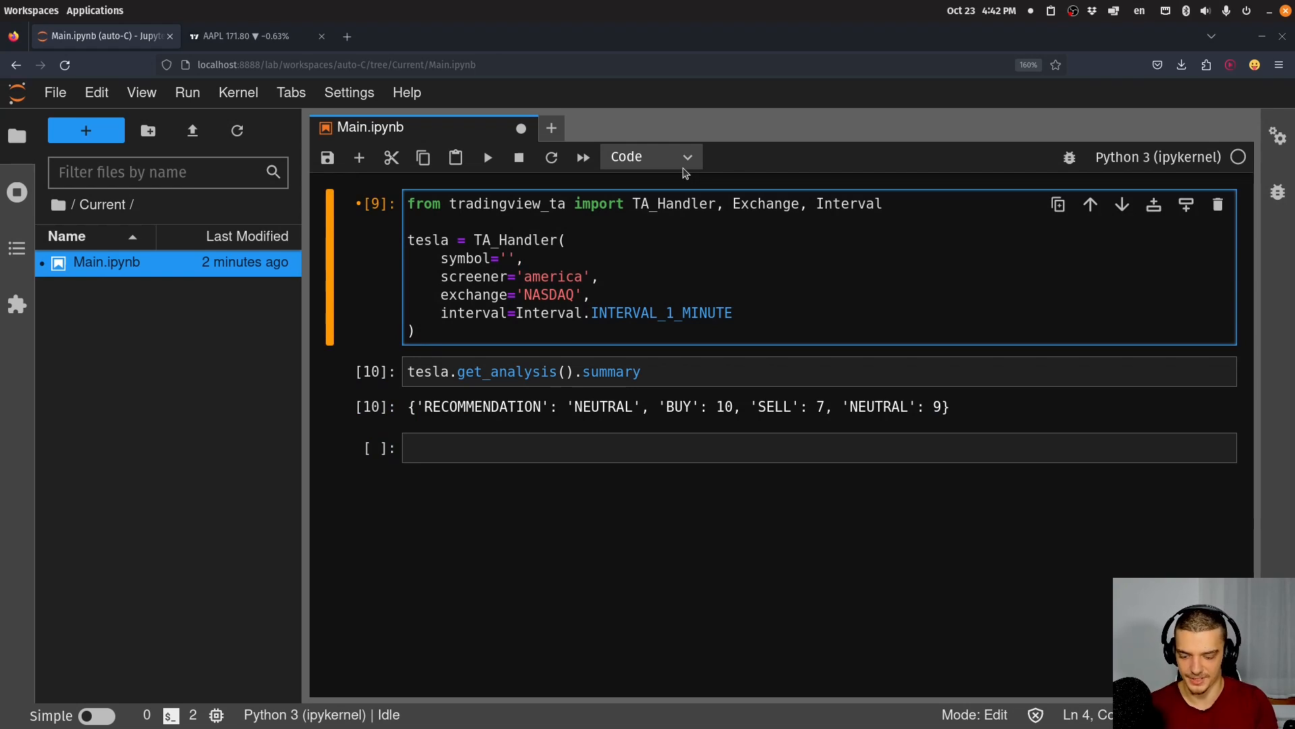
key(Shift+Enter)
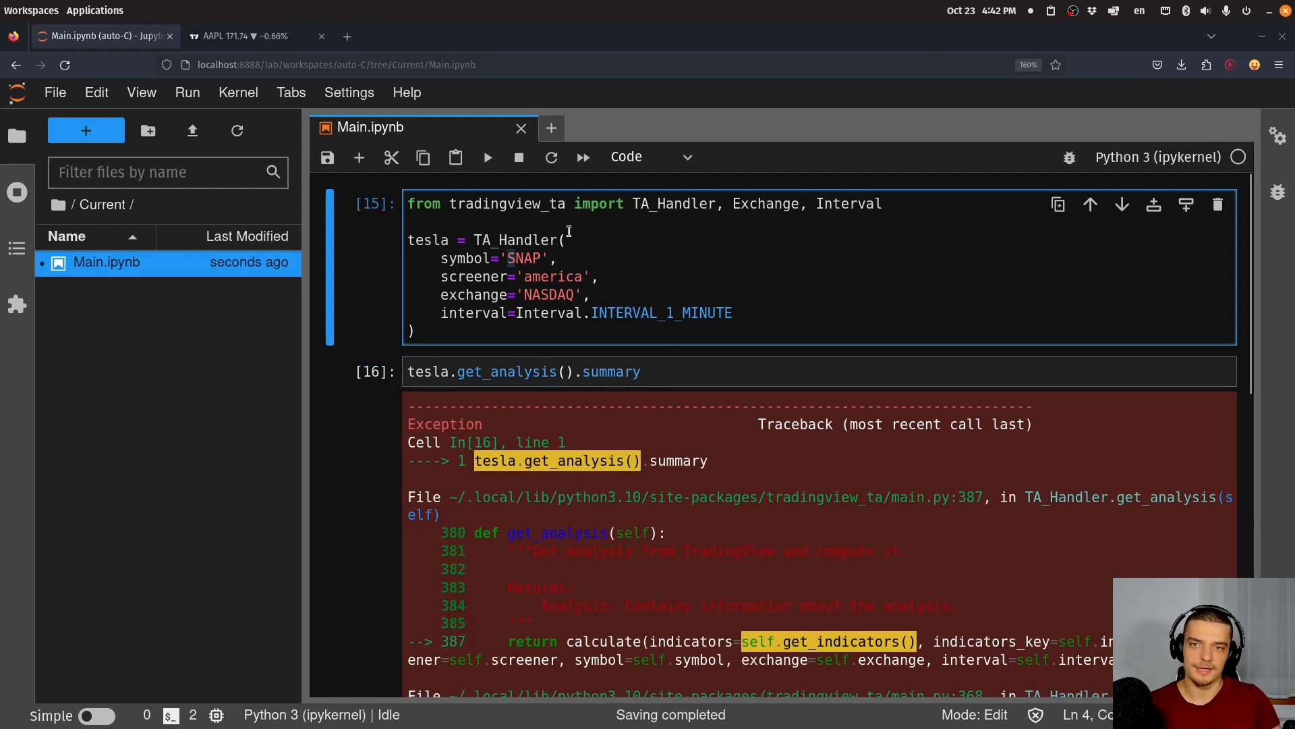
key(Backspace)
text(TSL)
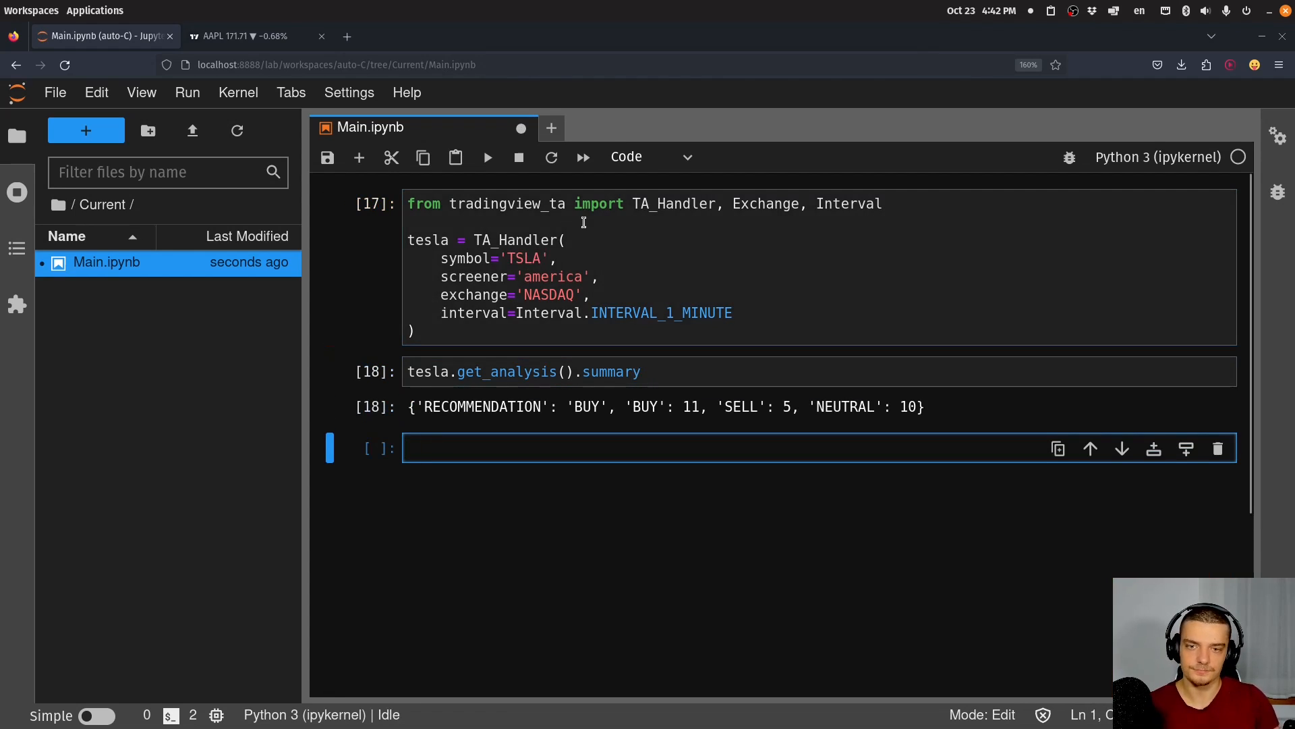
mouse_move(553, 491)
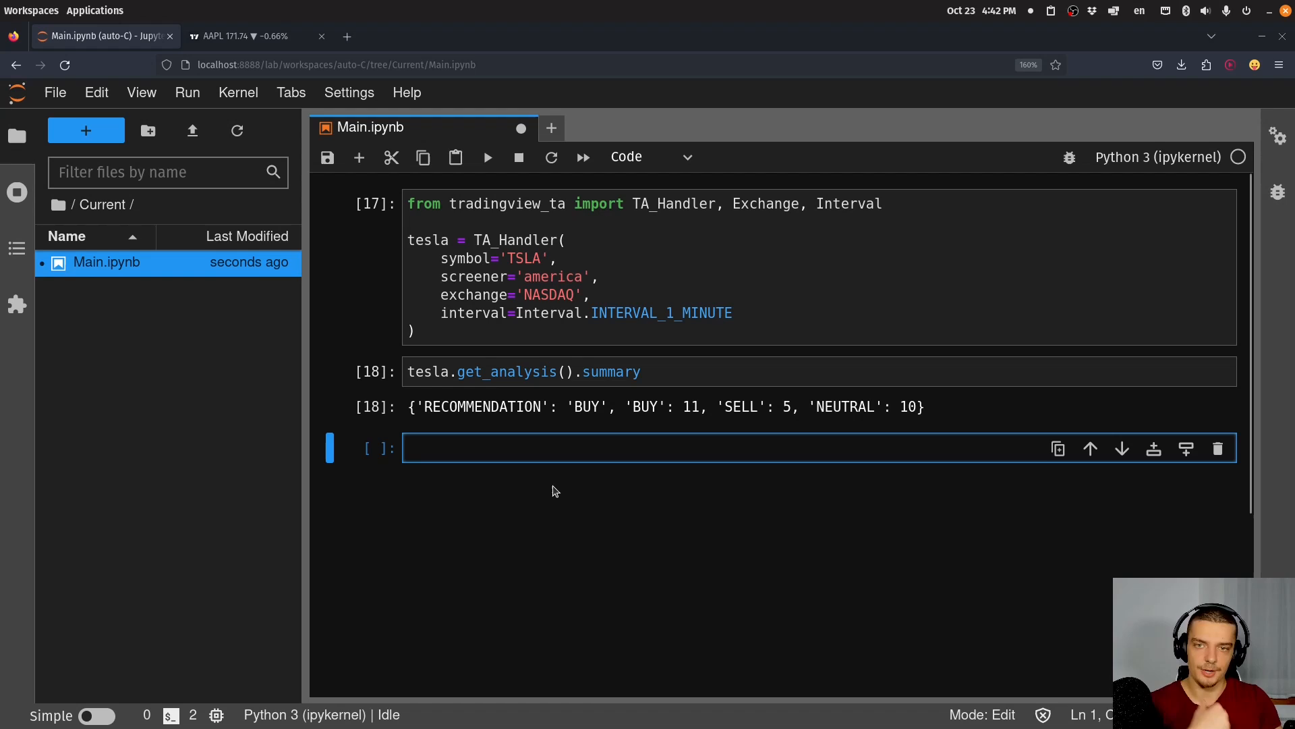
mouse_move(517, 482)
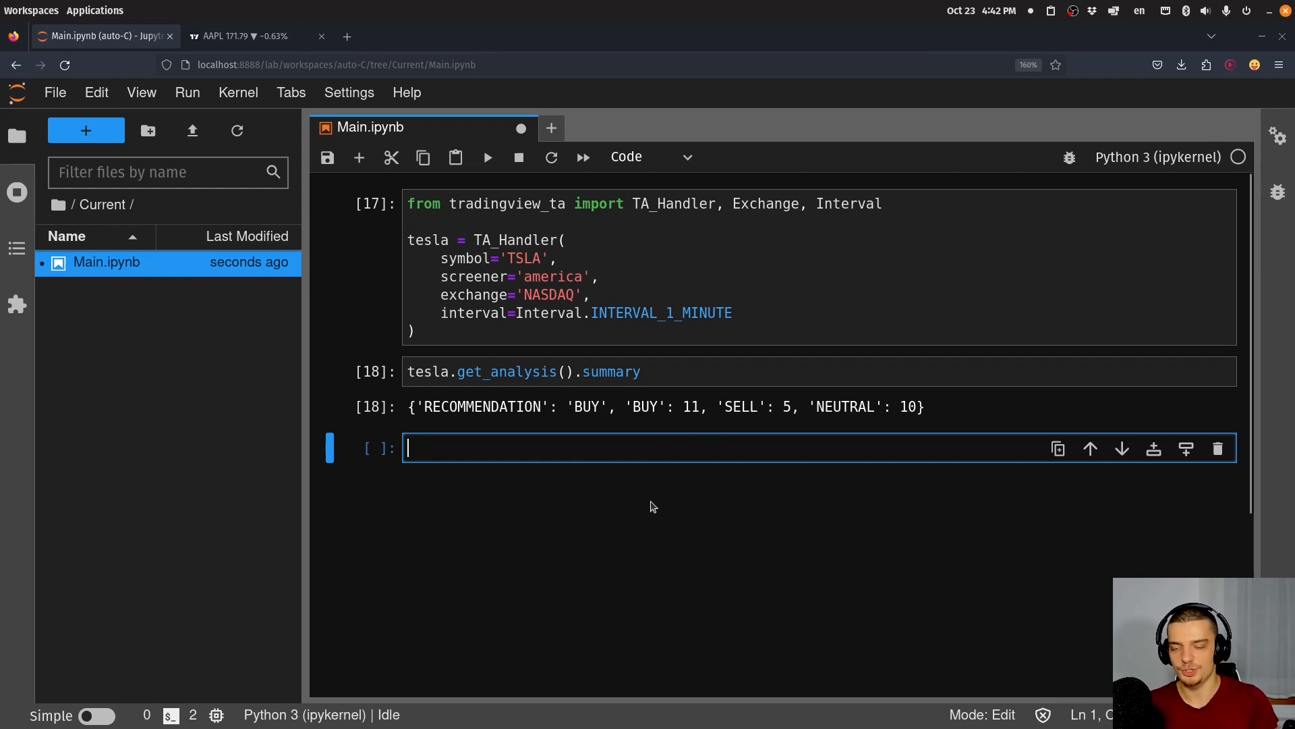
- Run tesla.get_analysis().indicators in a new cell to list all indicators
text(tesla.get_)
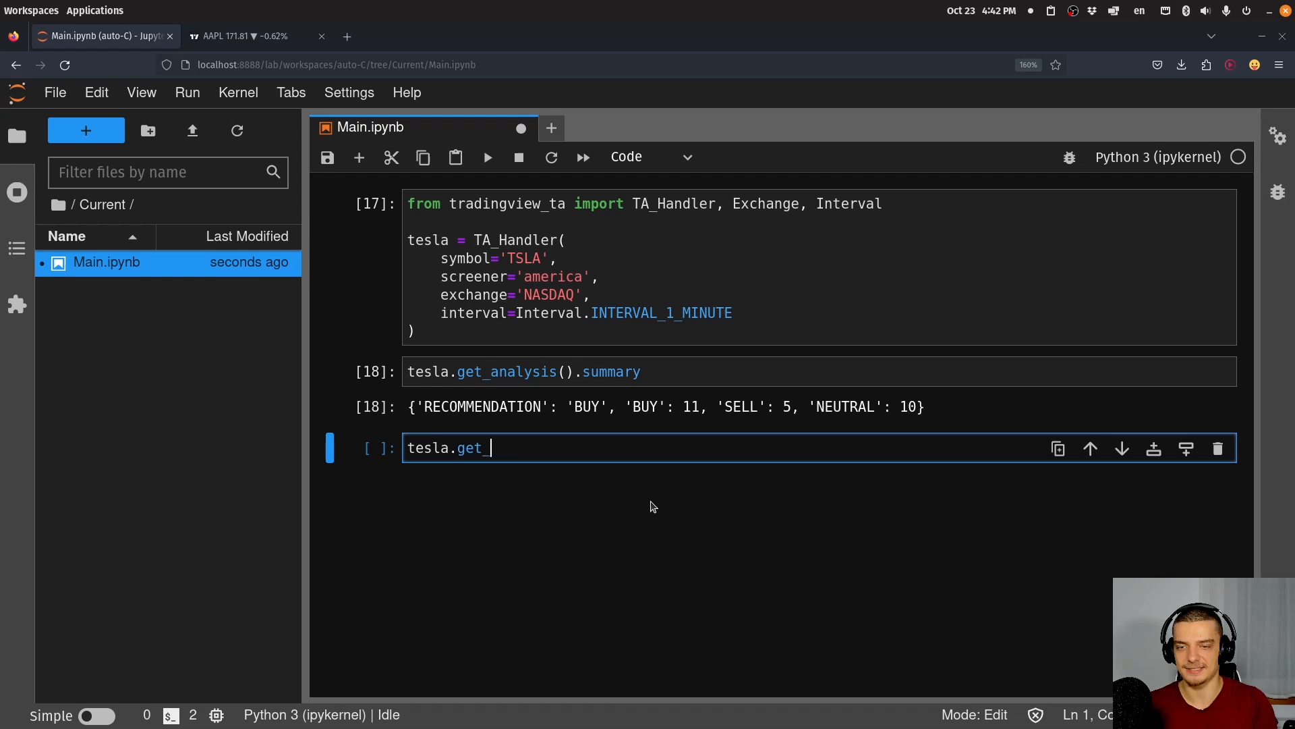
text(analysis())
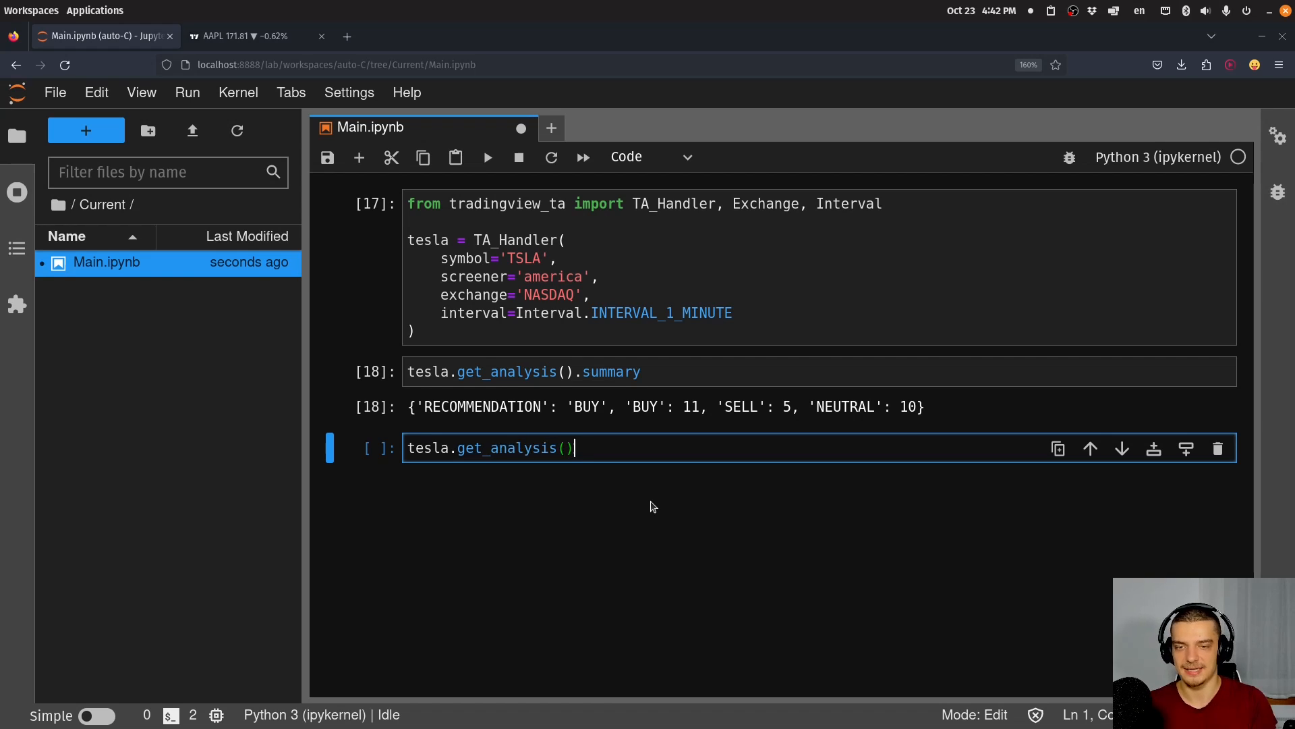
text(.indicators)
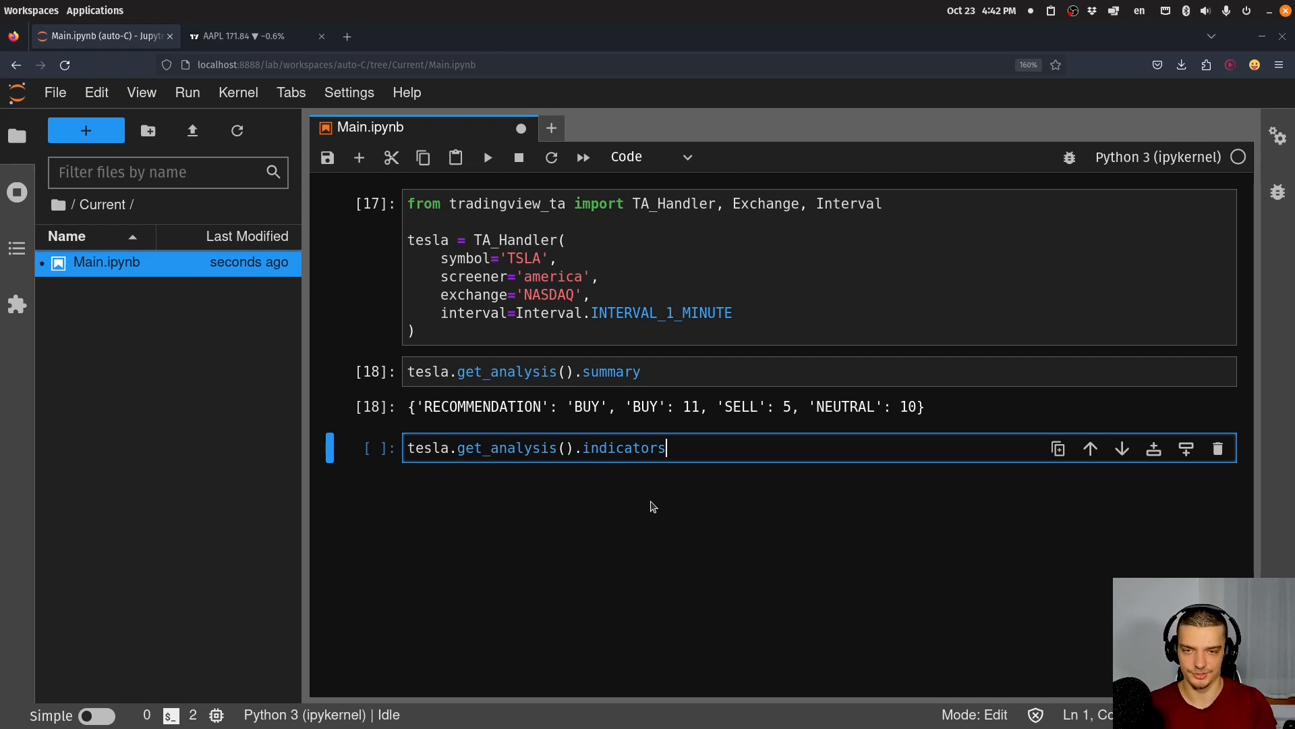
key(shift+Return)
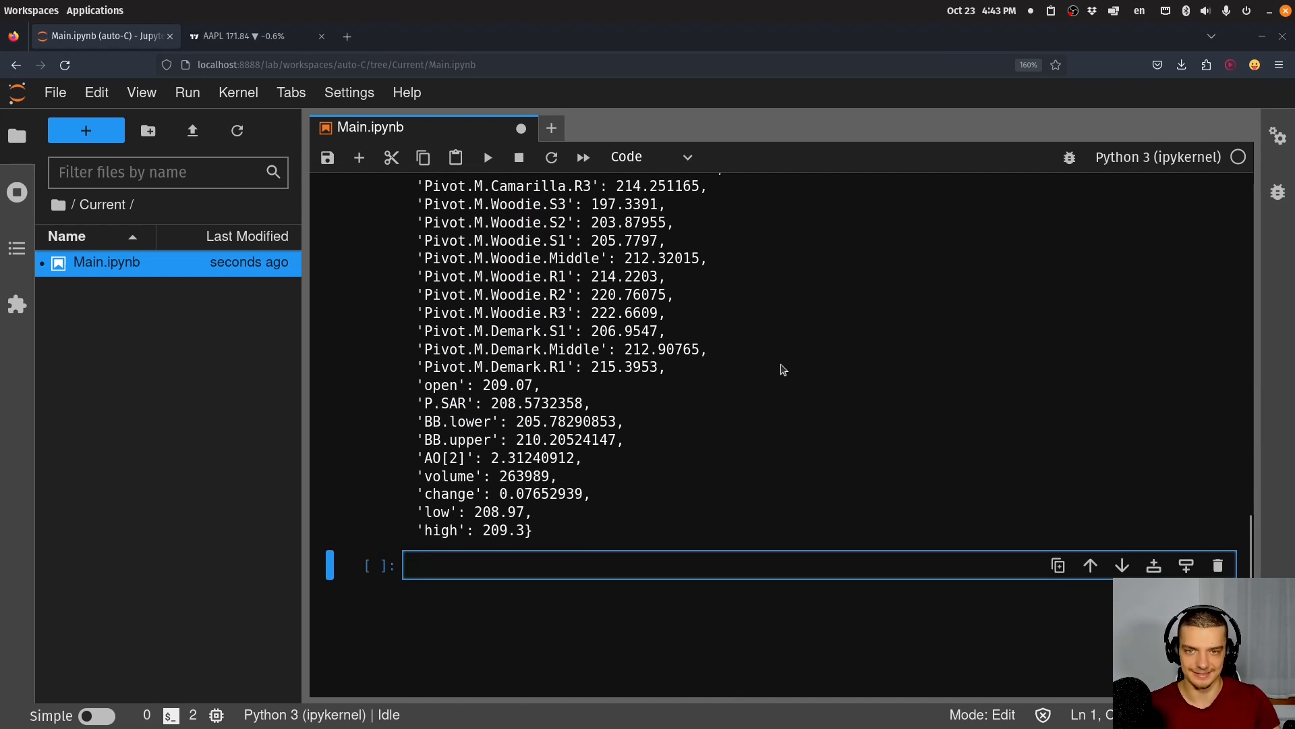
- Scroll through the printed indicators dictionary and begin a [] key lookup
scroll(up, 3)
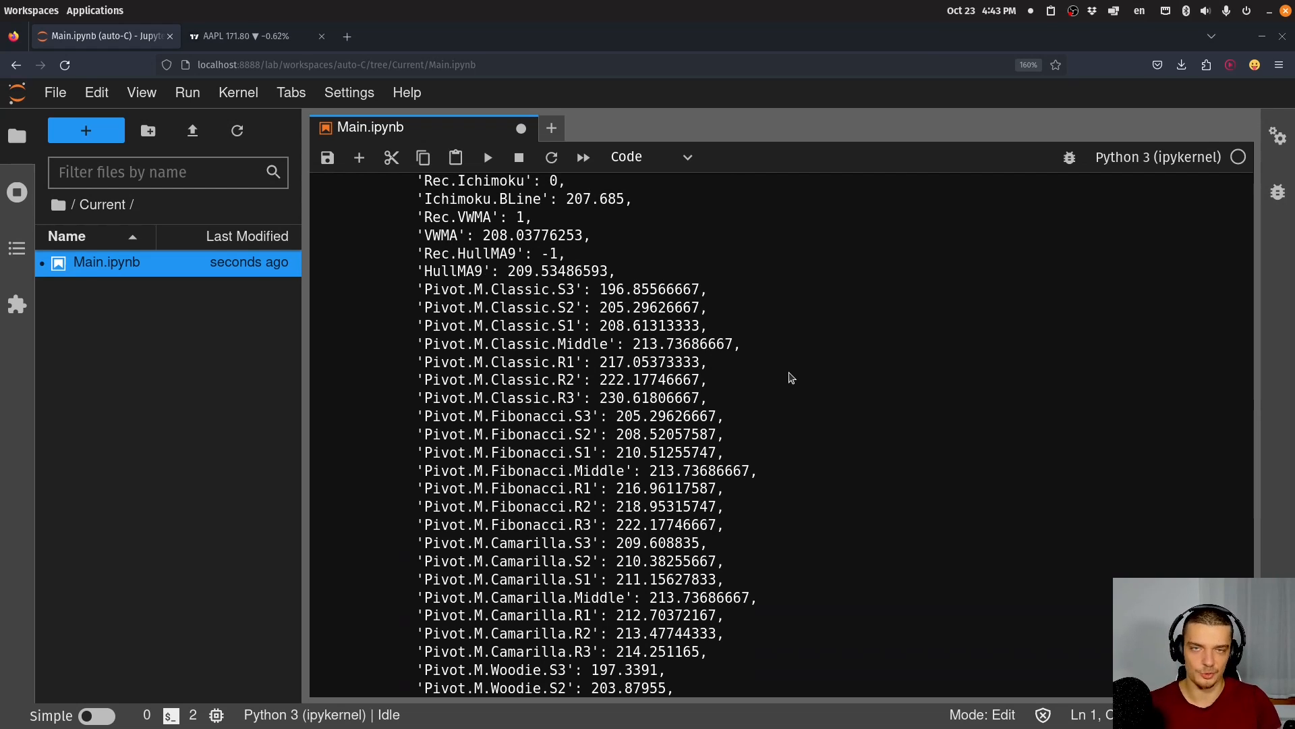
scroll(up, 3)
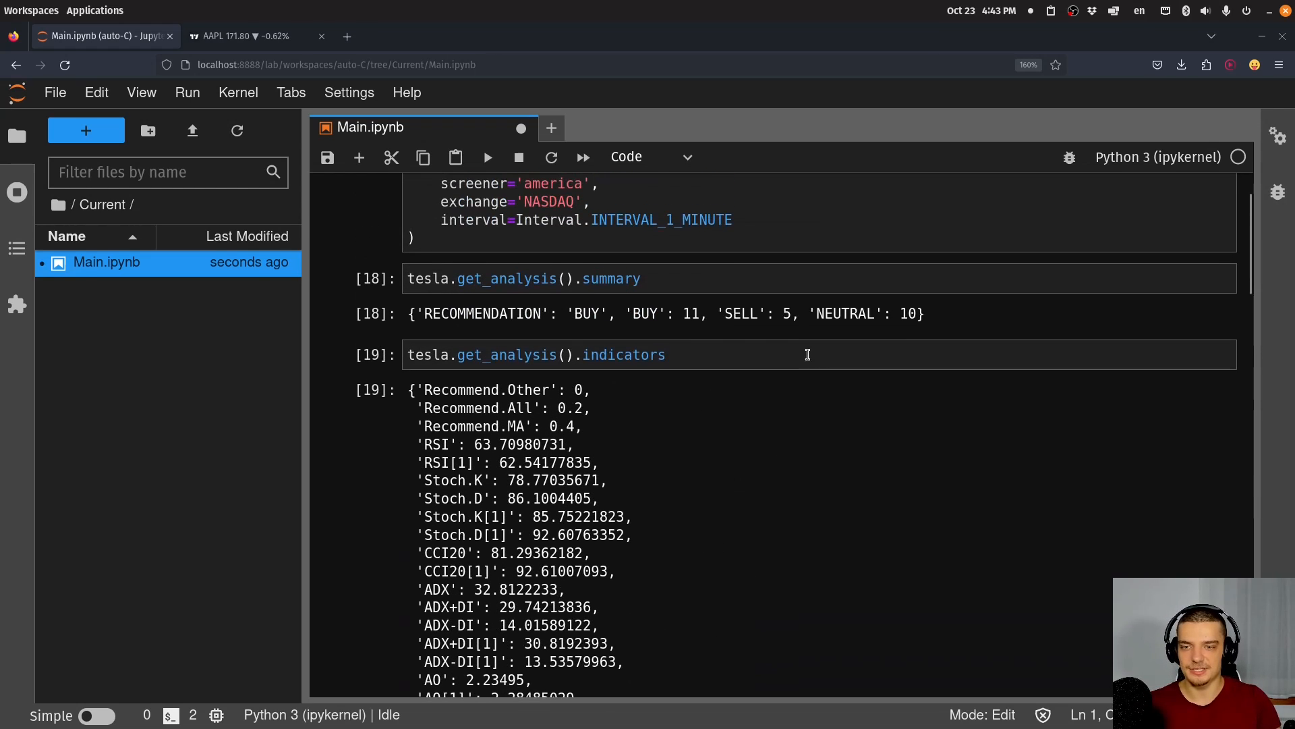
mouse_move(427, 444)
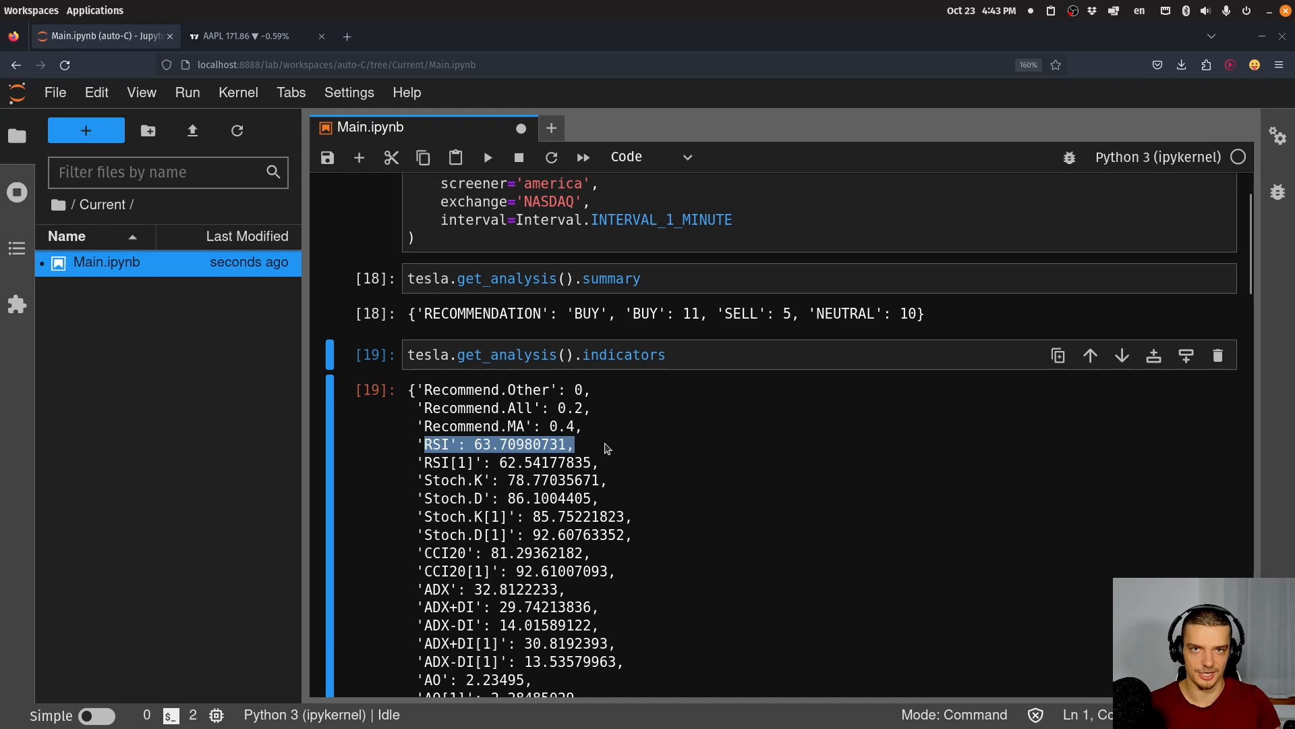
scroll(down, 3)
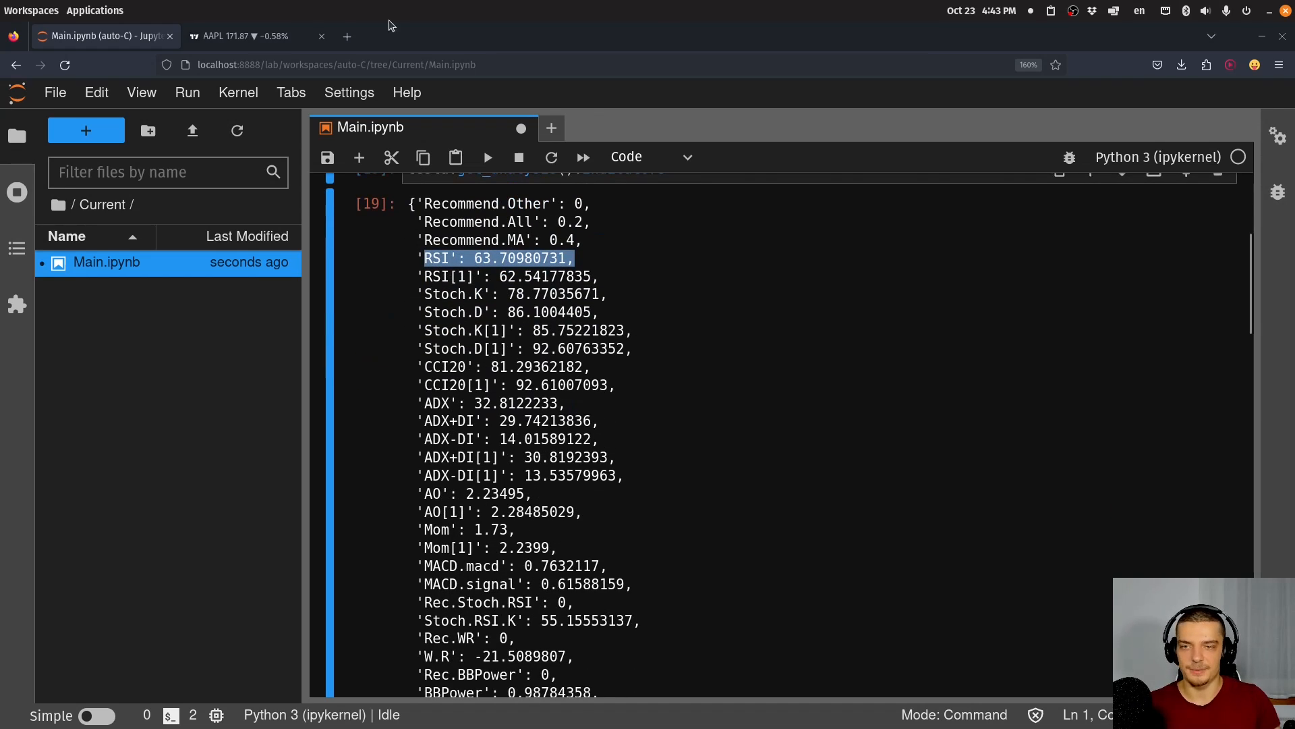
scroll(down, 3)
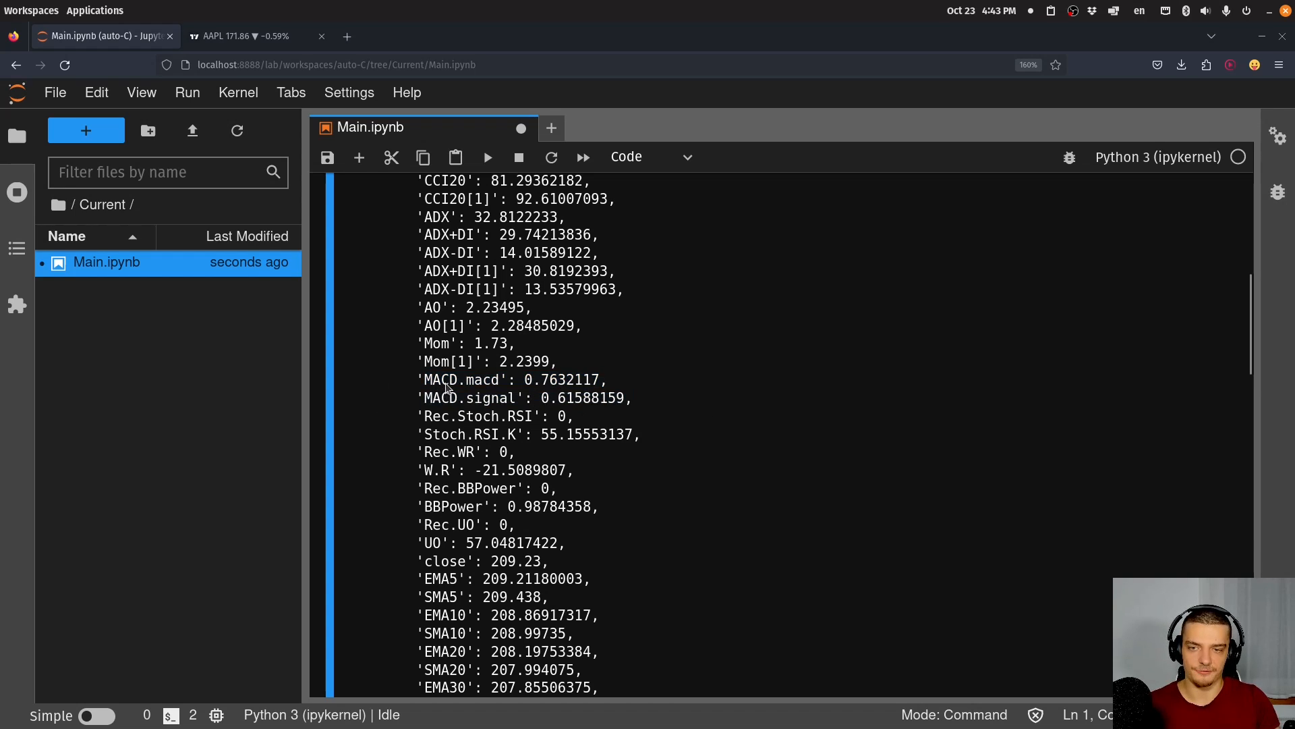
scroll(down, 3)
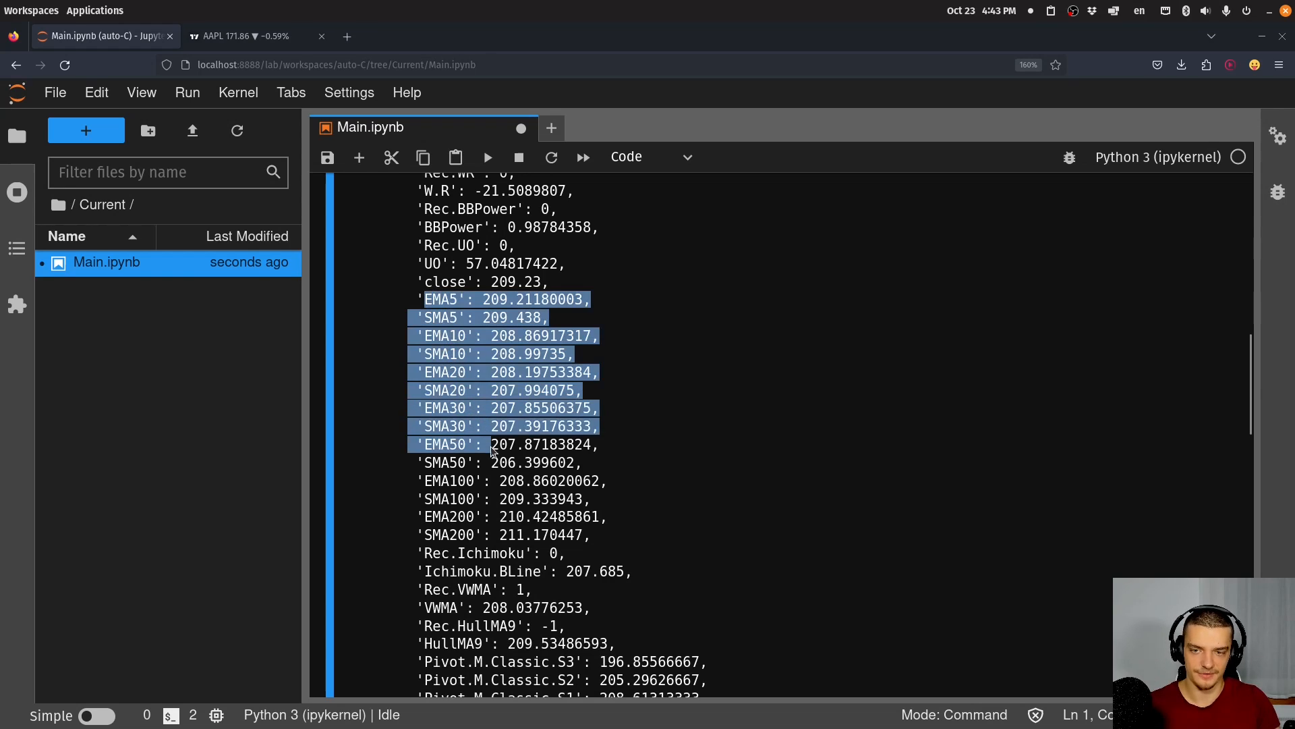
scroll(down, 3)
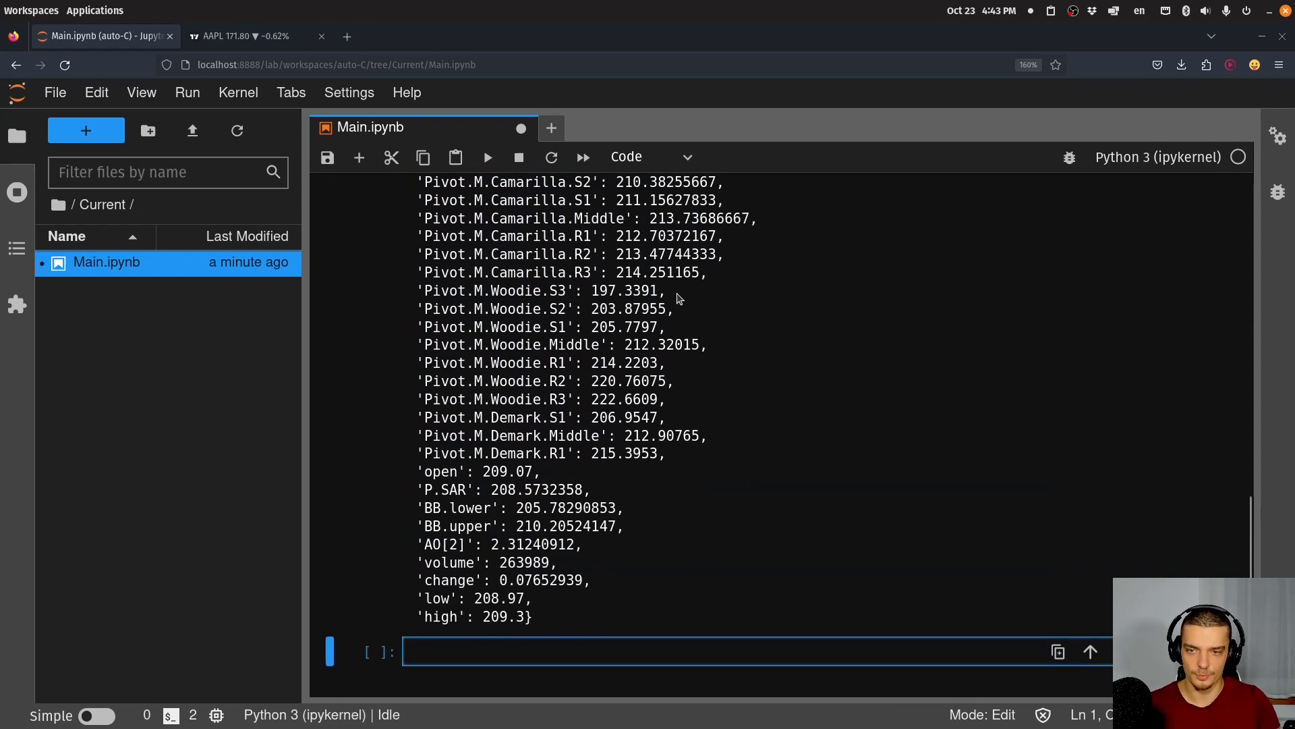
scroll(up, 3)
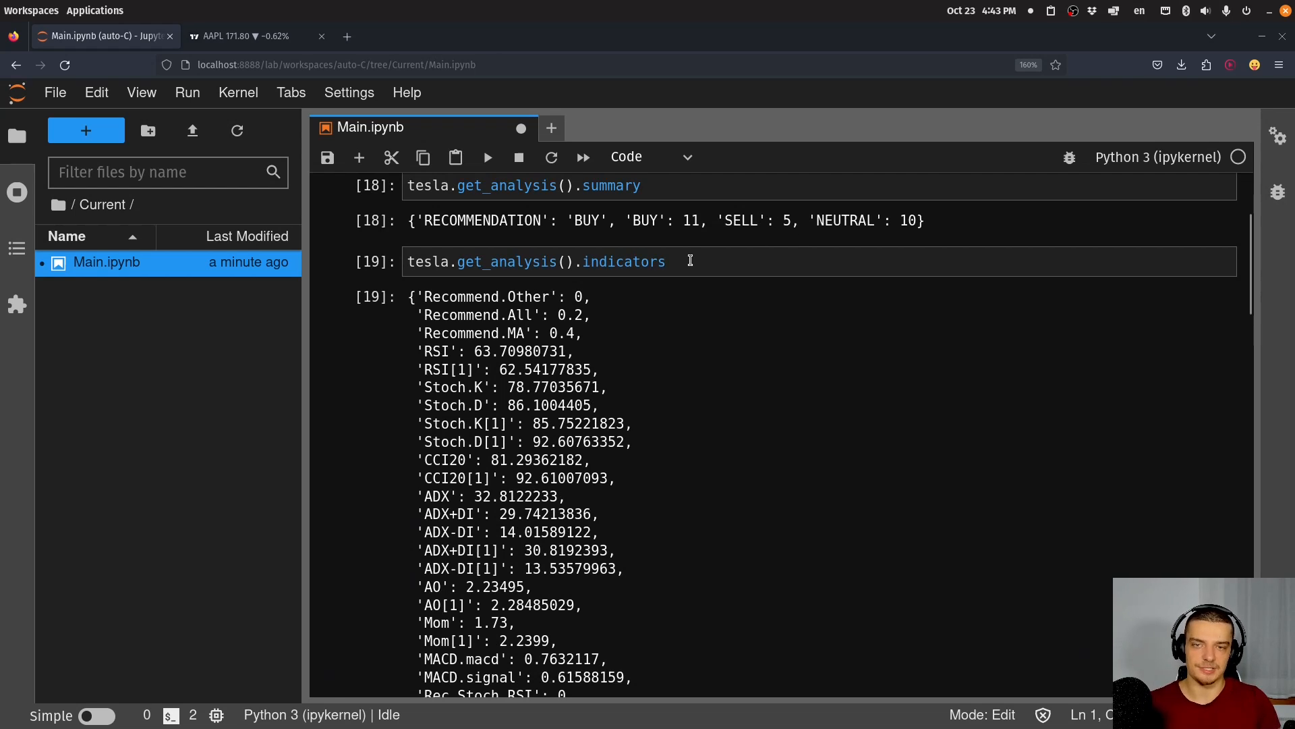
text([])
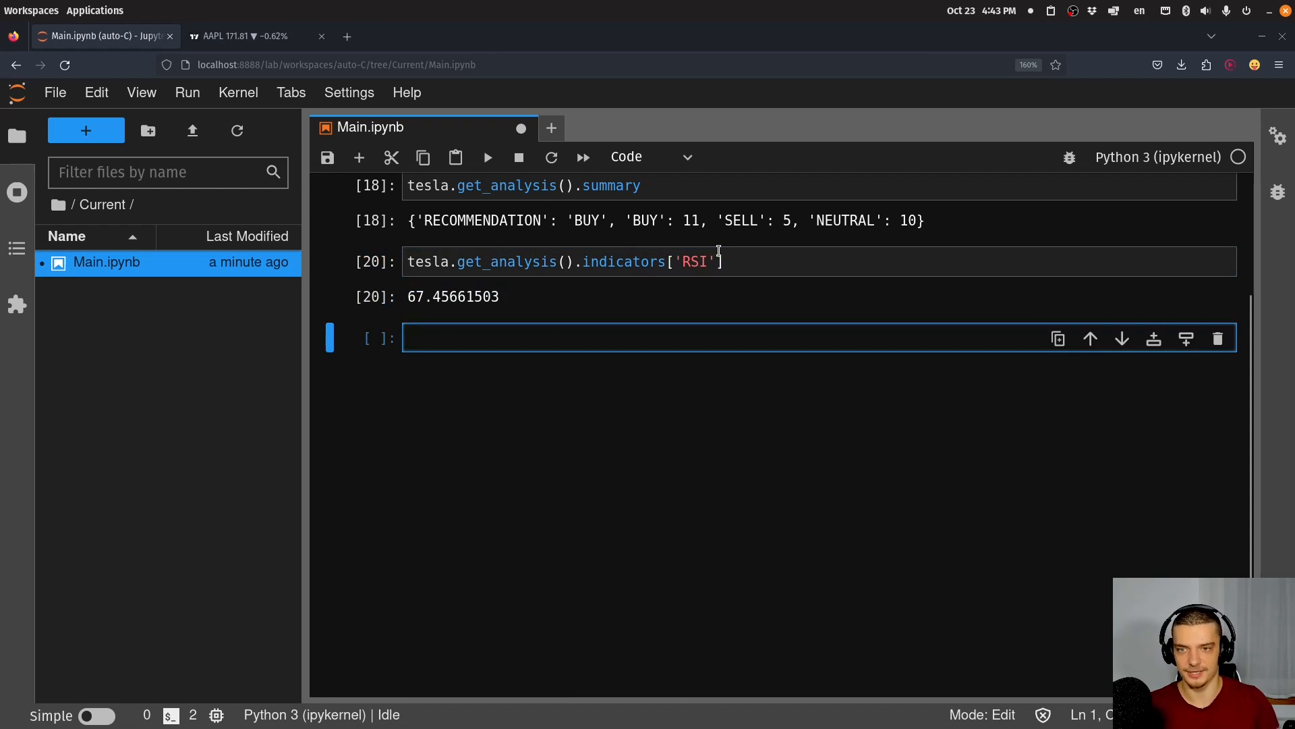
- Leave edit mode and scroll up to view the handler, summary and RSI 67.45661503
click(773, 437)
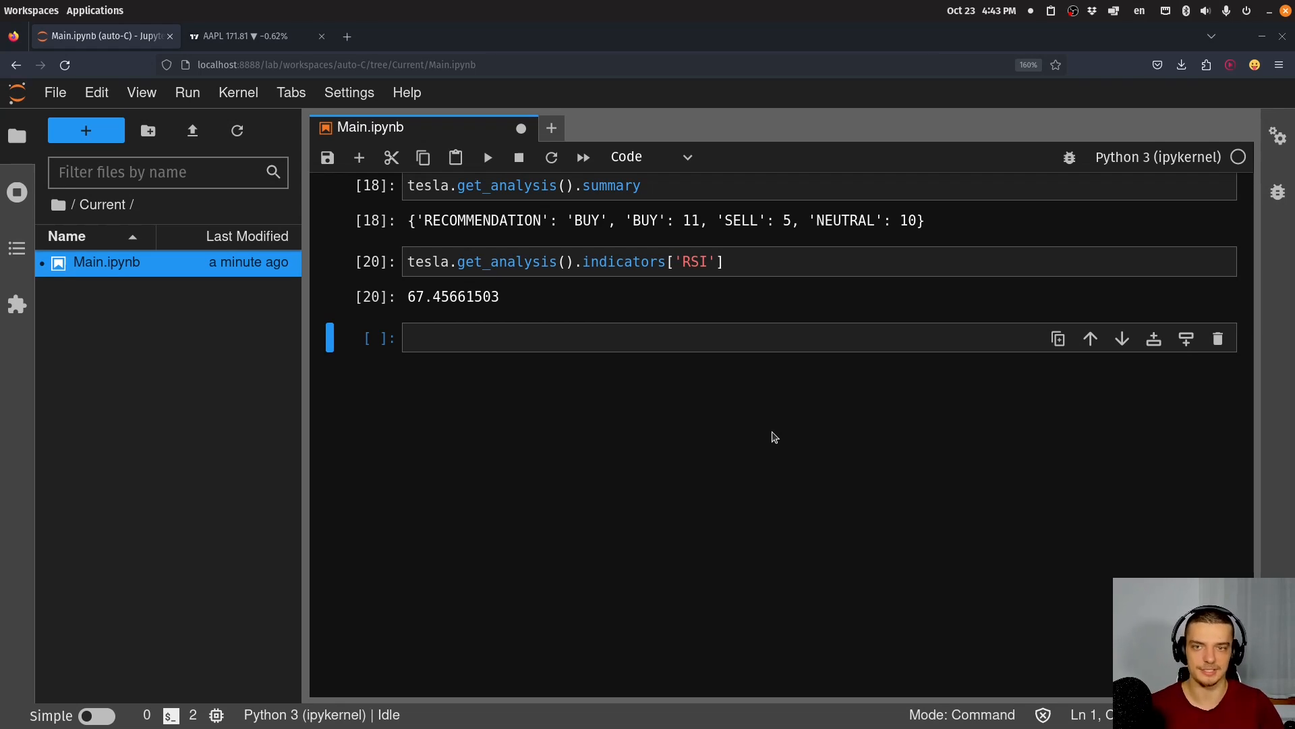
scroll(up, 3)
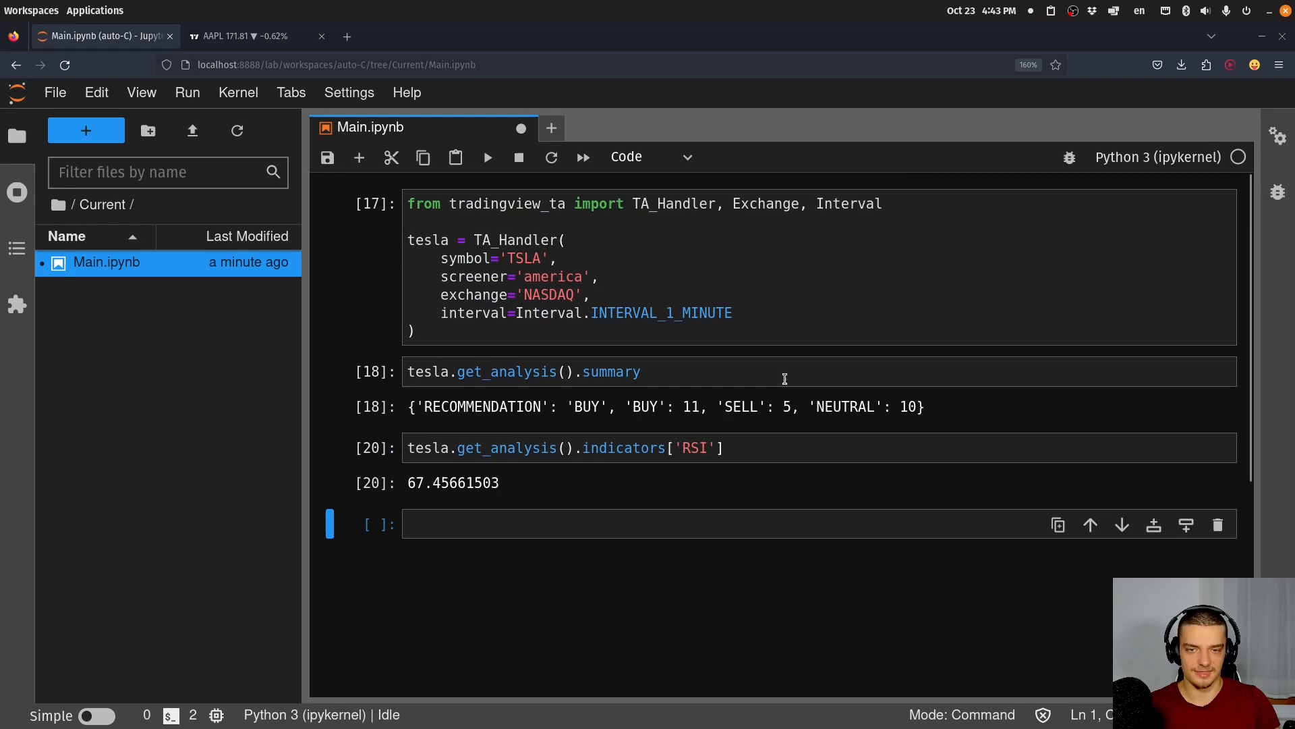
mouse_move(758, 459)
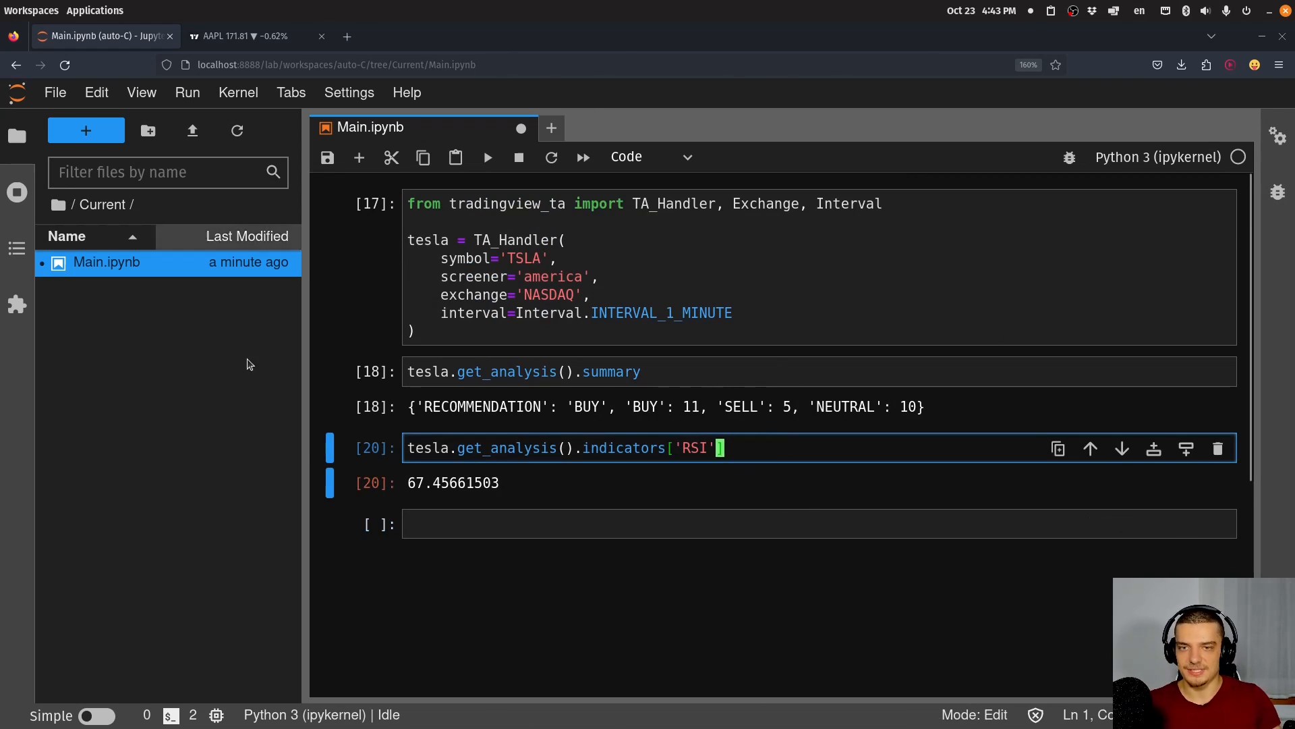
mouse_move(1074, 406)
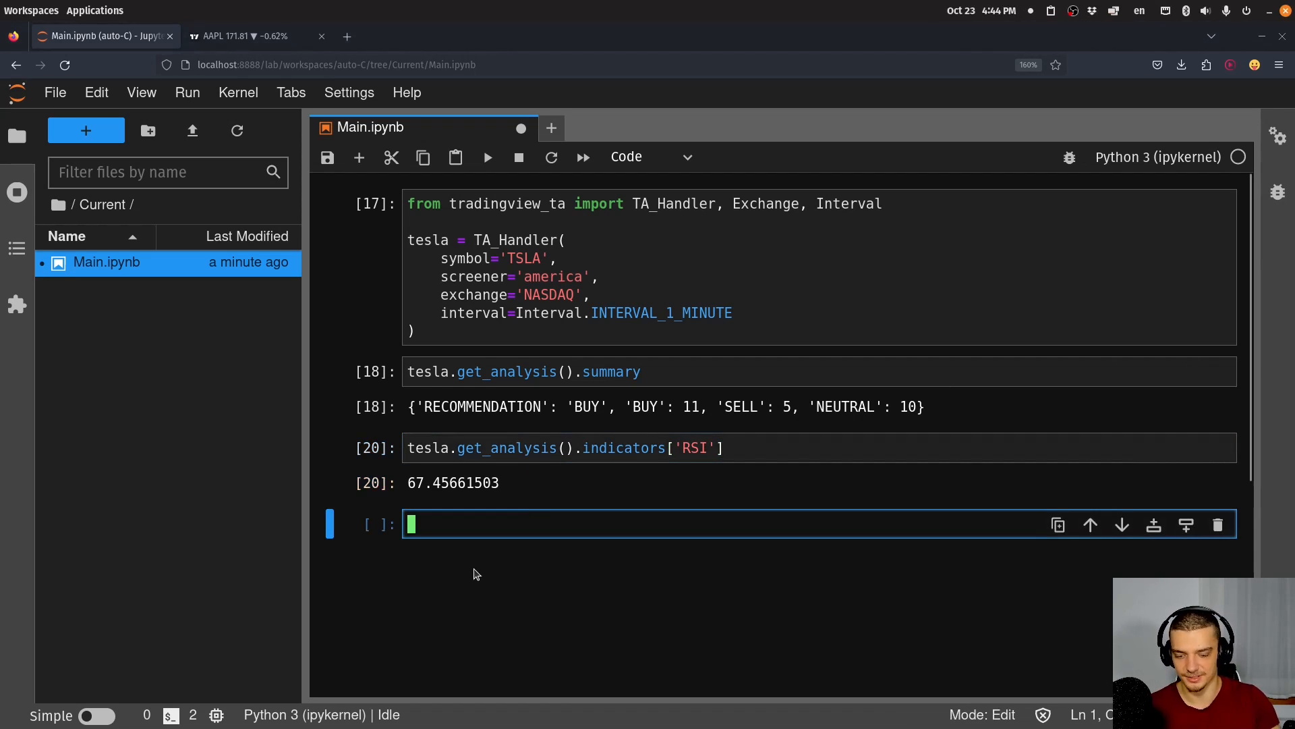
text(# https://tvdb.brianthe.dev/)
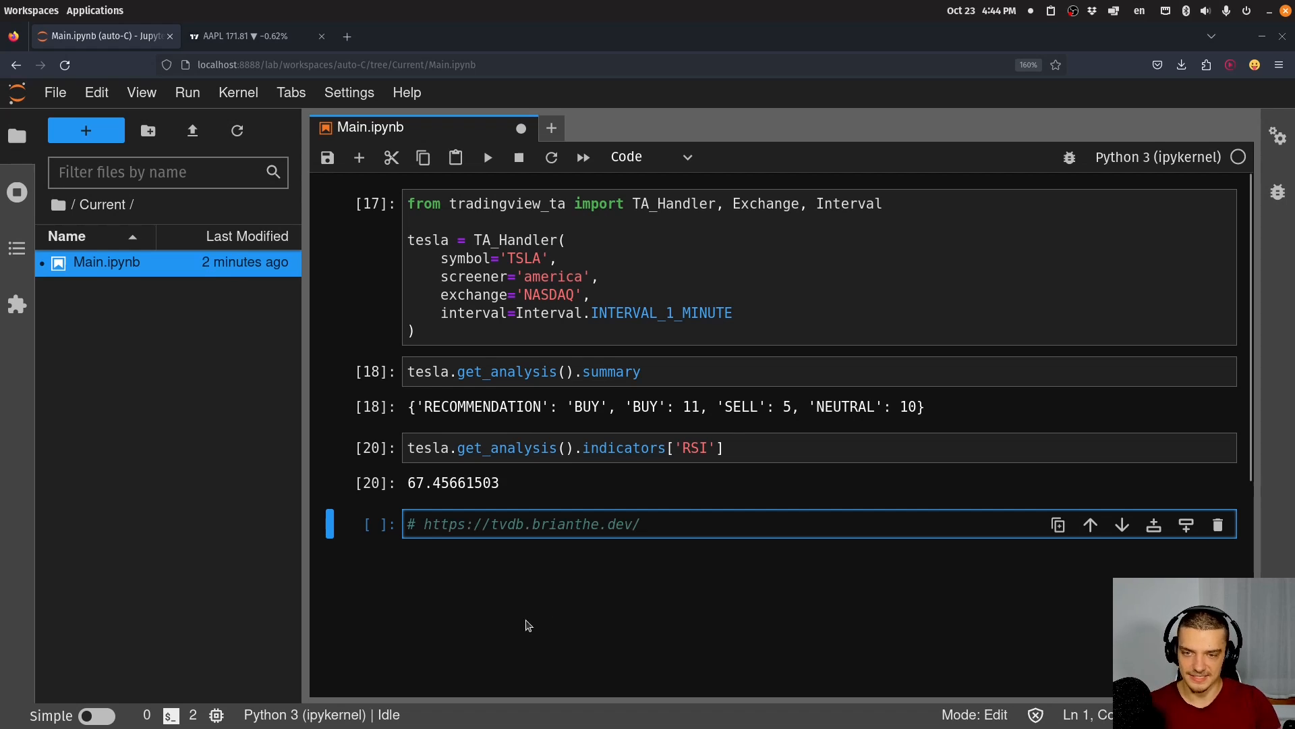
mouse_move(498, 524)
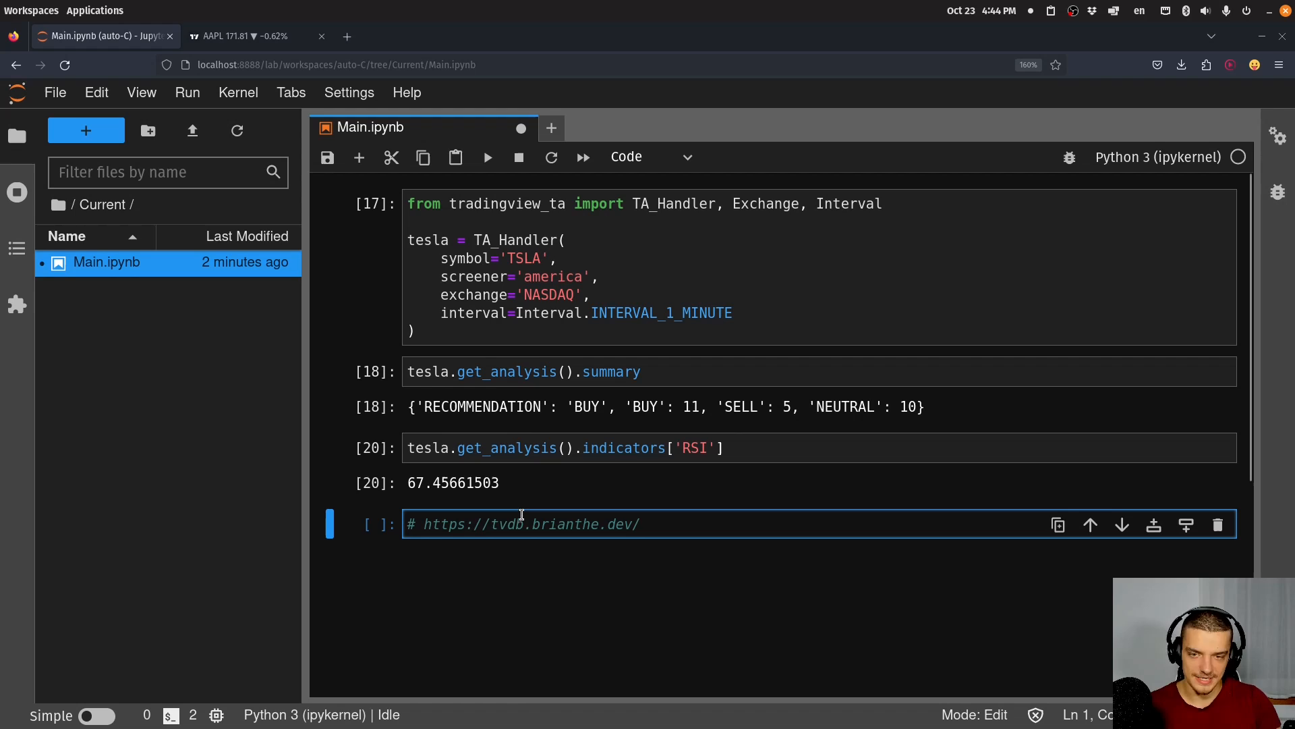
mouse_move(601, 531)
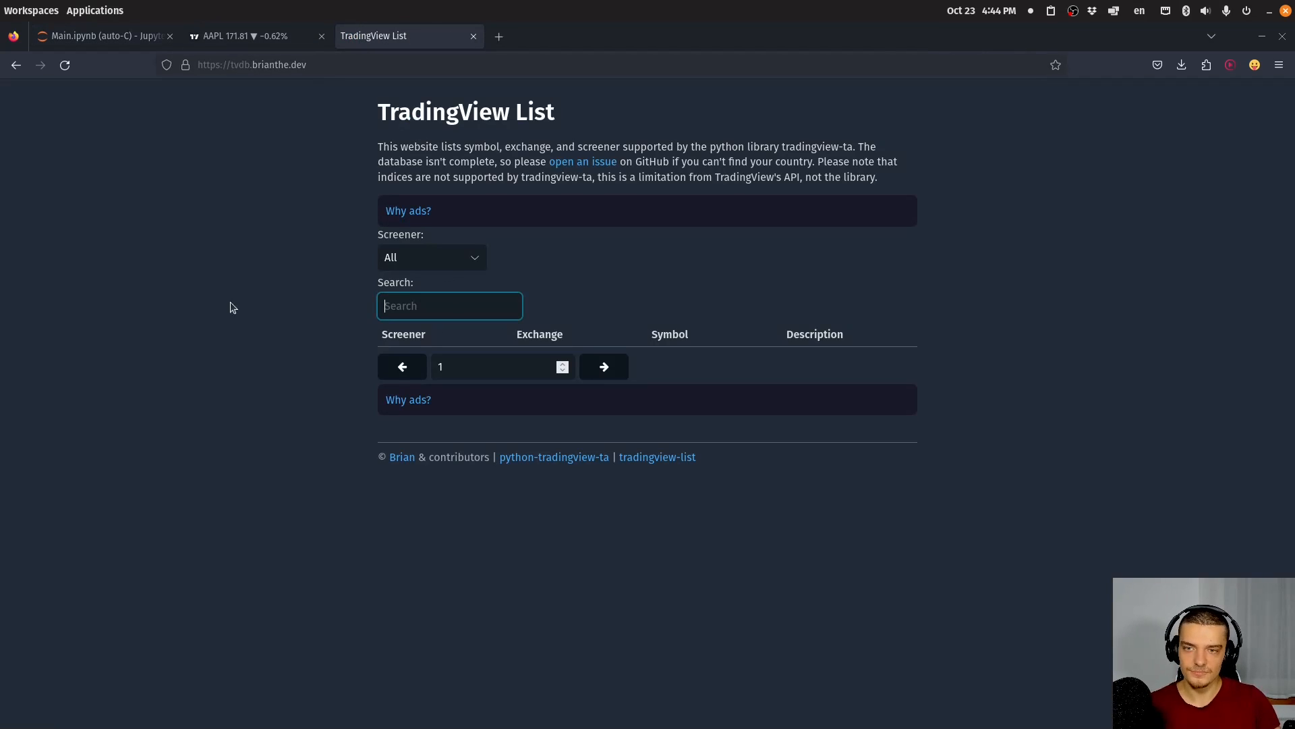
- Search TradingView List for NVIDIA and browse the results, briefly checking the notebook
text(NV)
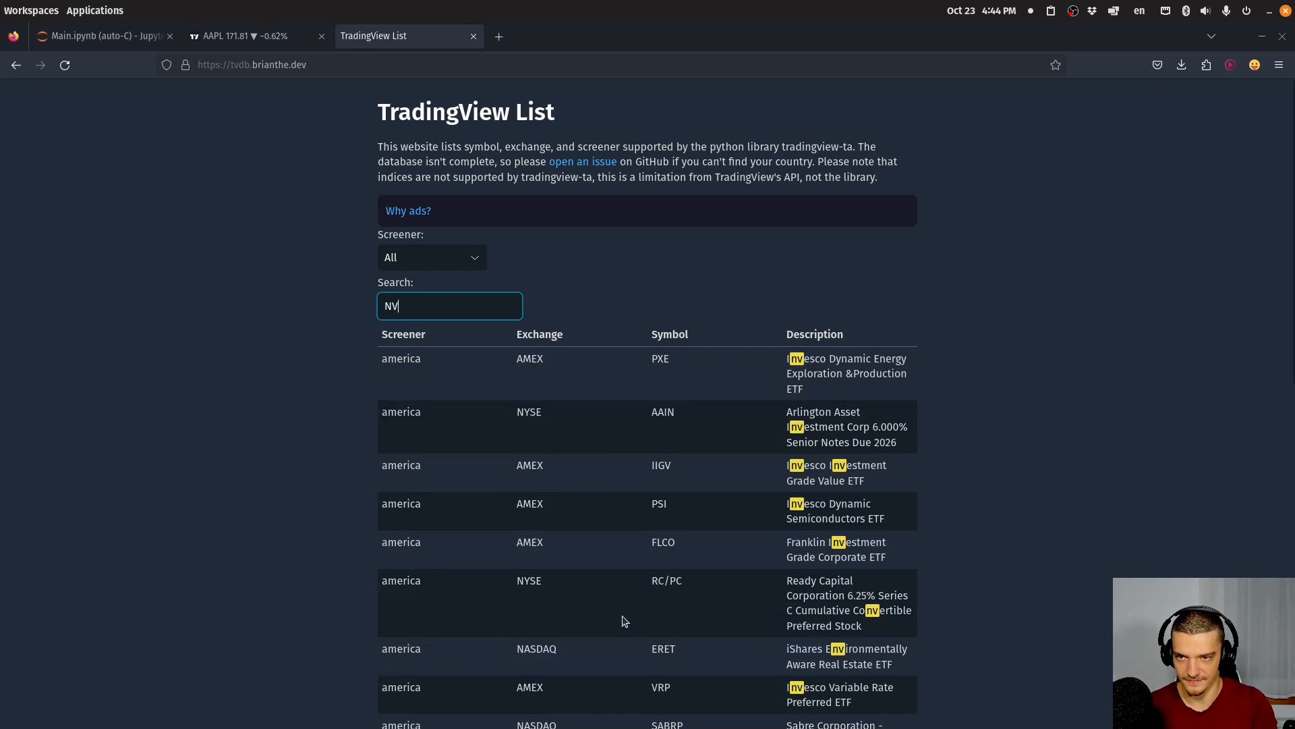
text(idia)
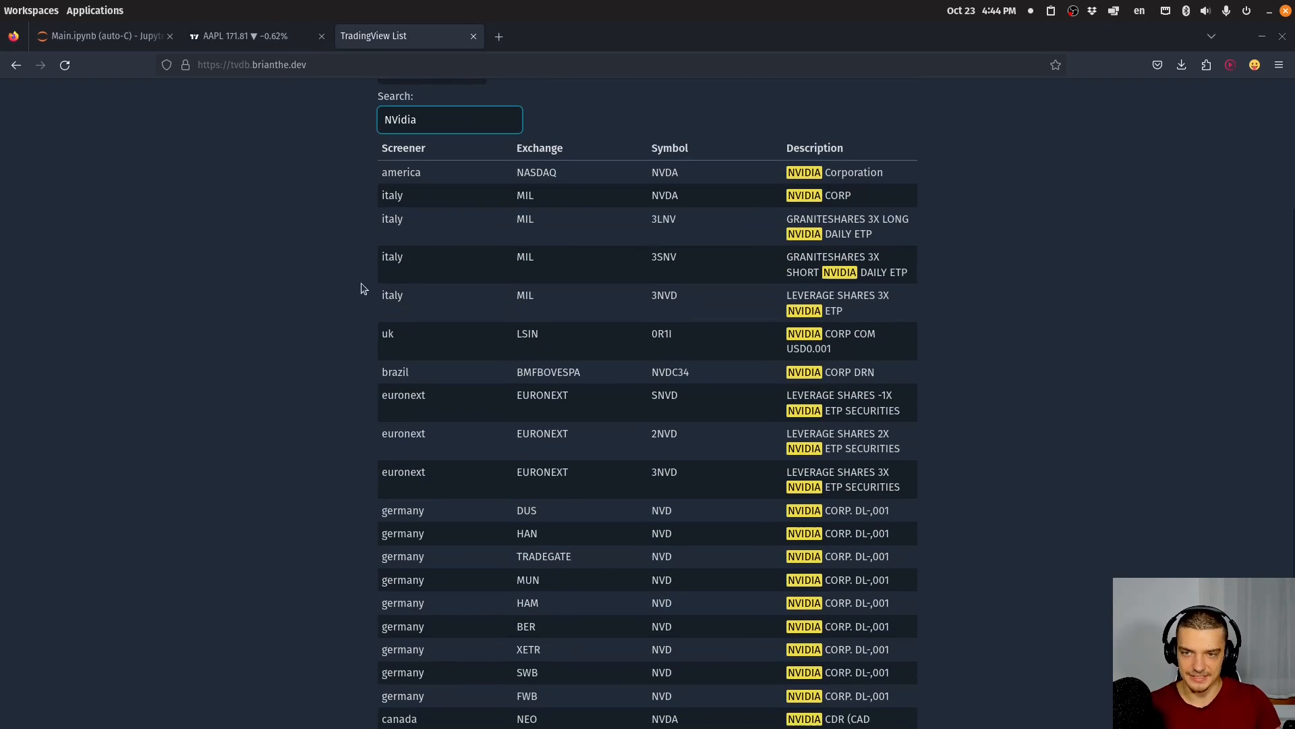
scroll(down, 3)
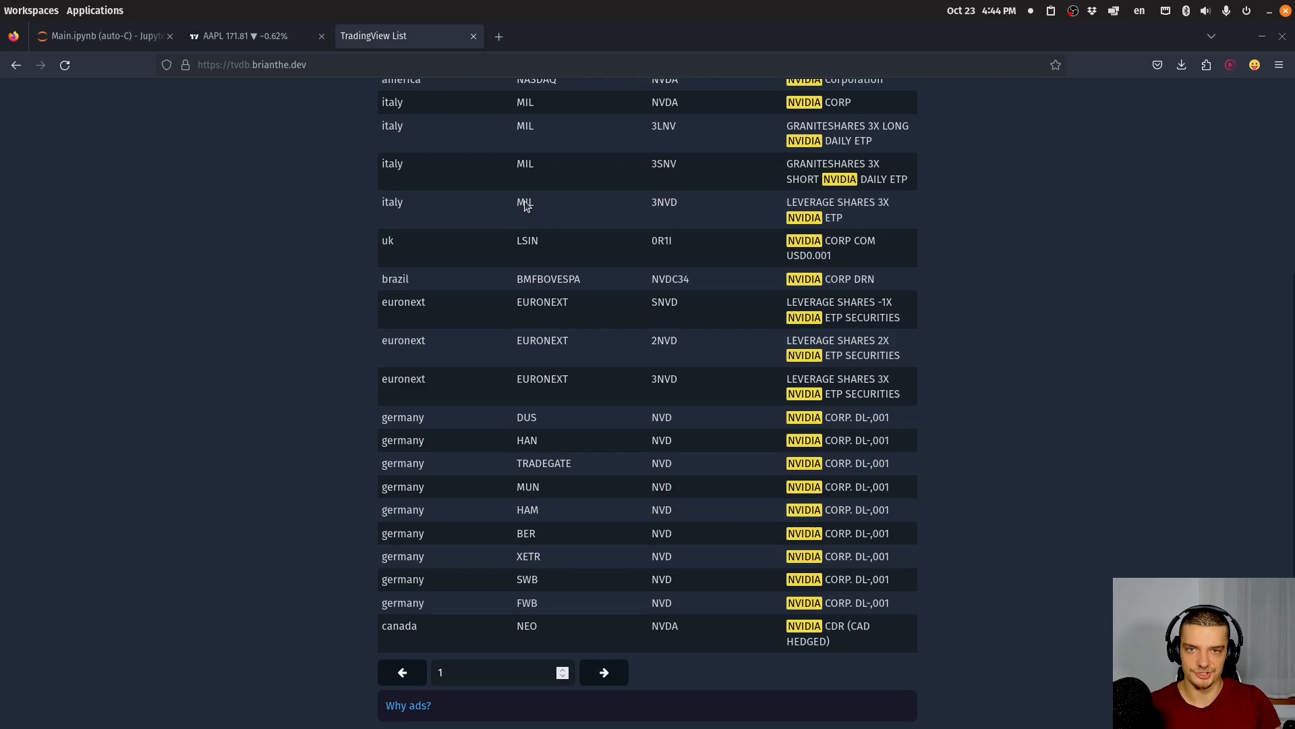
scroll(up, 3)
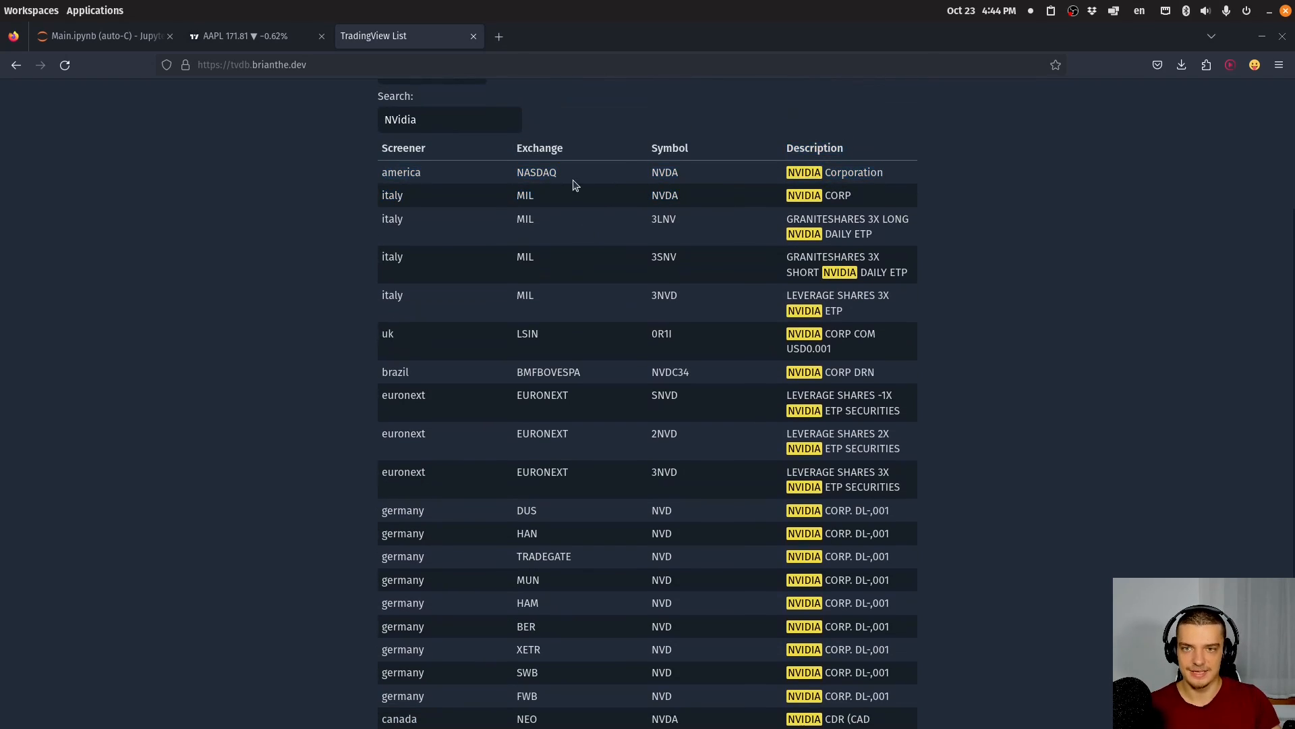
mouse_move(383, 409)
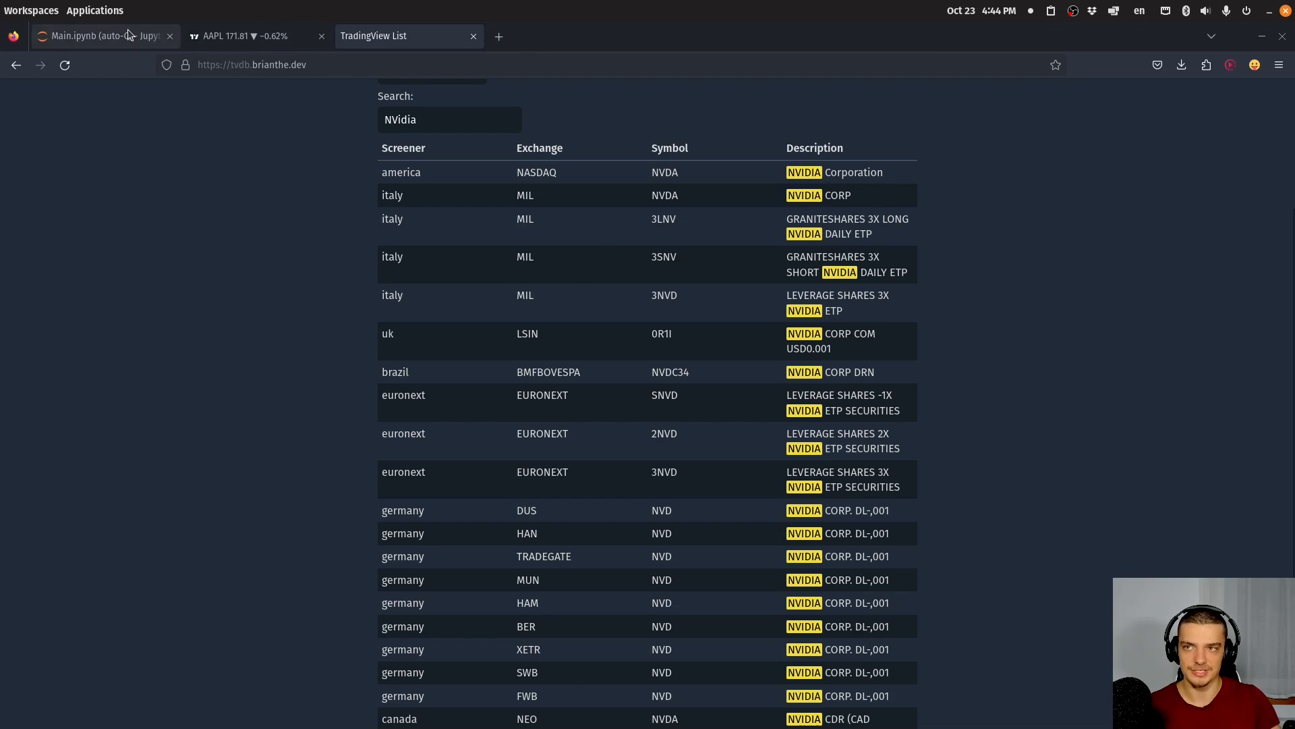
click(100, 36)
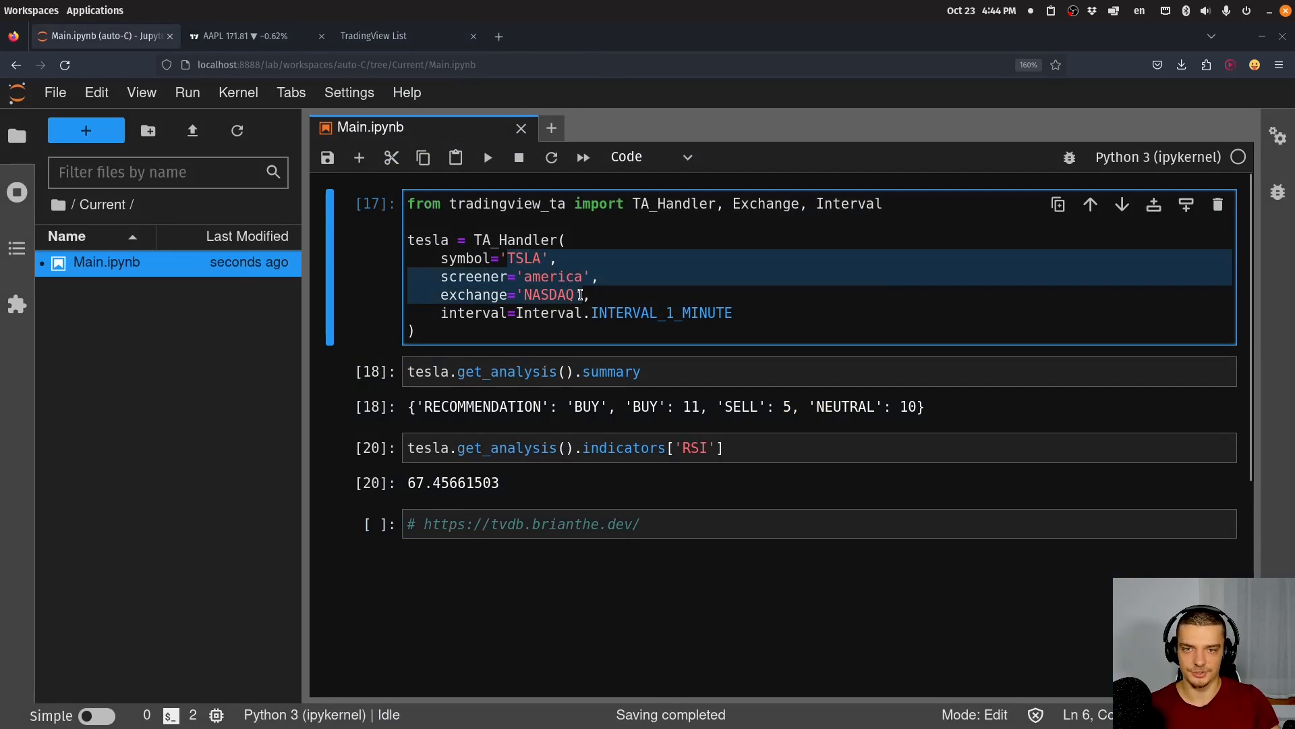
click(372, 36)
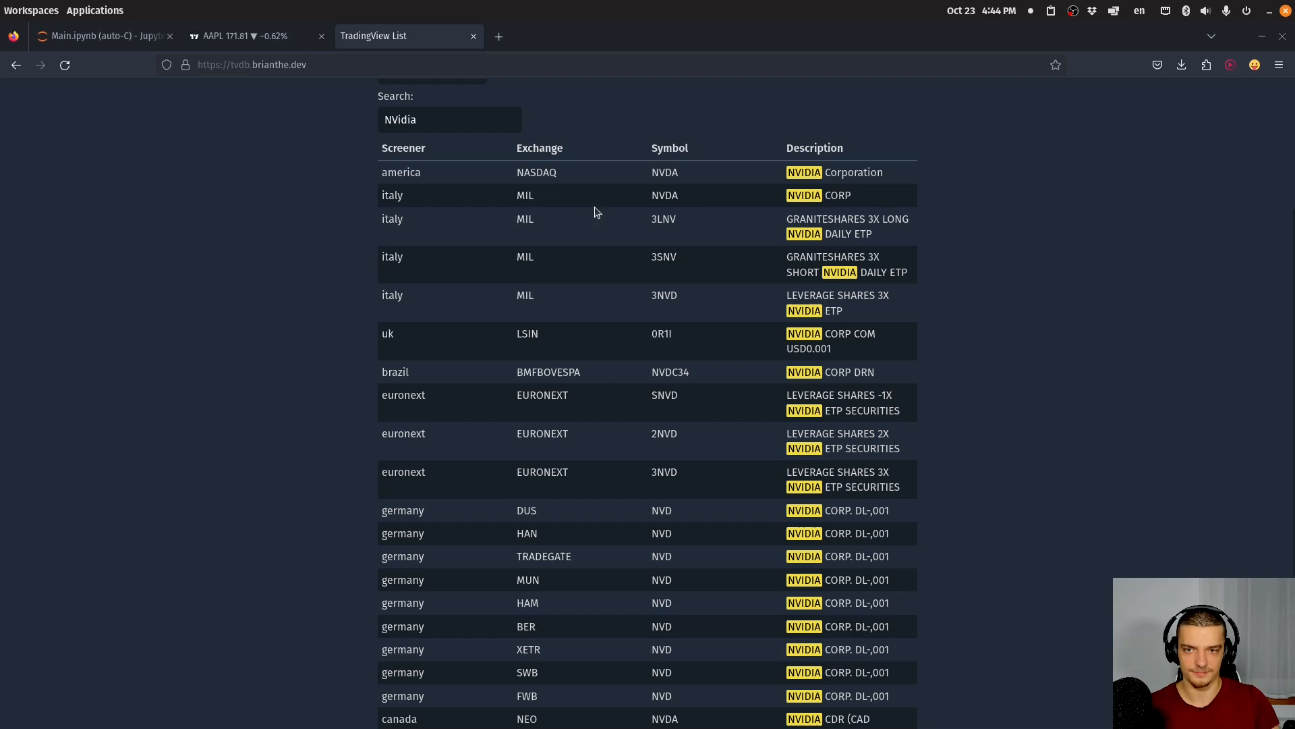
scroll(up, 3)
text(BTC)
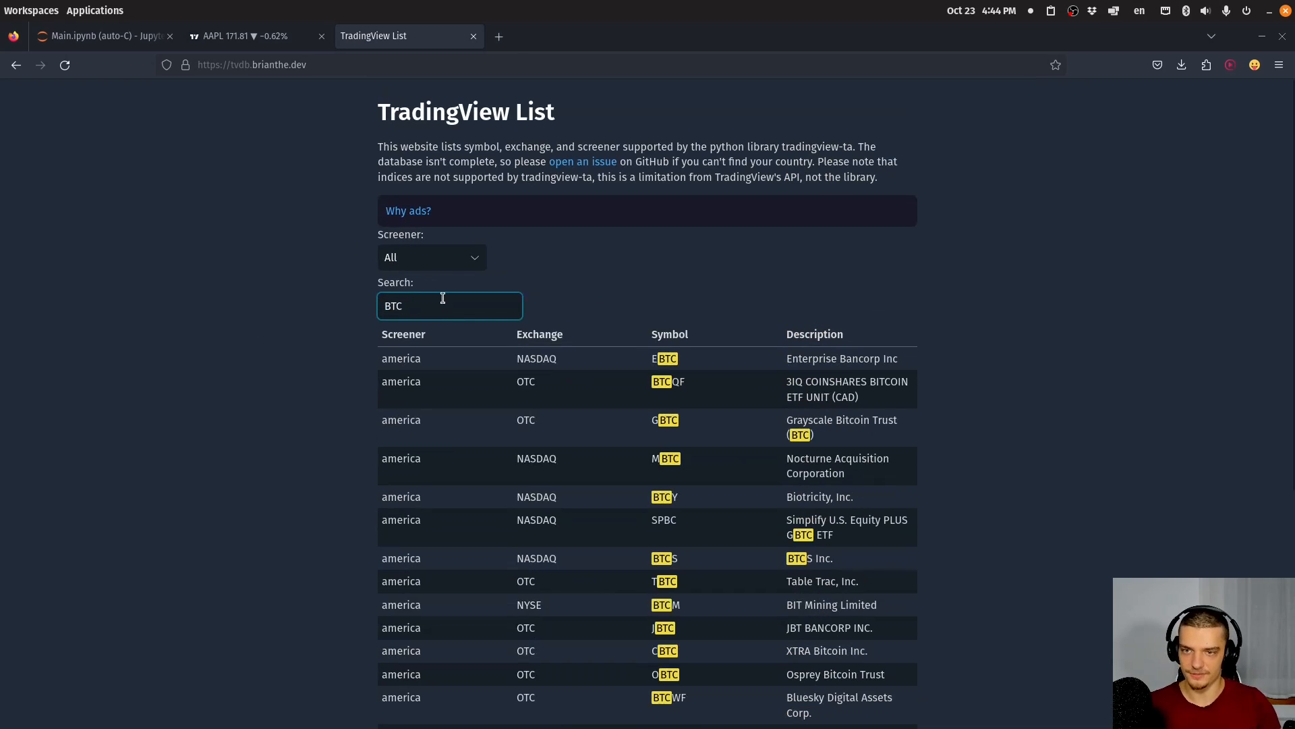
- Change the search term to Bitcoin and scroll through the matching symbols
key(BackSpace)
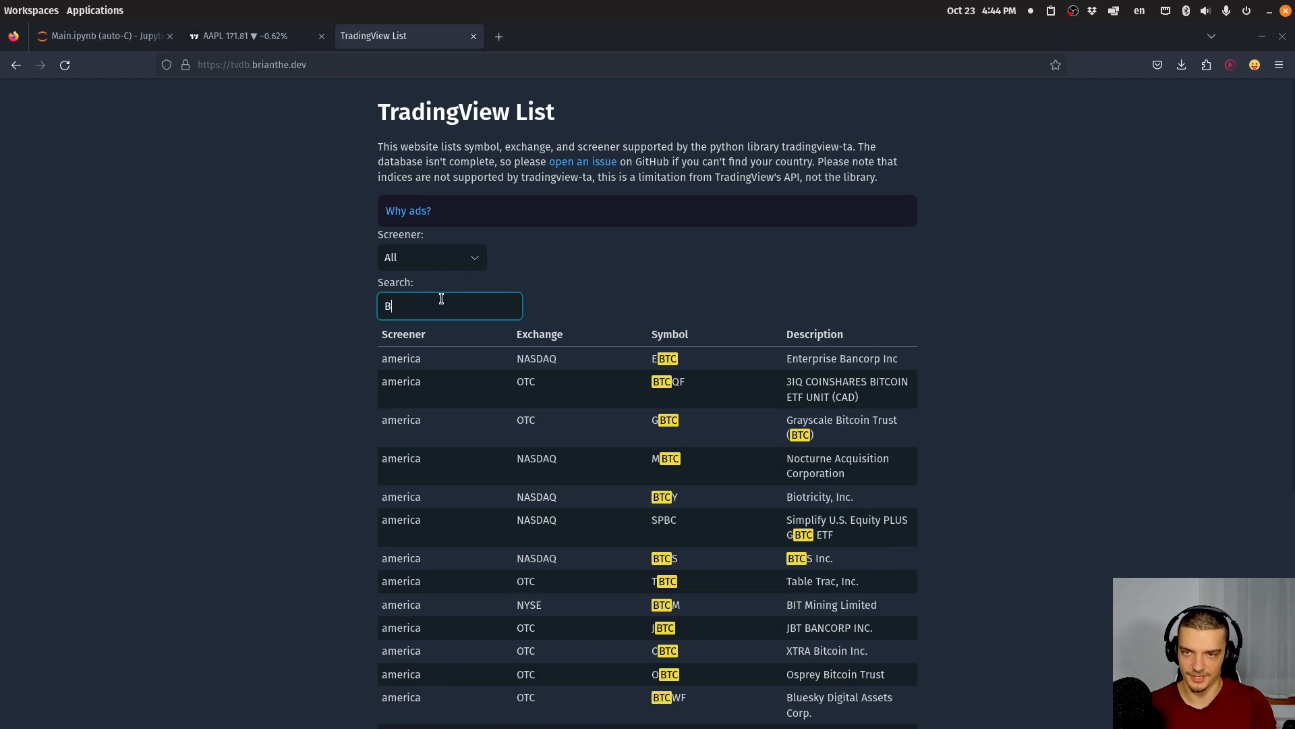
text(itcoin)
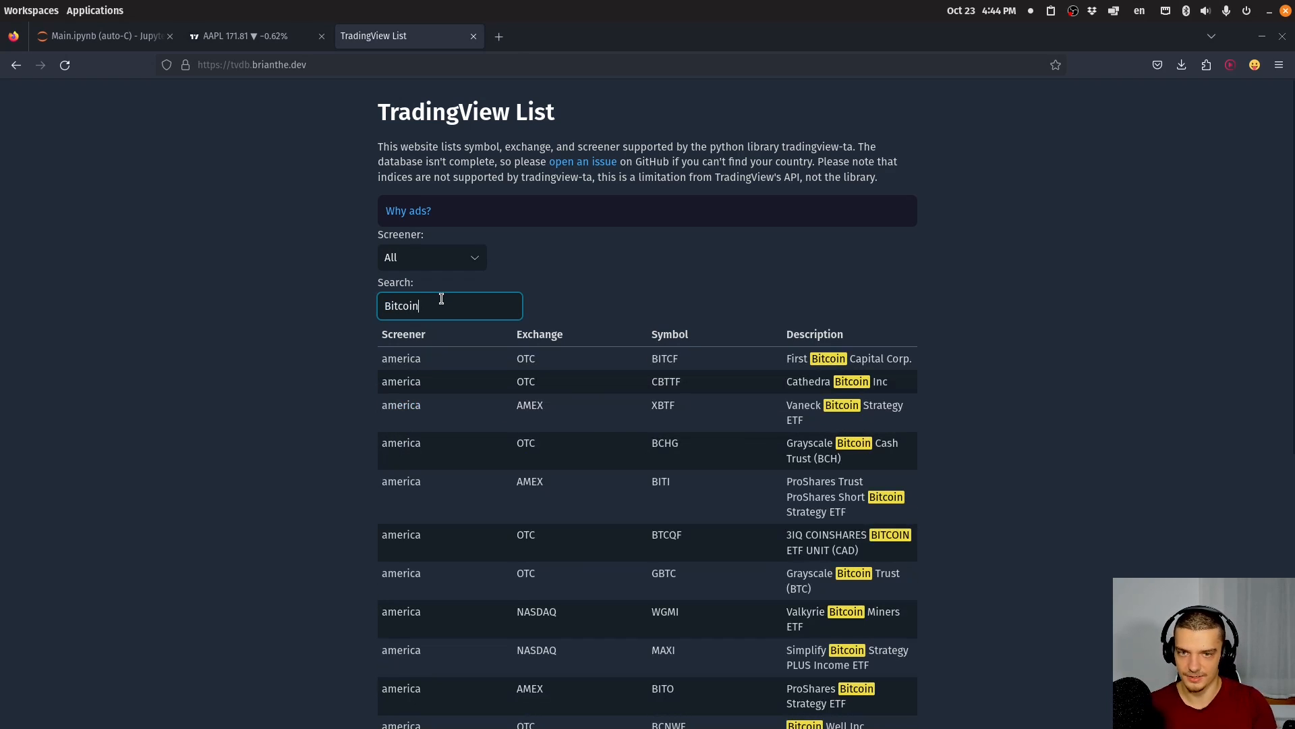
scroll(down, 3)
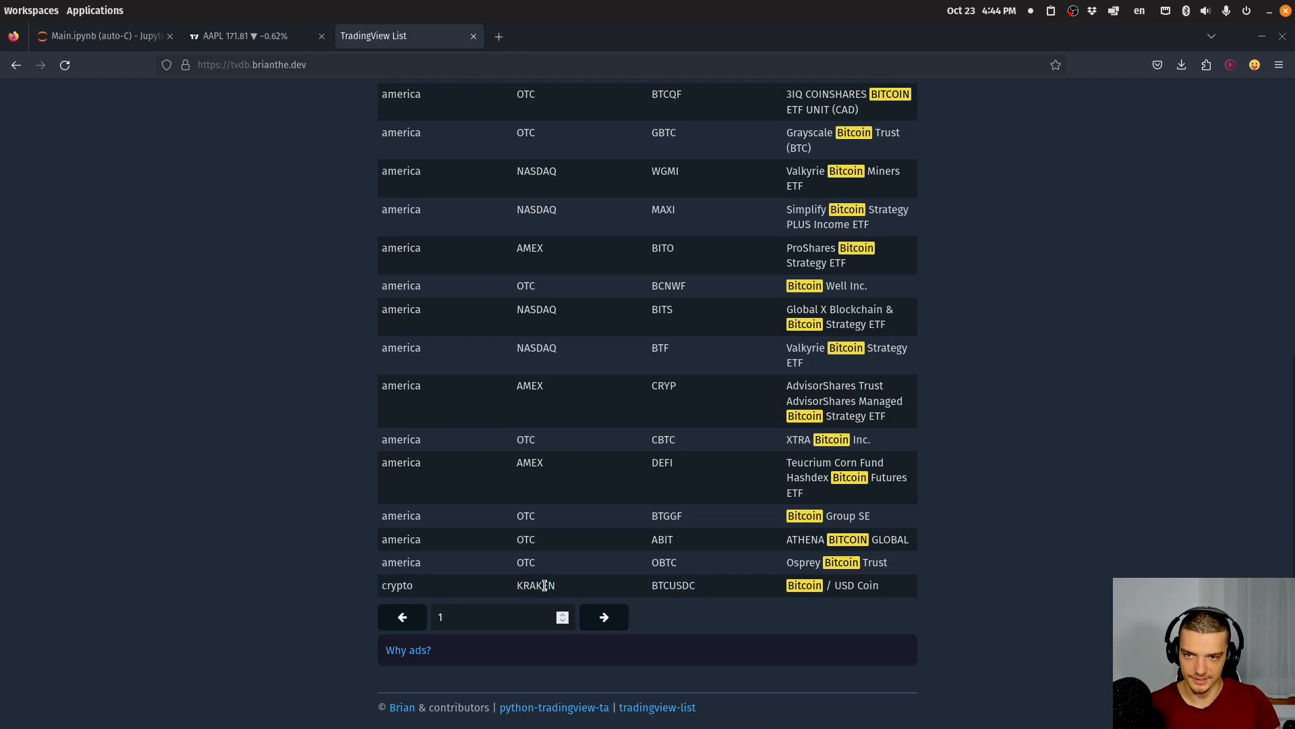
mouse_move(726, 543)
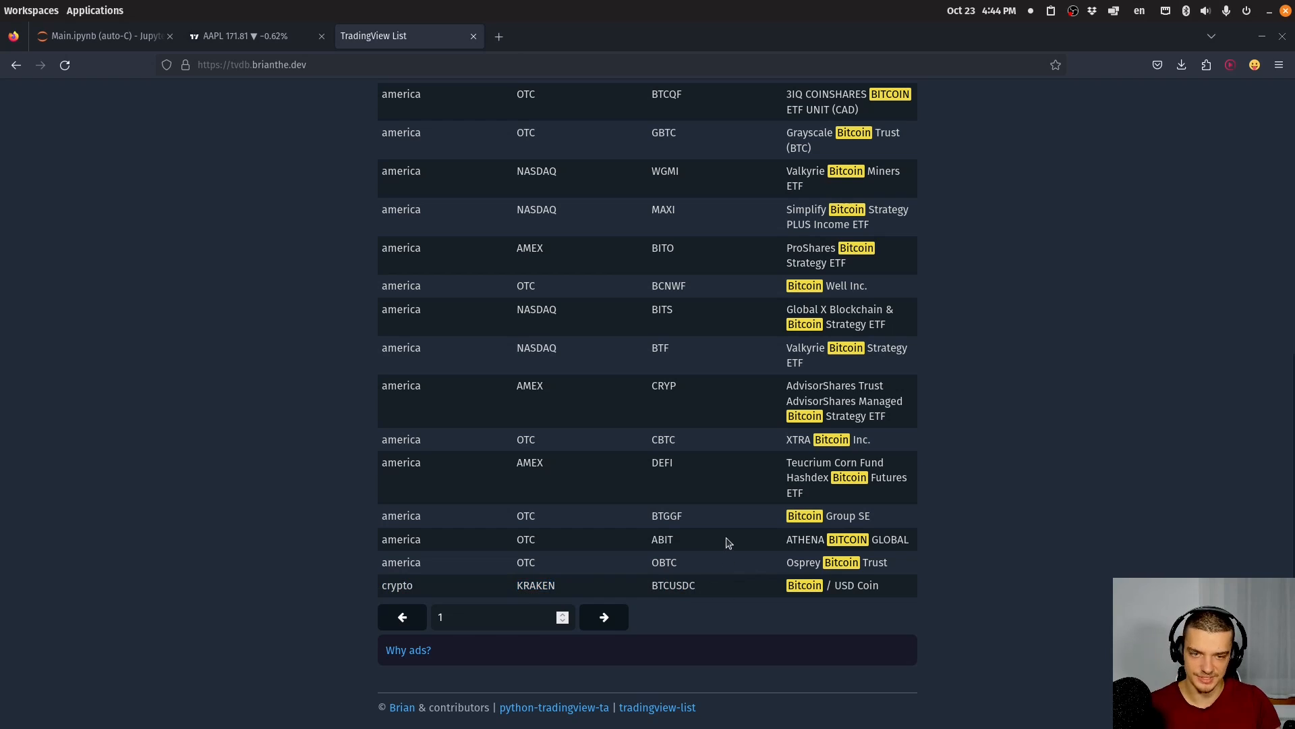
scroll(up, 3)
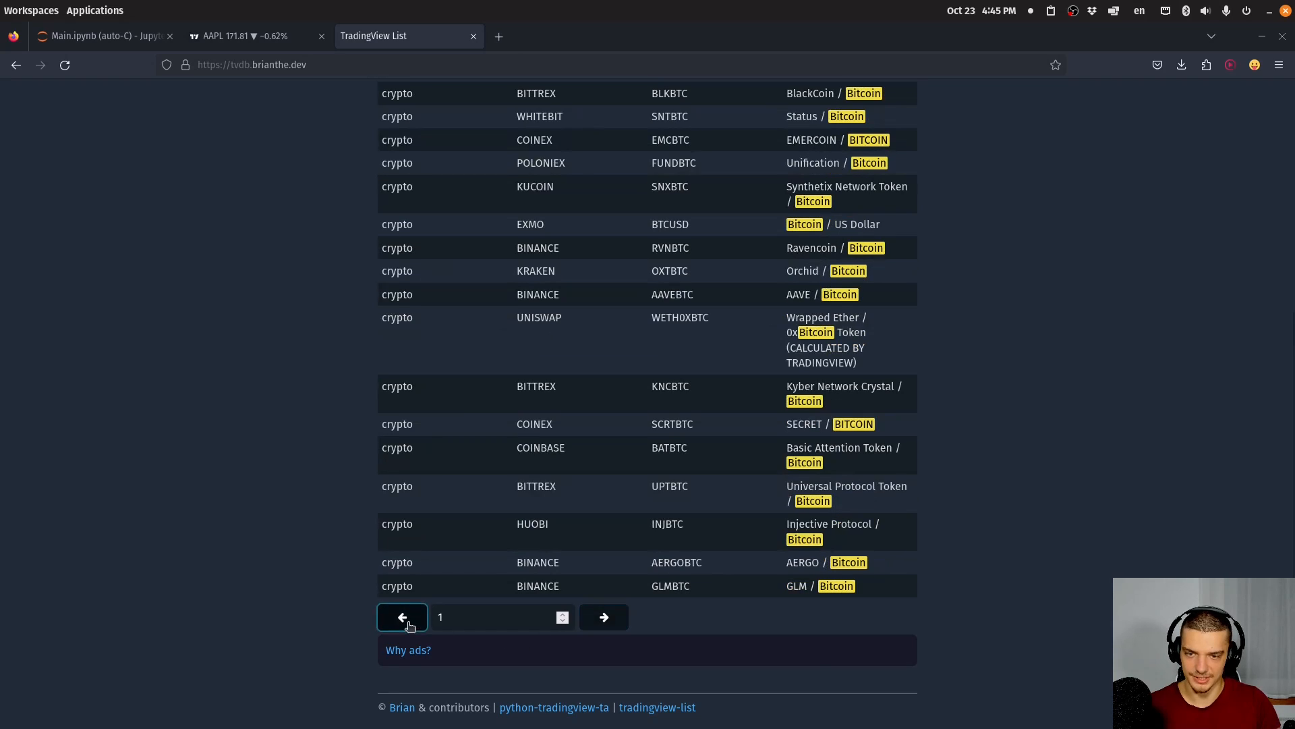
scroll(up, 3)
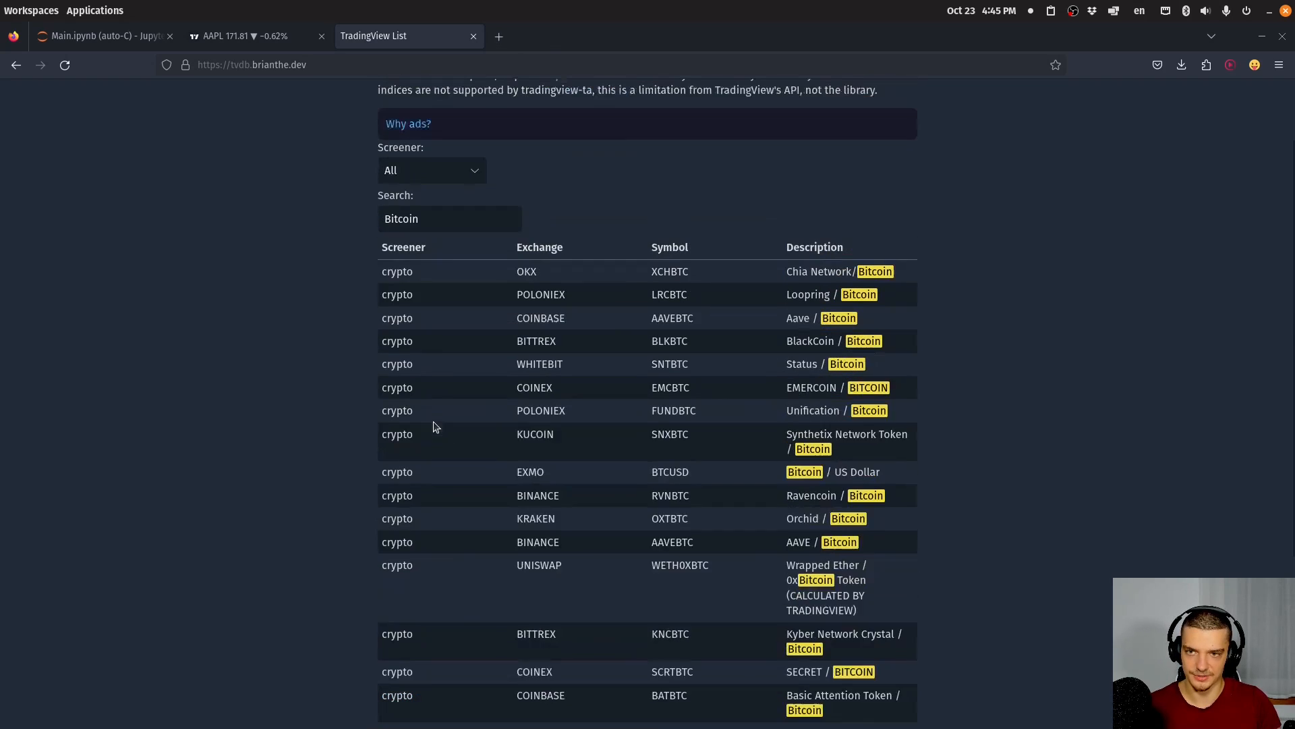
scroll(down, 3)
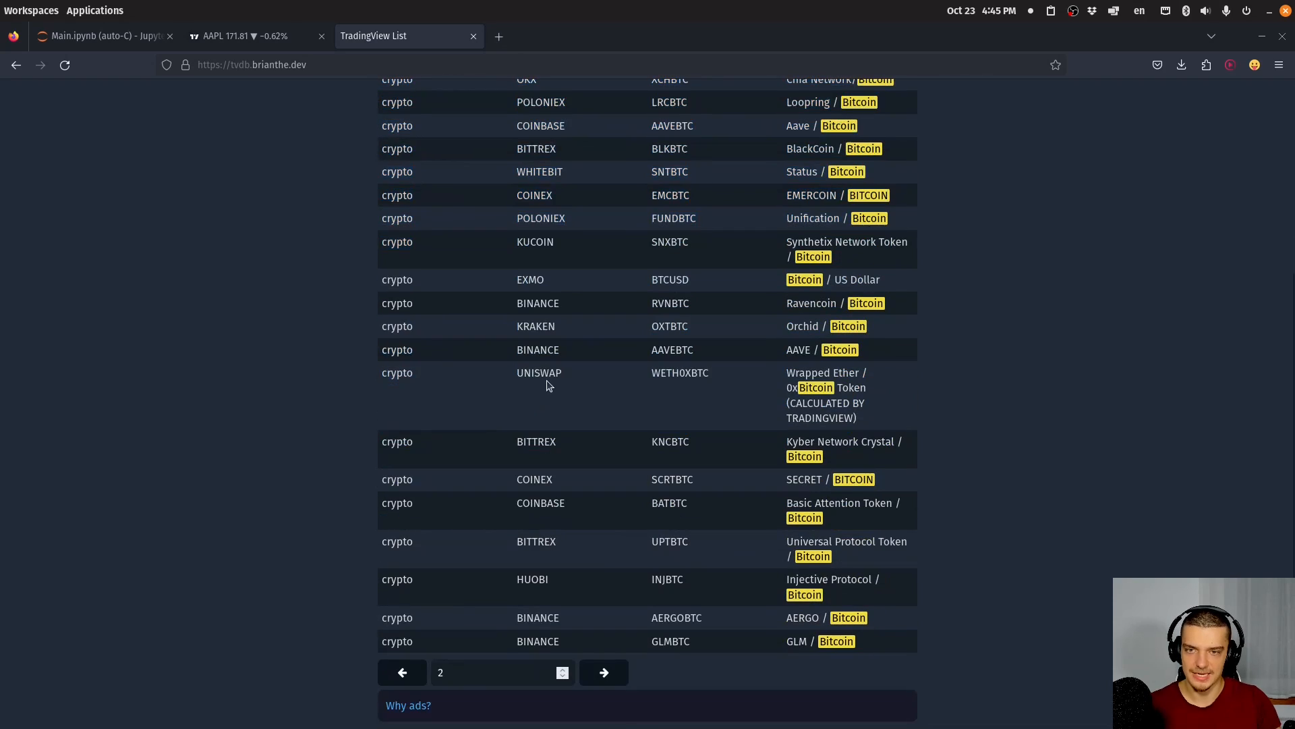
scroll(up, 3)
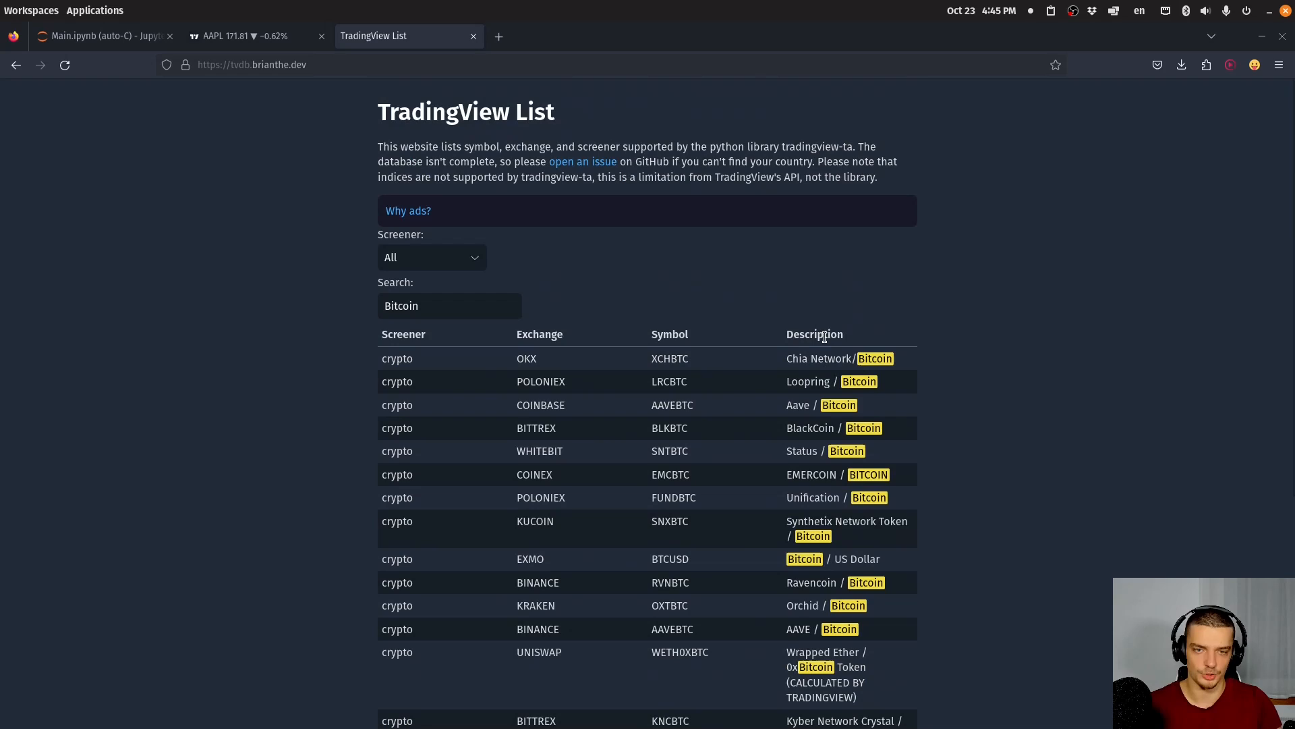
- Search for BTCUSDT, select the GEMINI exchange, and return to the notebook
text(USD)
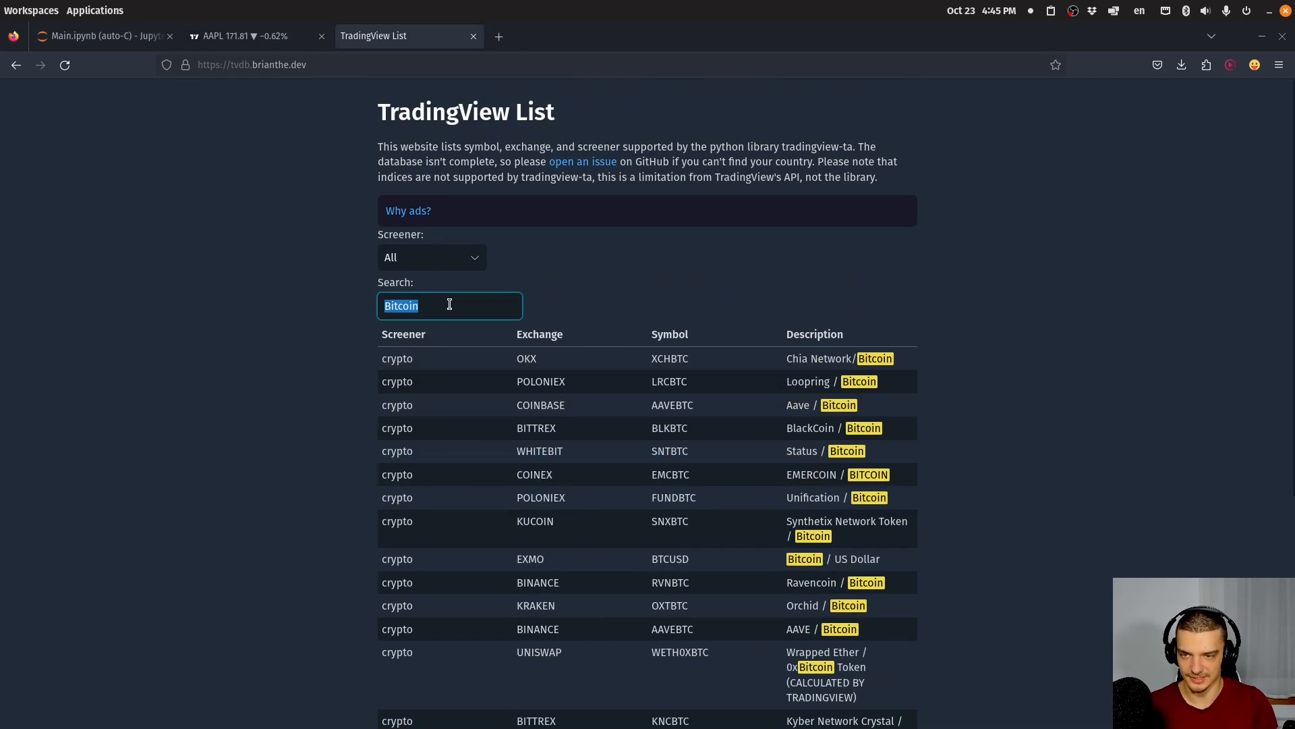
text(BTCUS)
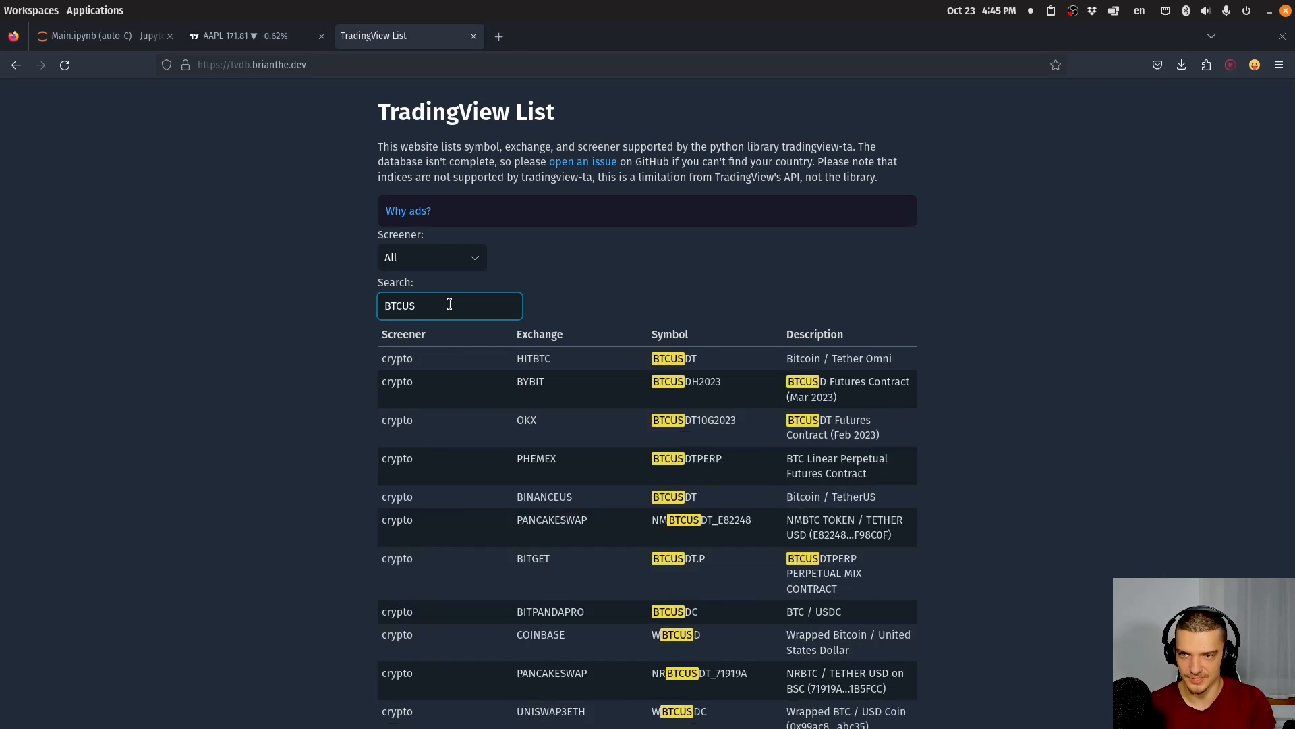
text(T)
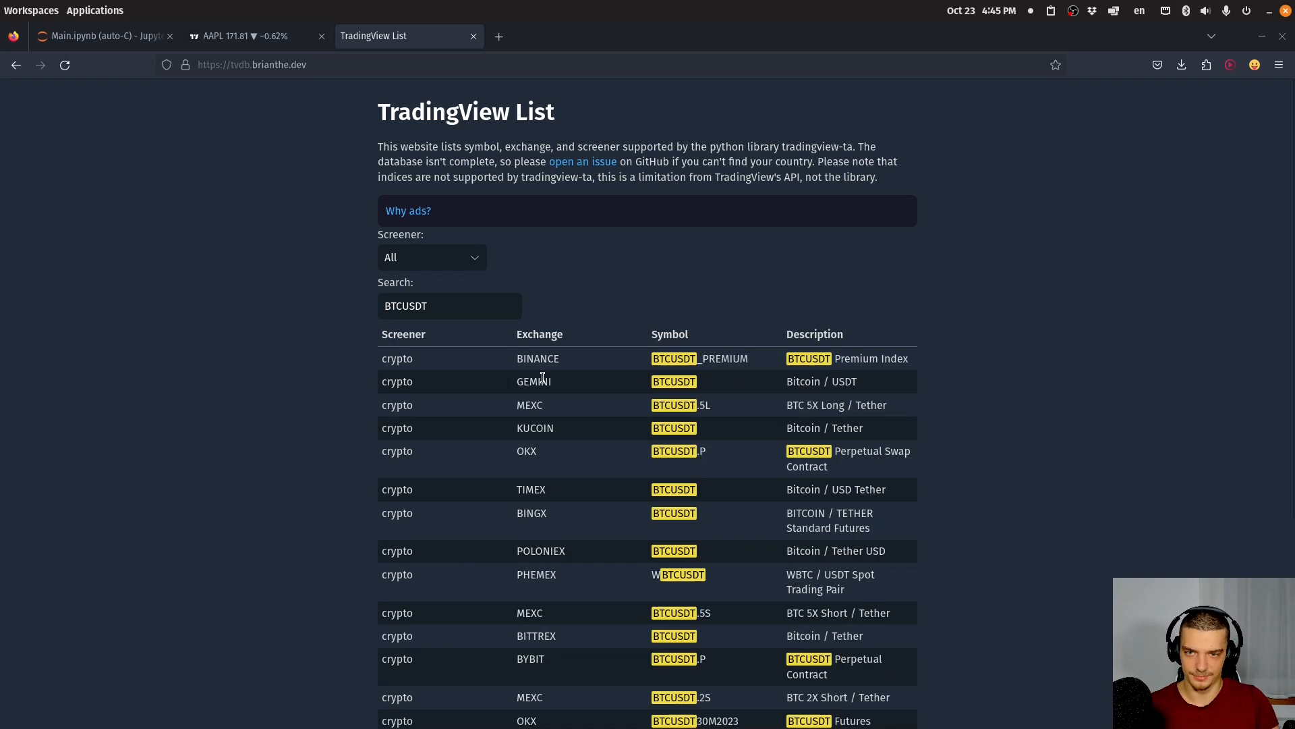
double_click(533, 381)
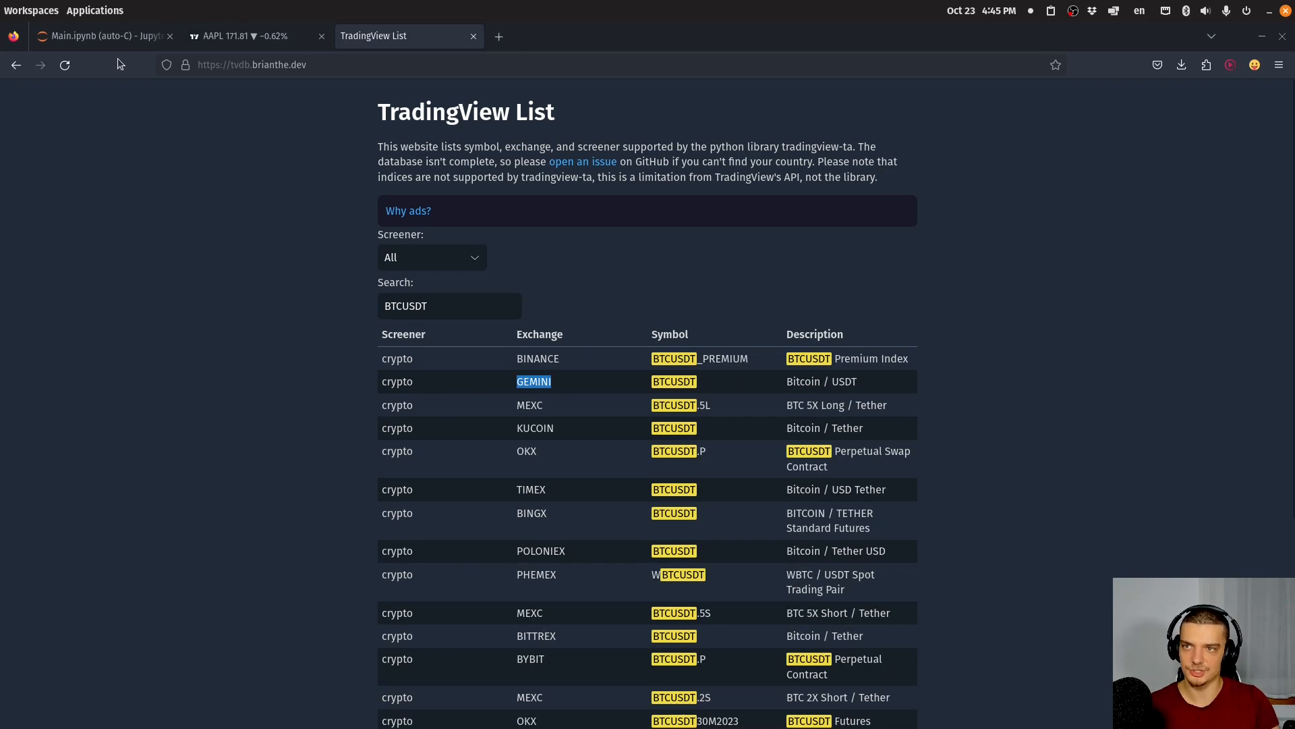
click(100, 35)
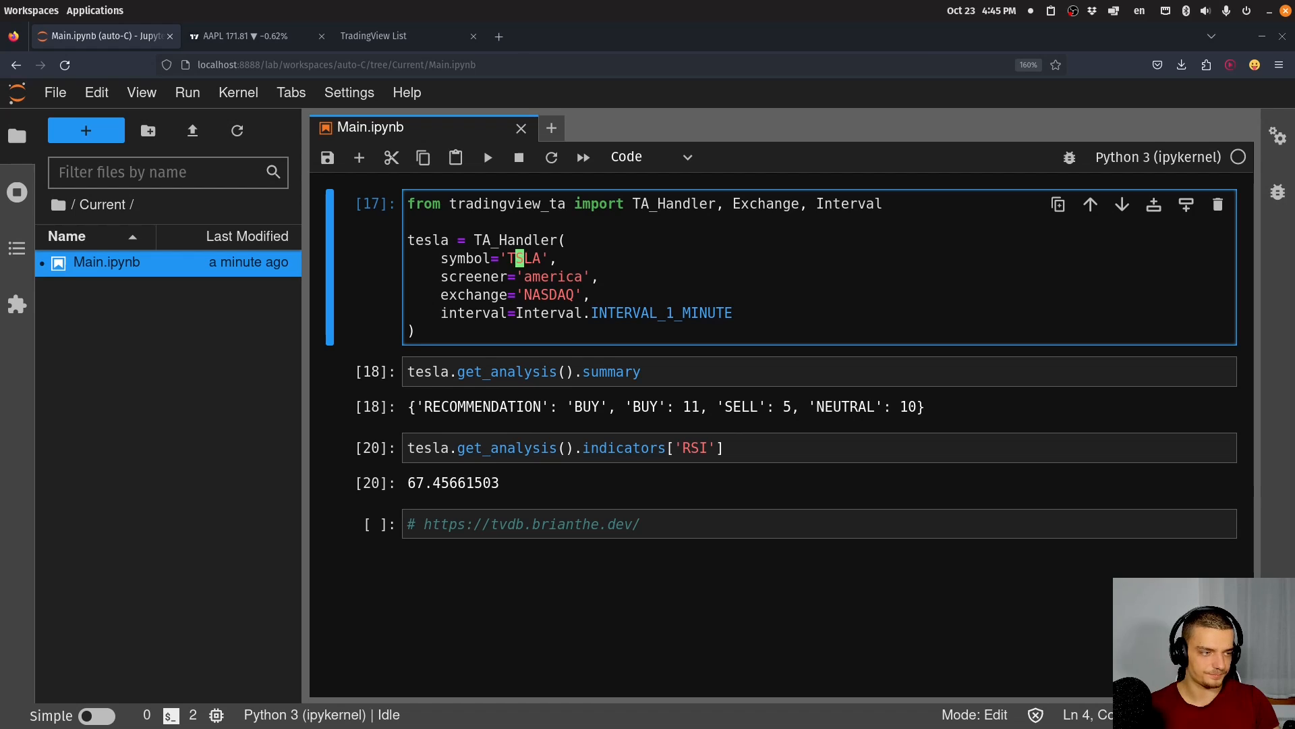
mouse_move(758, 261)
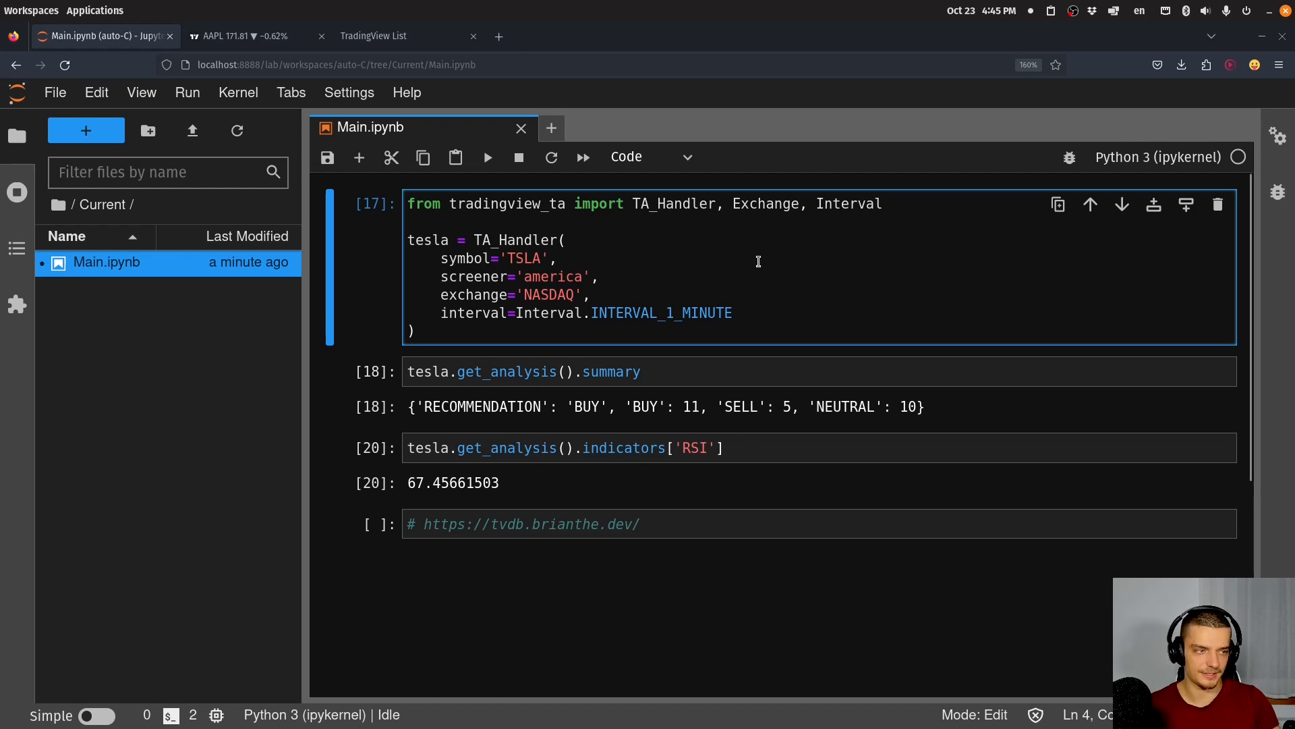
mouse_move(1016, 243)
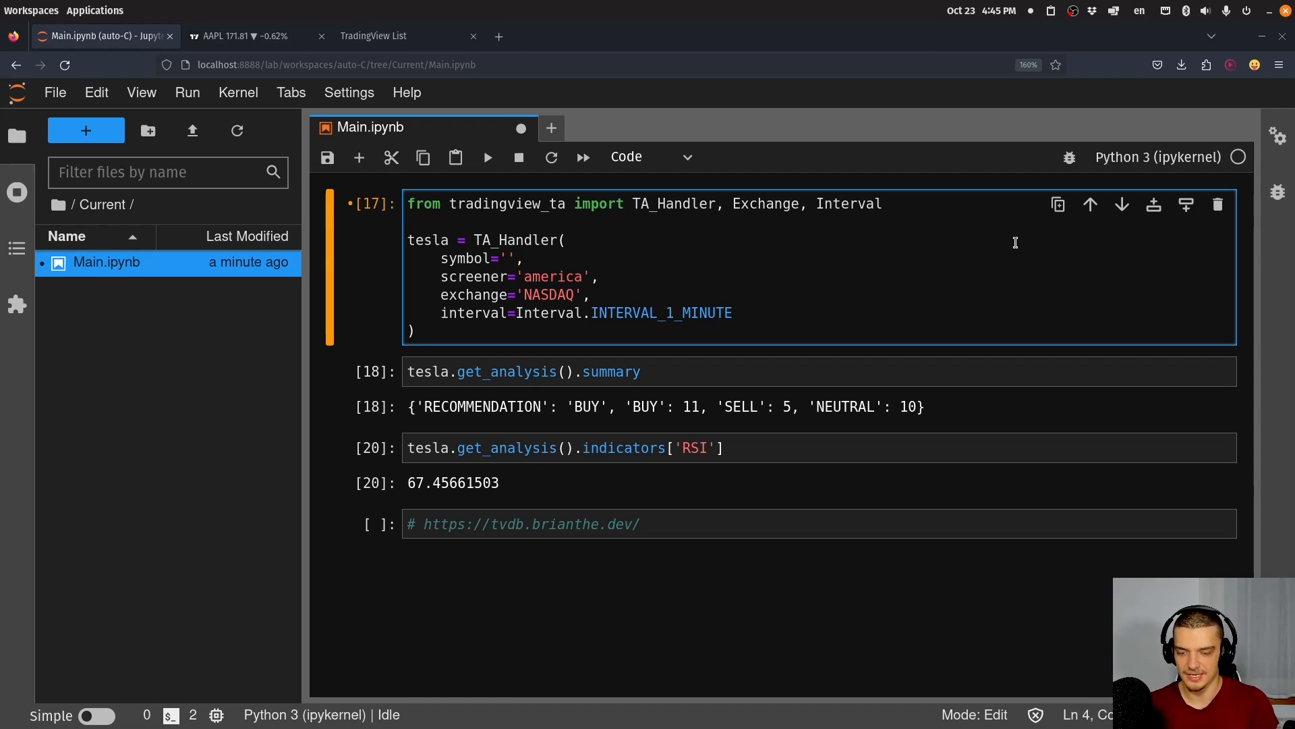
- Change the handler symbol to BTCUSDT, re-run the RSI cell, and start editing the handler cell
text(BTCUSDT)
click(820, 276)
text(crypto)
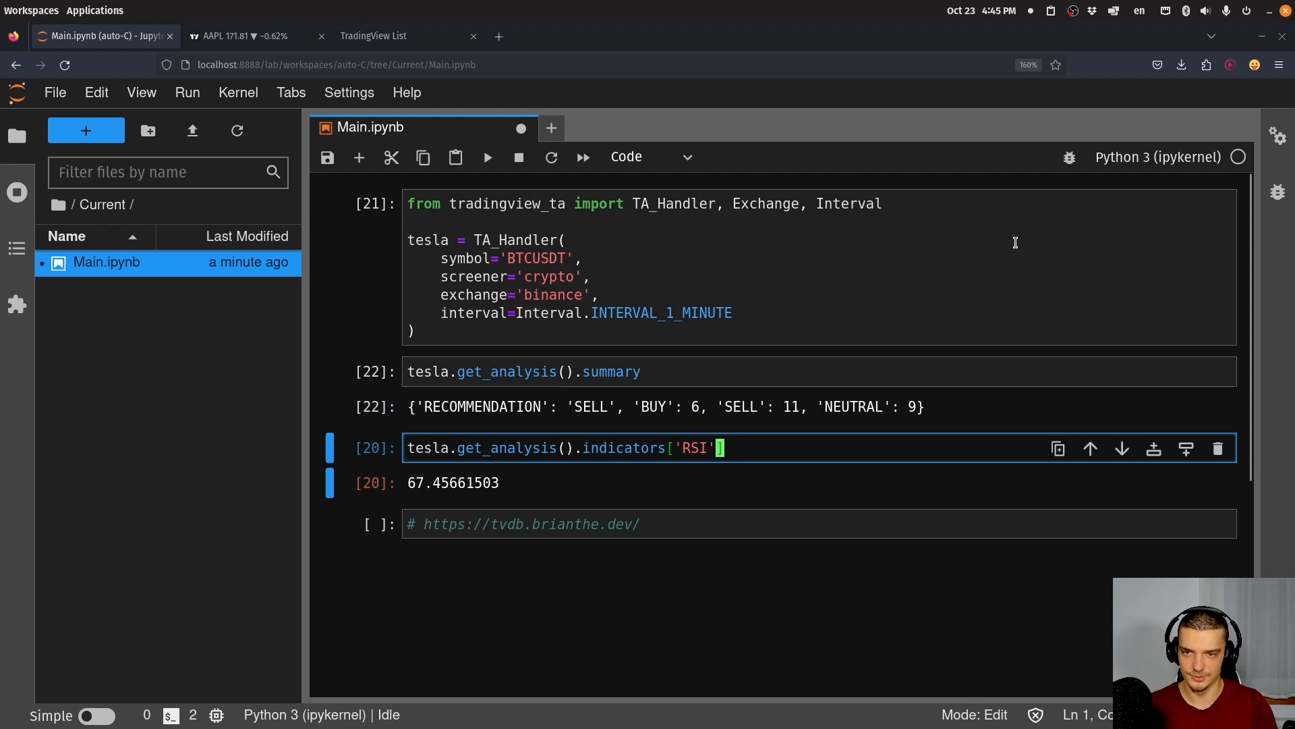
key(shift+Return)
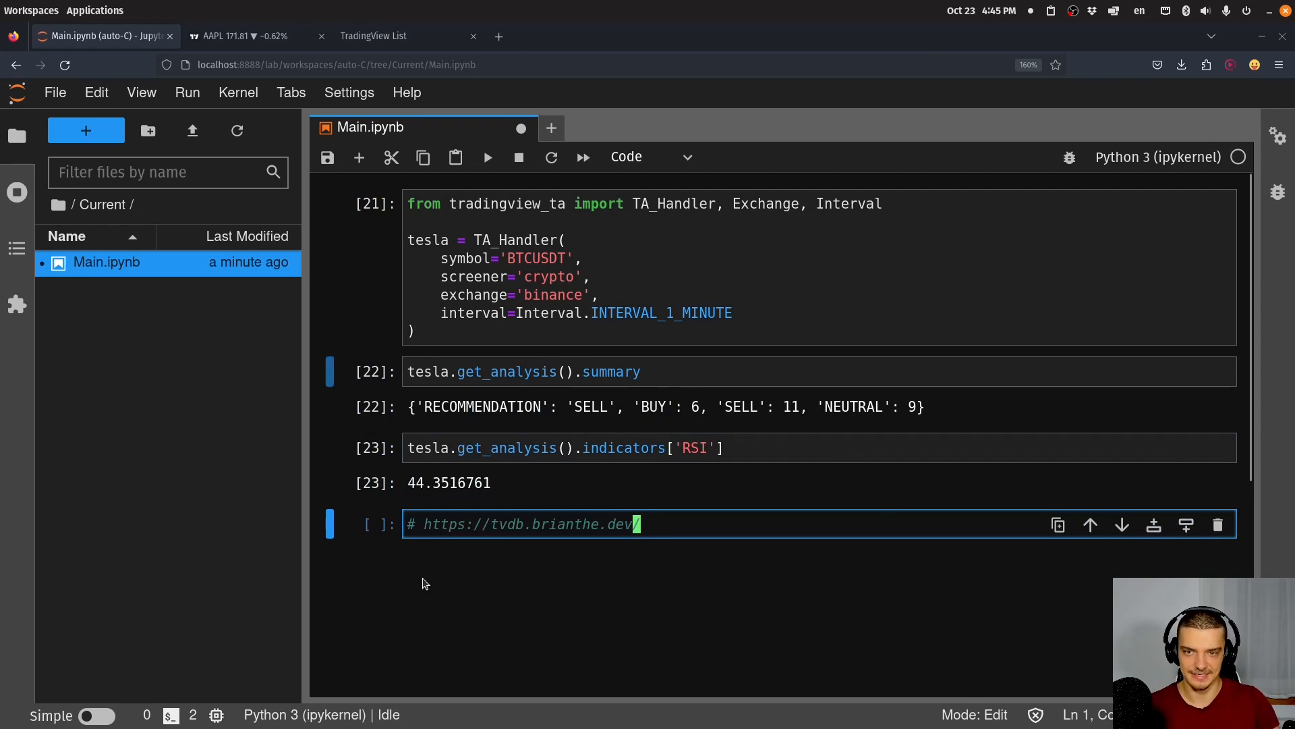
key(Escape)
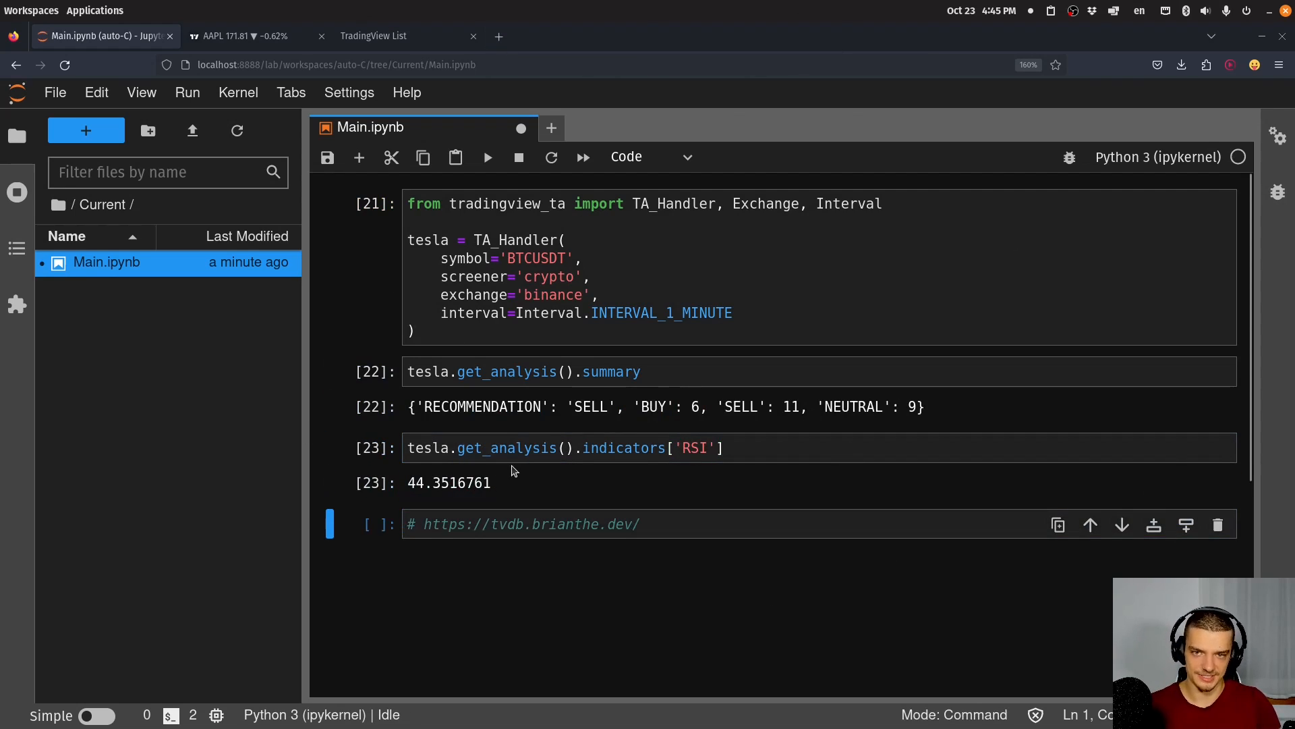
mouse_move(600, 423)
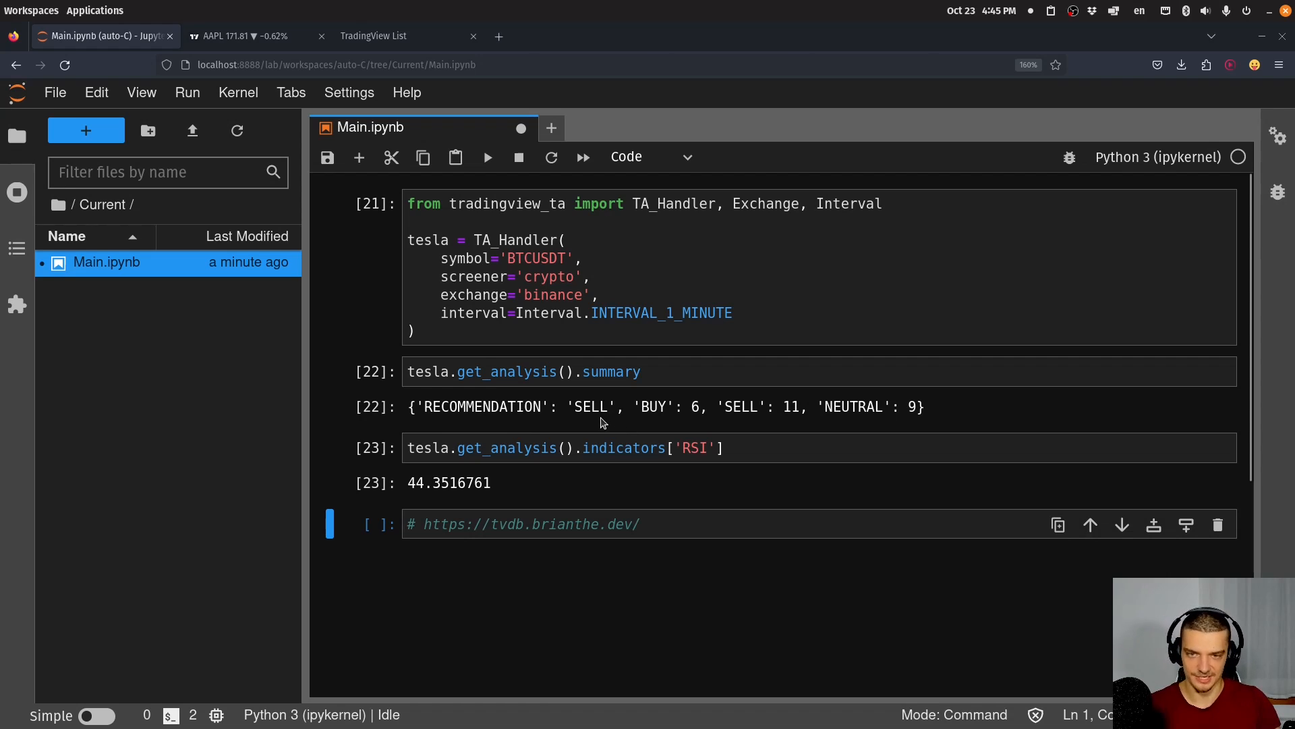
click(694, 312)
text(ONTH)
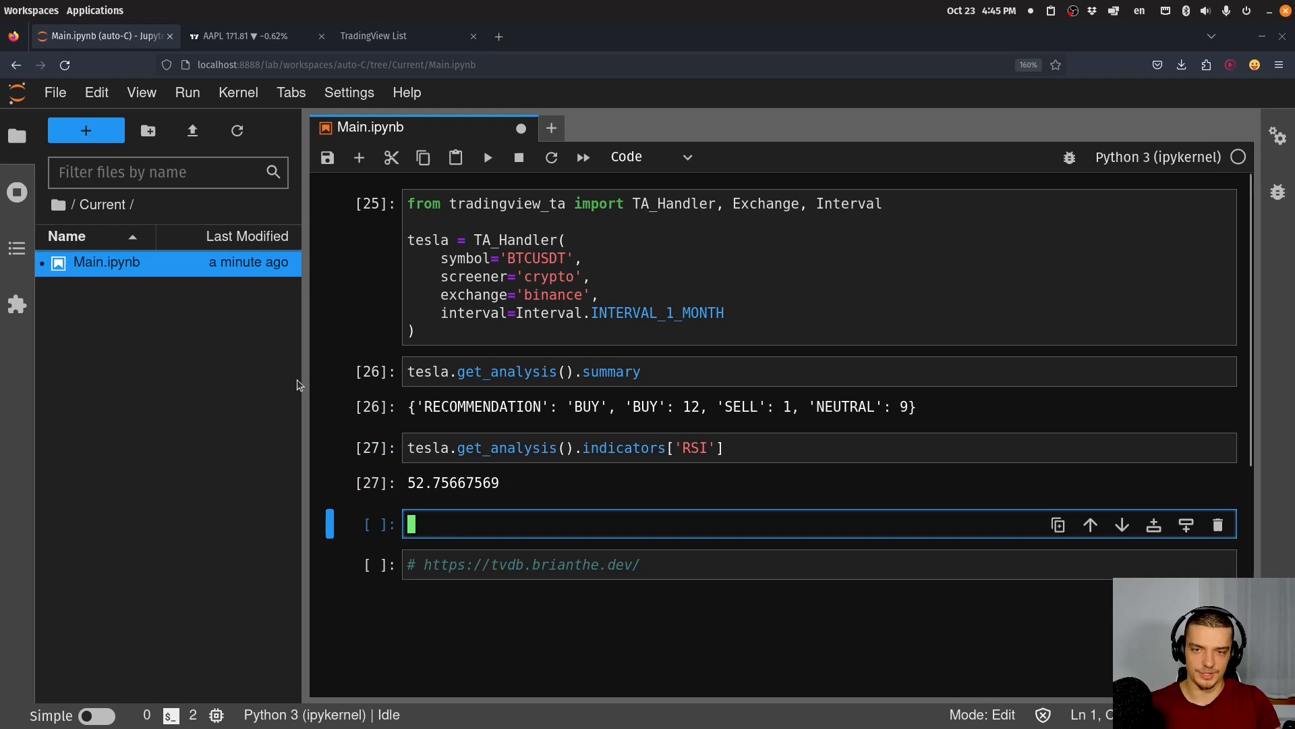
mouse_move(702, 356)
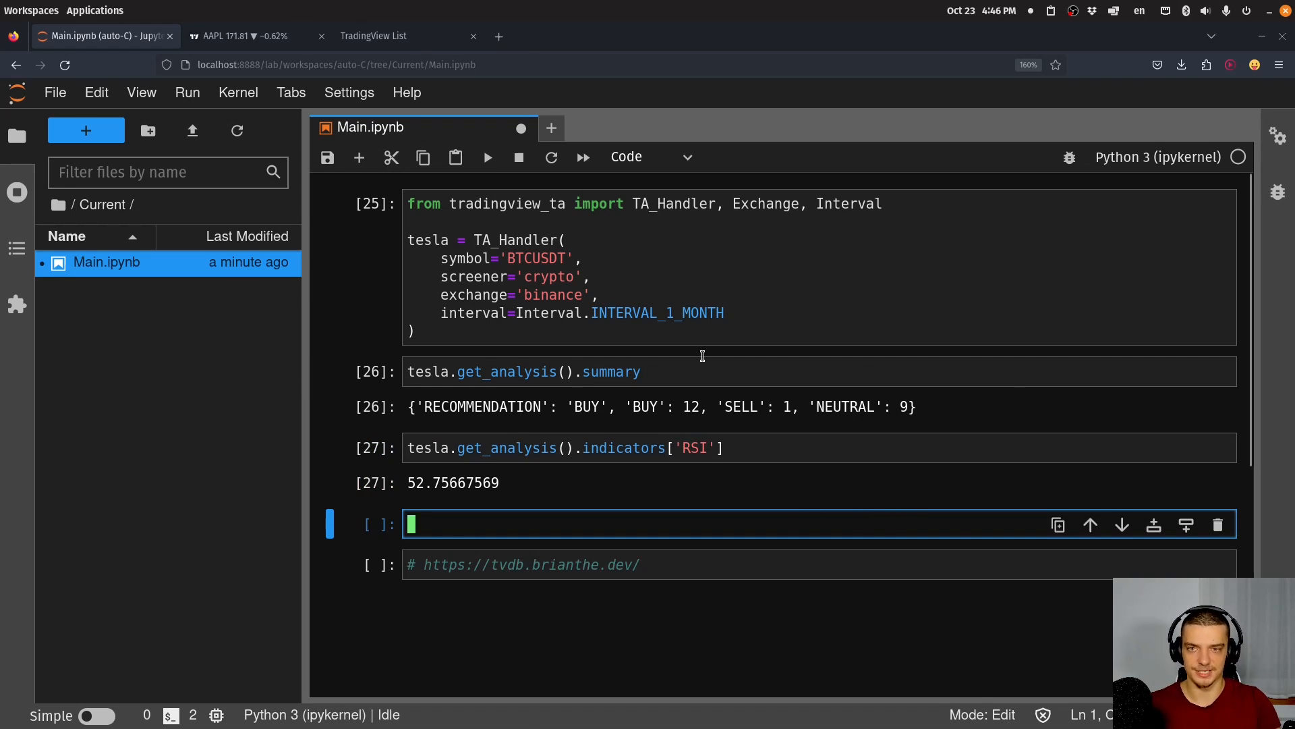
mouse_move(1044, 394)
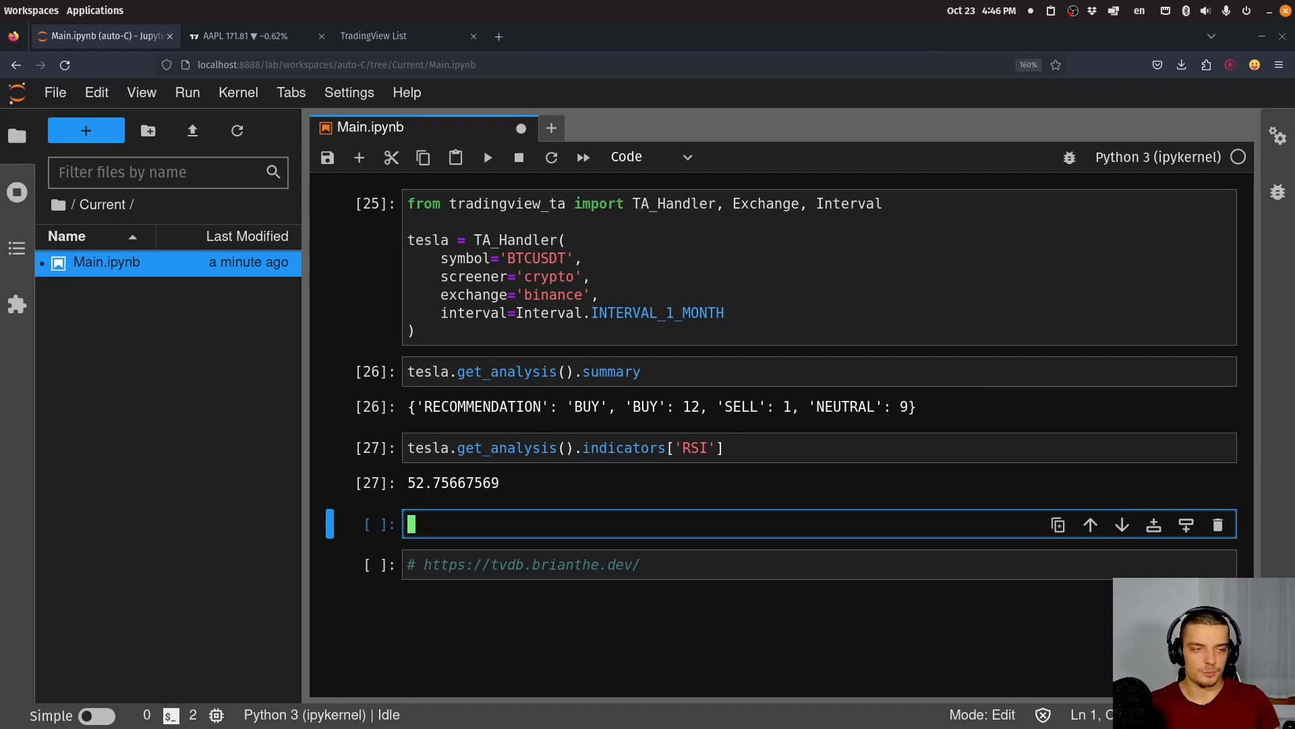
- Search TradingView List for USDEUR, select the forex USDEUR symbol, and return to Jupyter
click(372, 36)
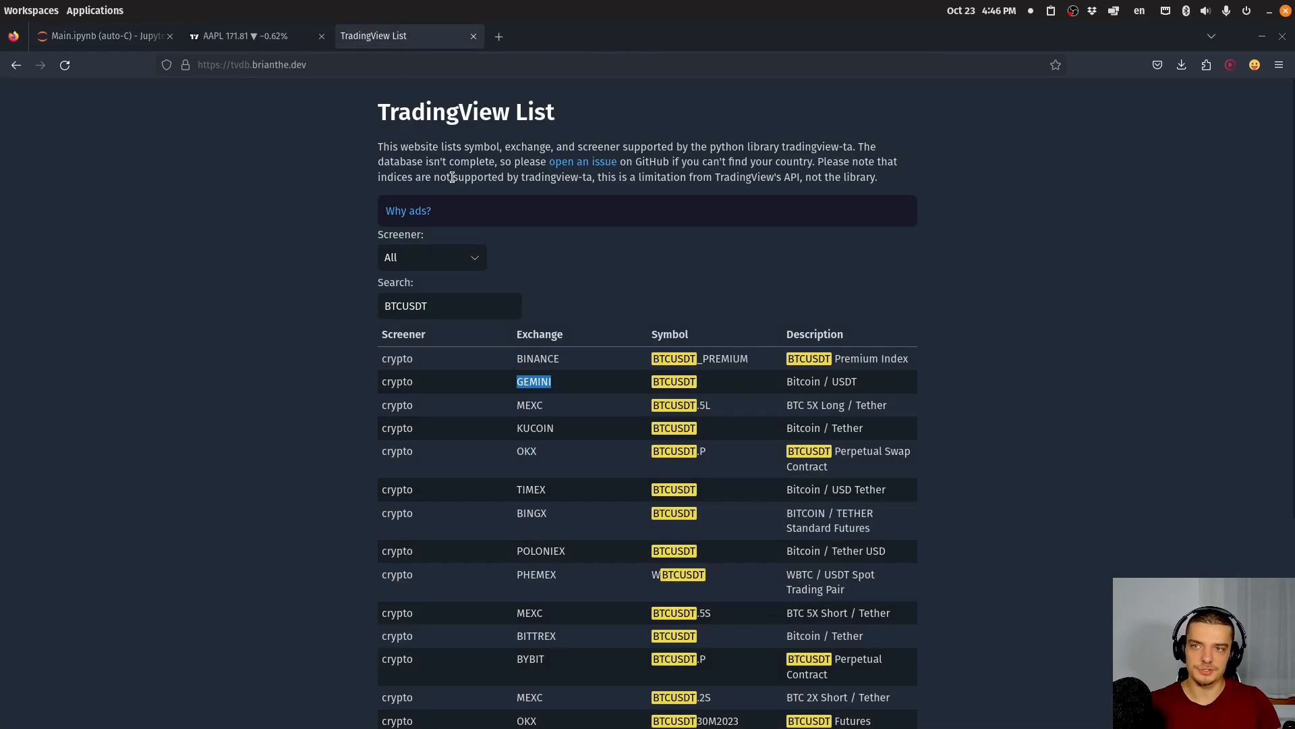
click(448, 306)
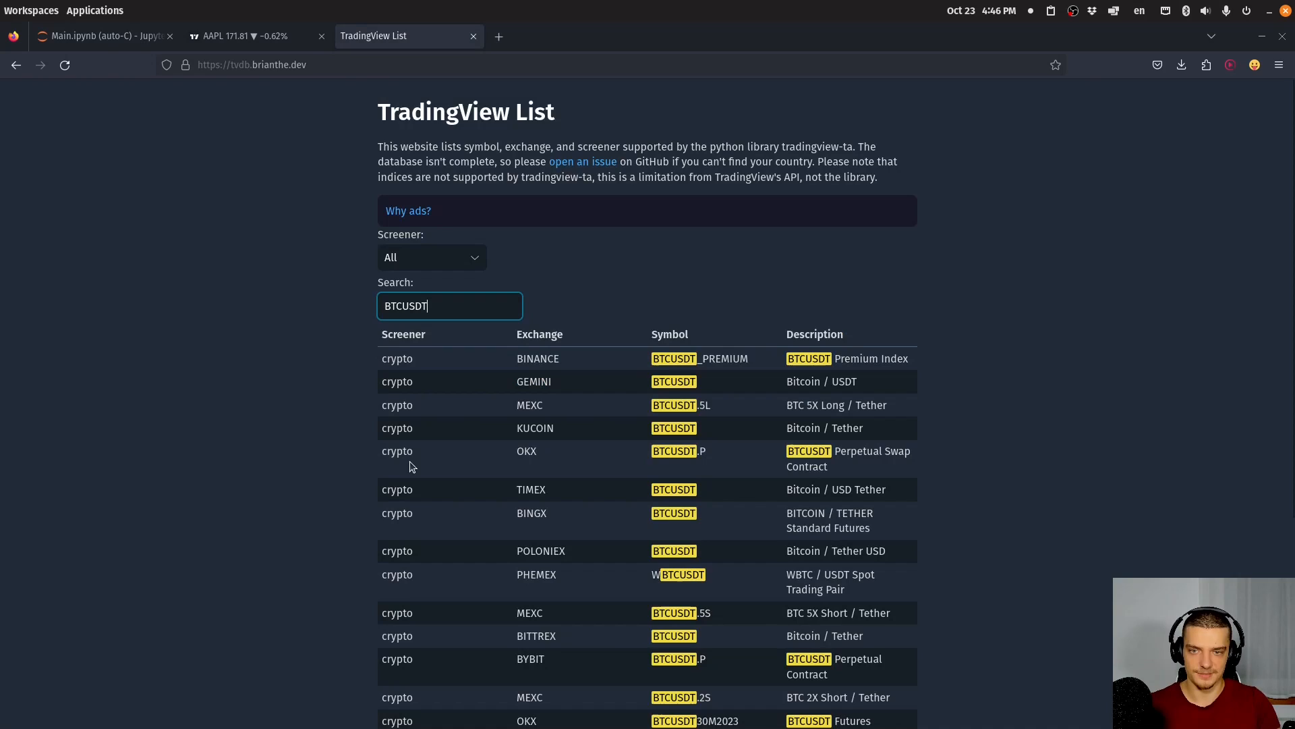
mouse_move(1052, 493)
text(USD)
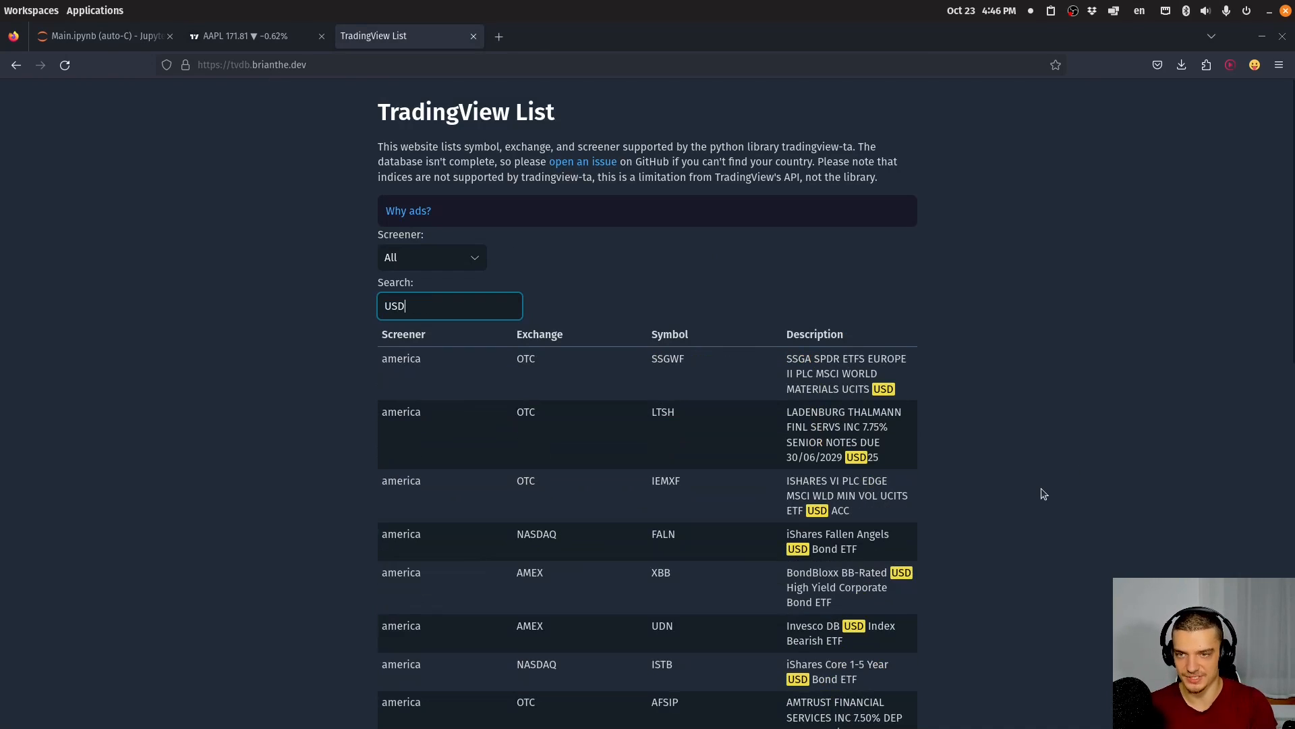
text(EUR)
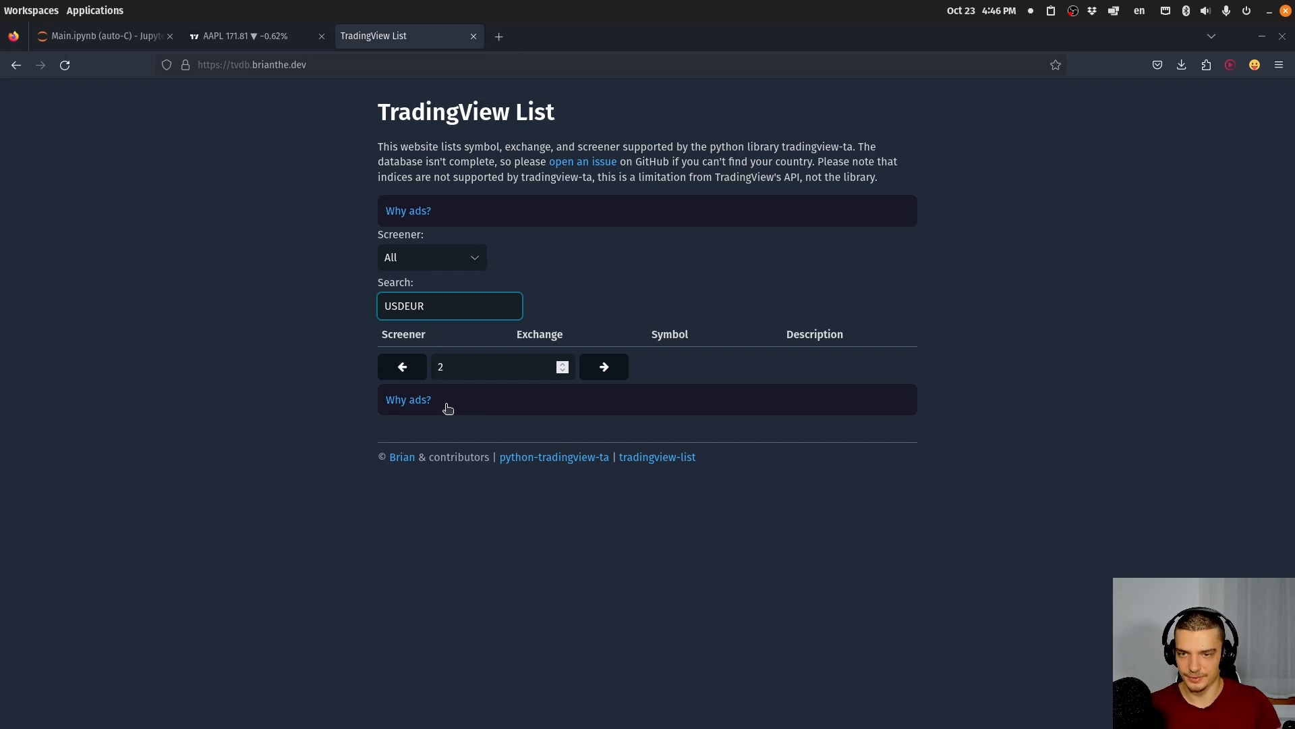
click(402, 366)
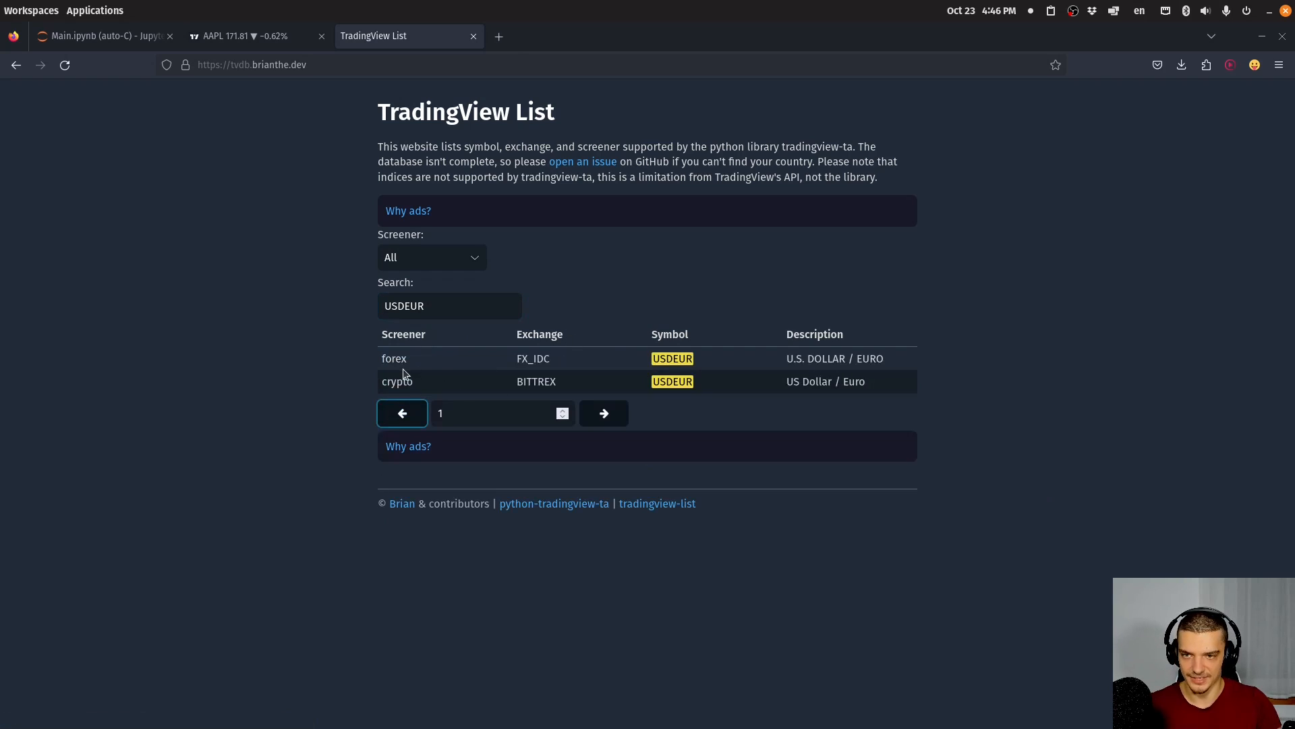
double_click(533, 358)
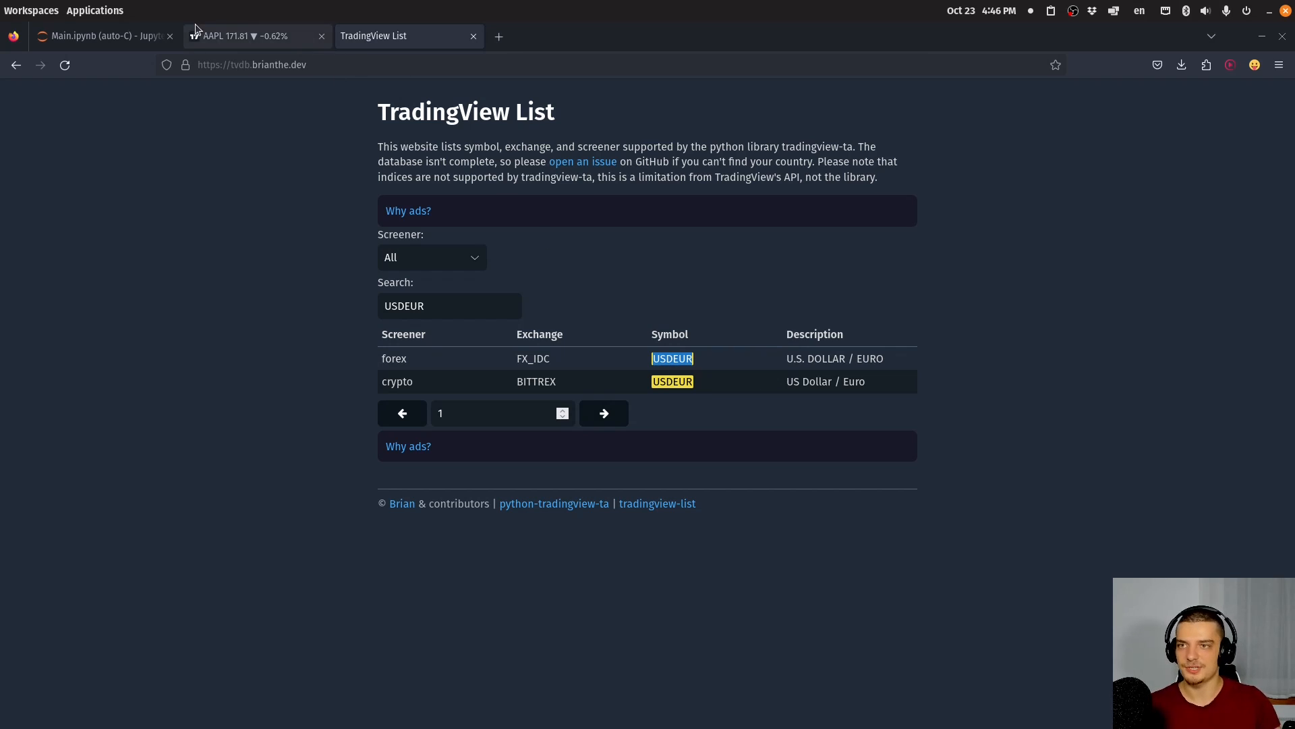
click(99, 36)
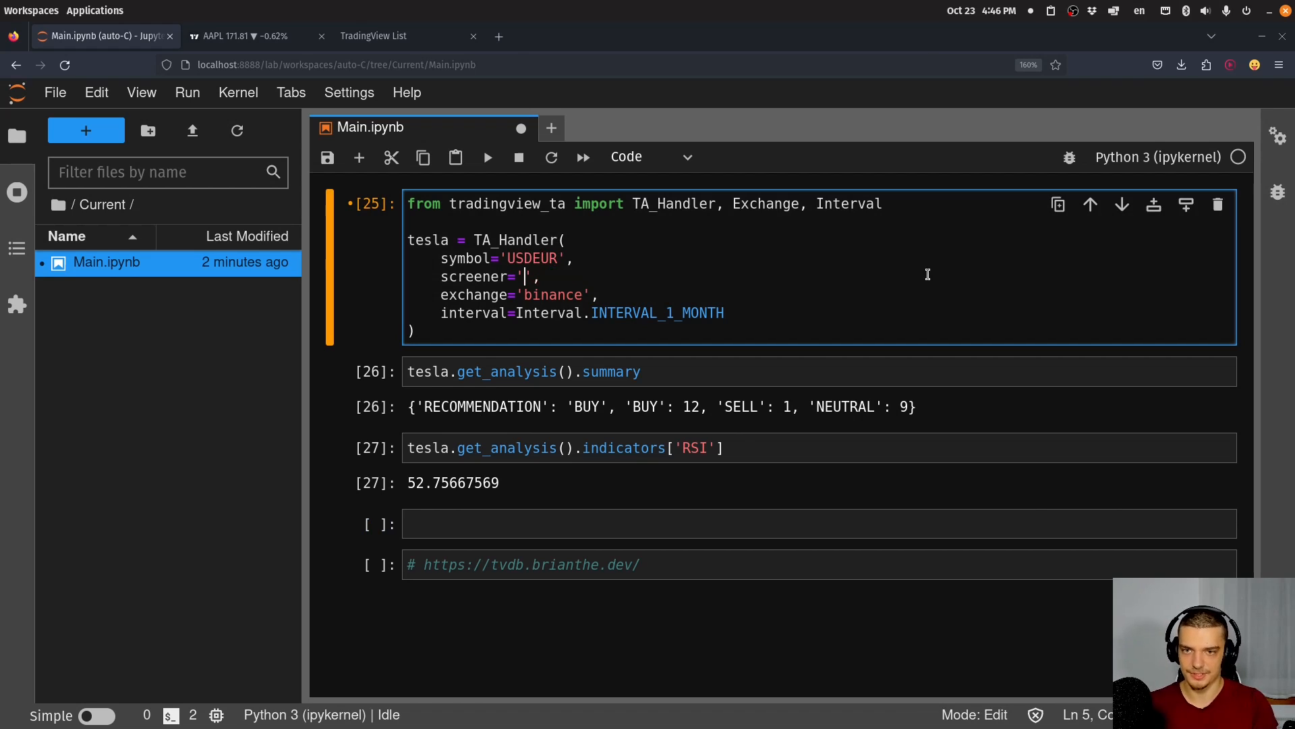
- Set screener 'forex' and exchange Exchange.FOREX, rename tesla to handler, and run all cells
text(forex)
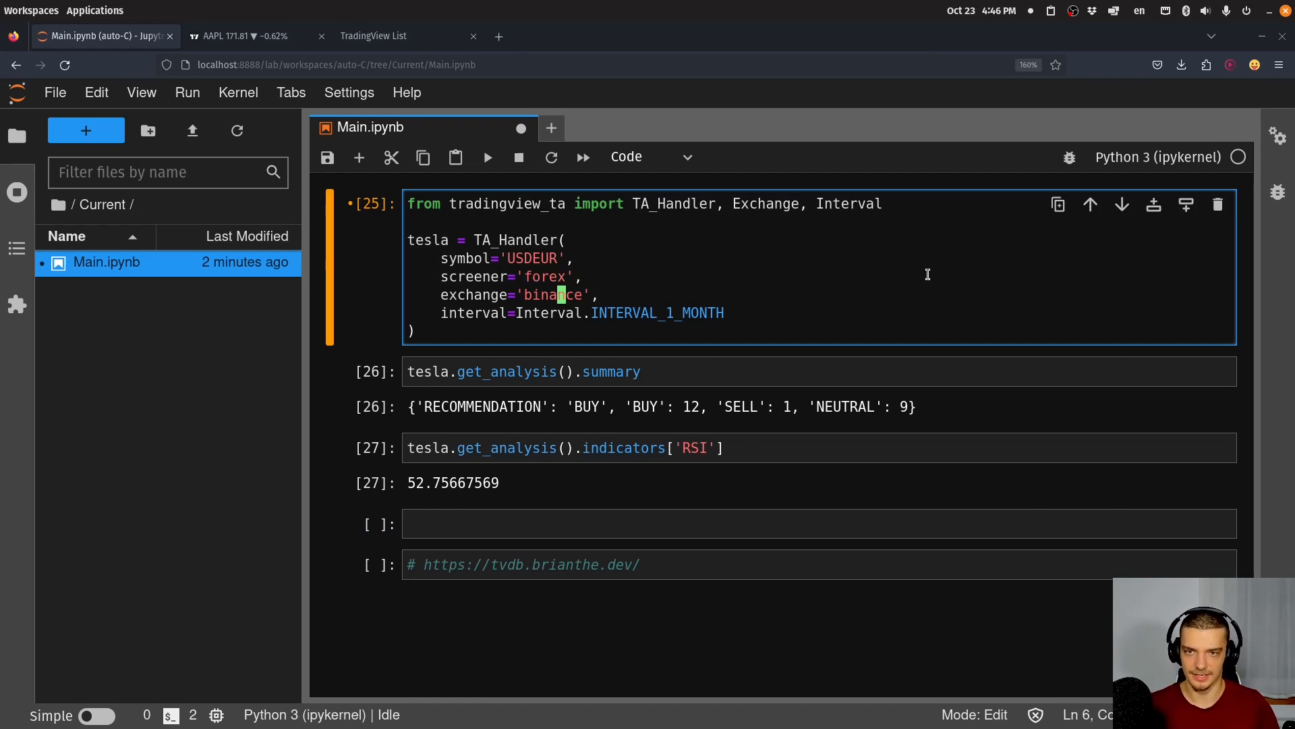
mouse_move(957, 314)
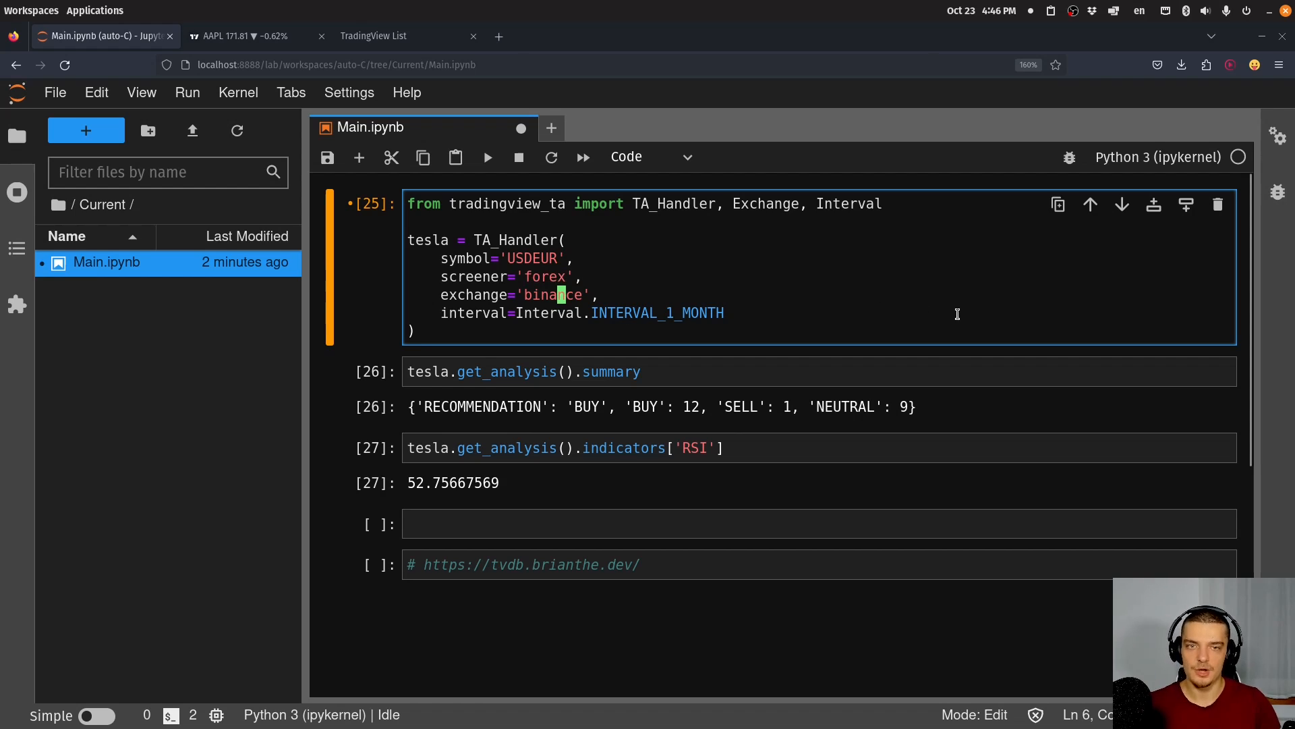
key(BackSpace)
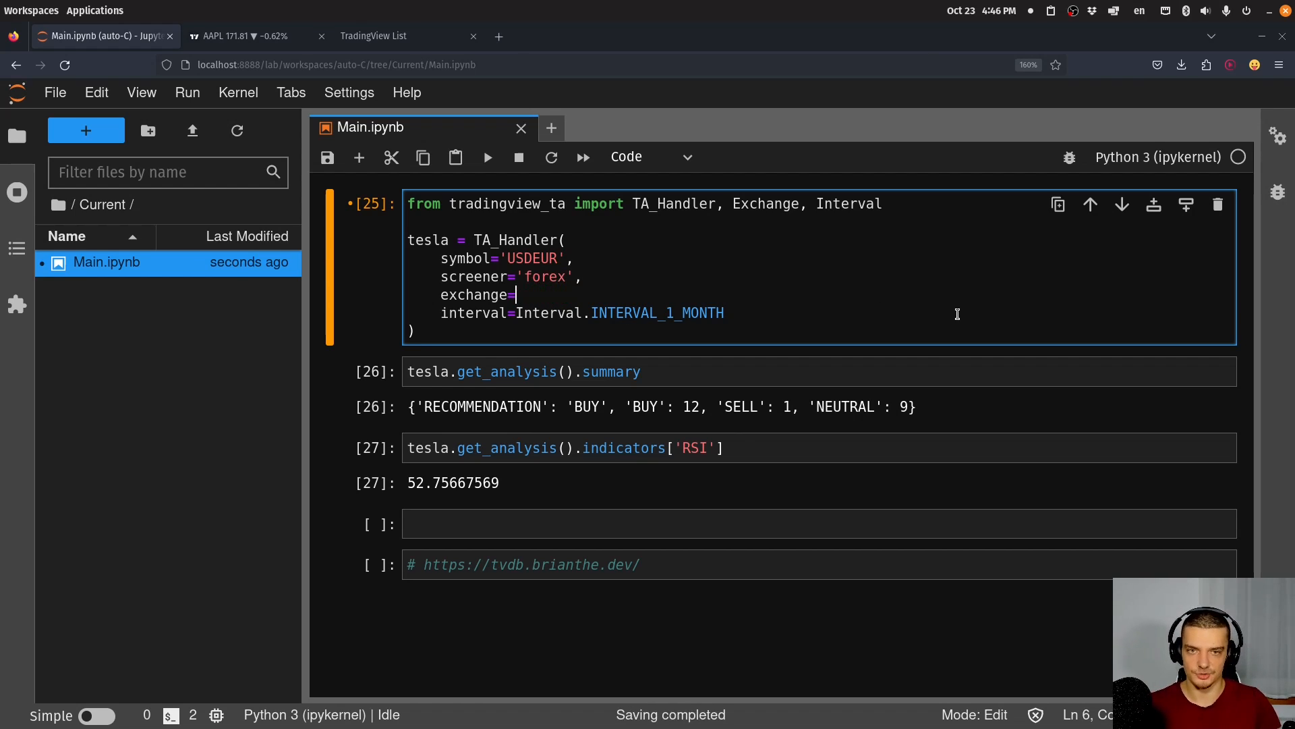
text(Exchna)
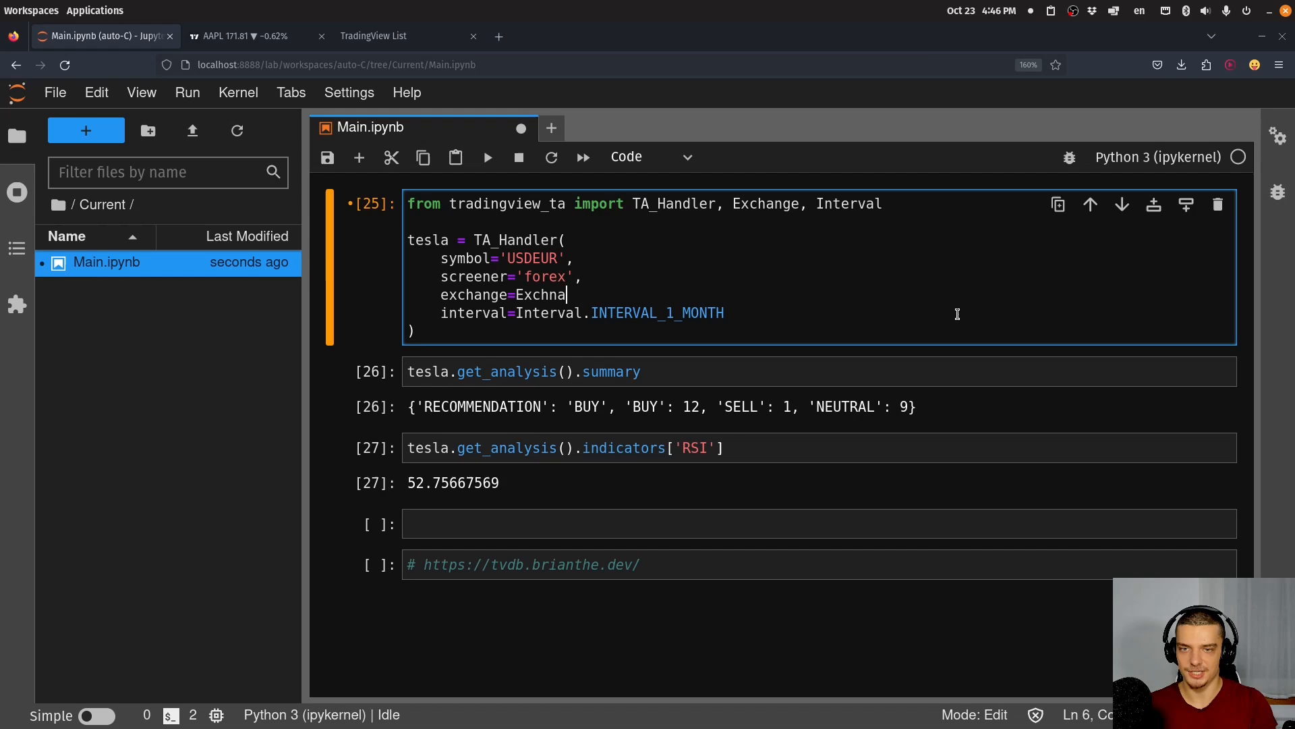
text(nge.)
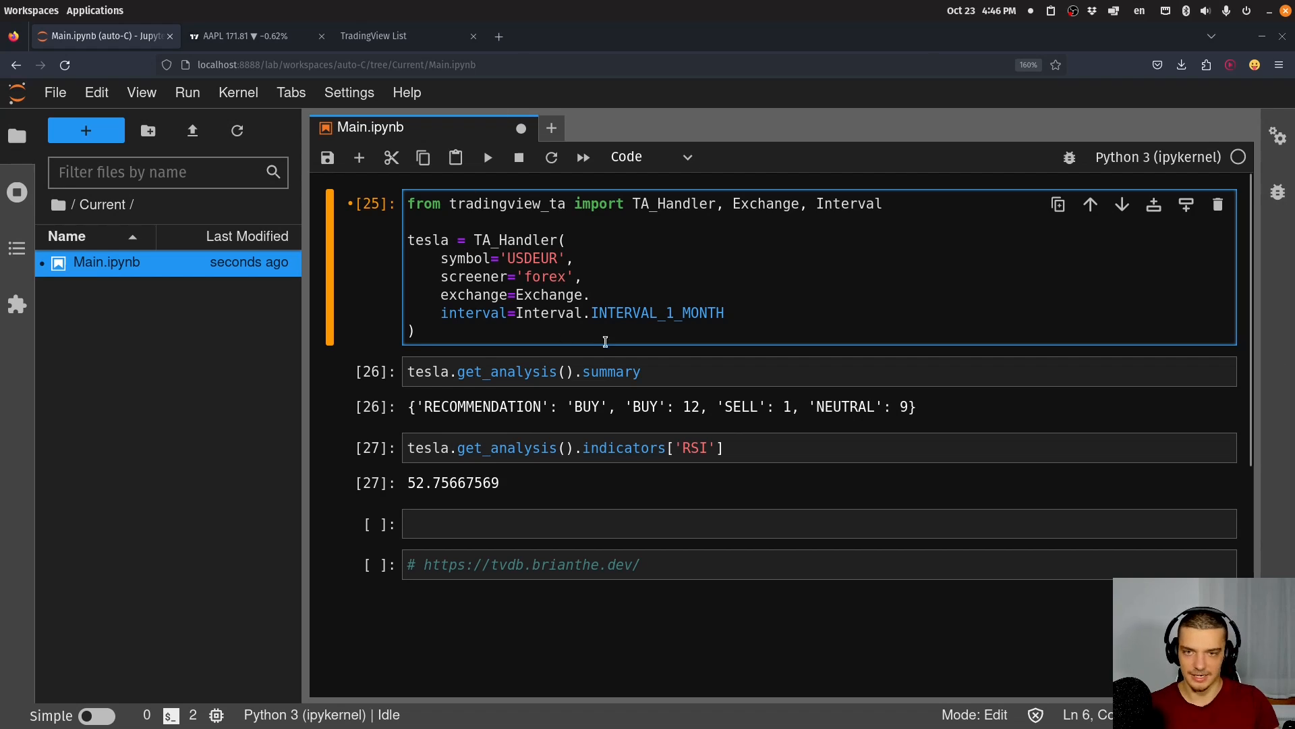
text(FOREX,)
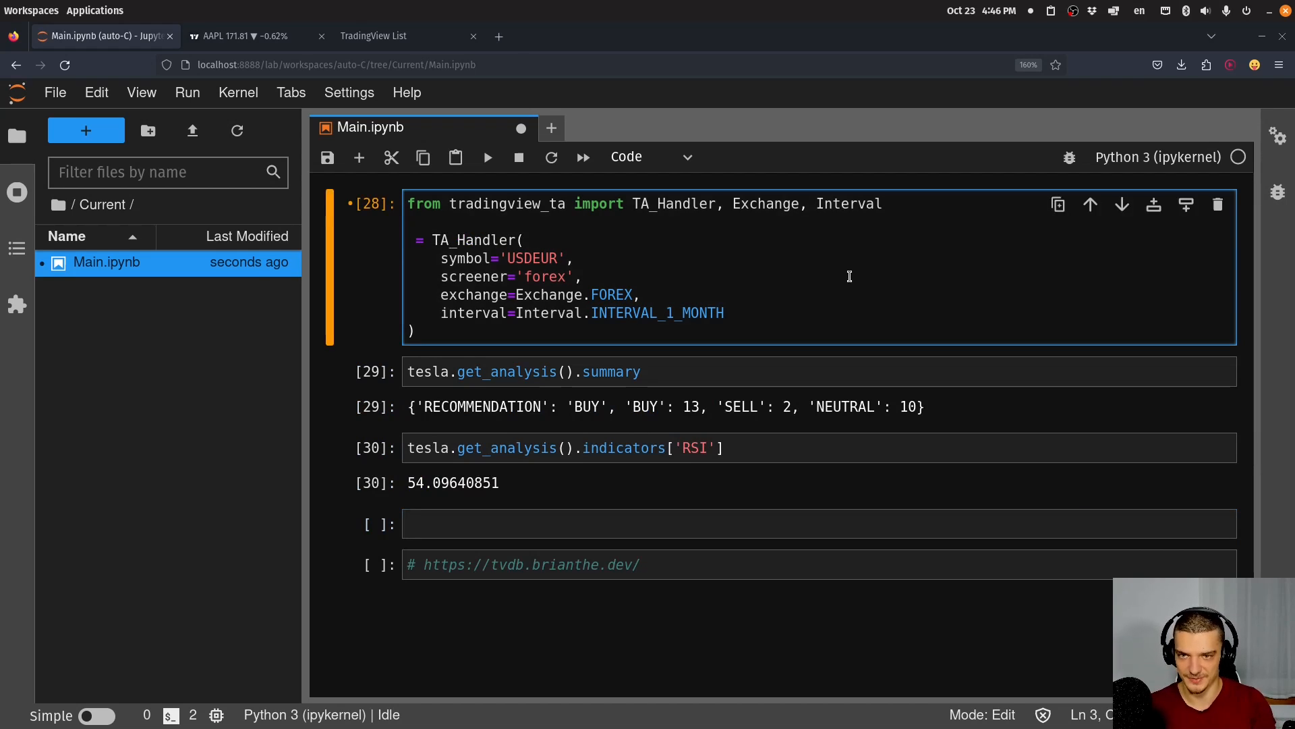
text(handler)
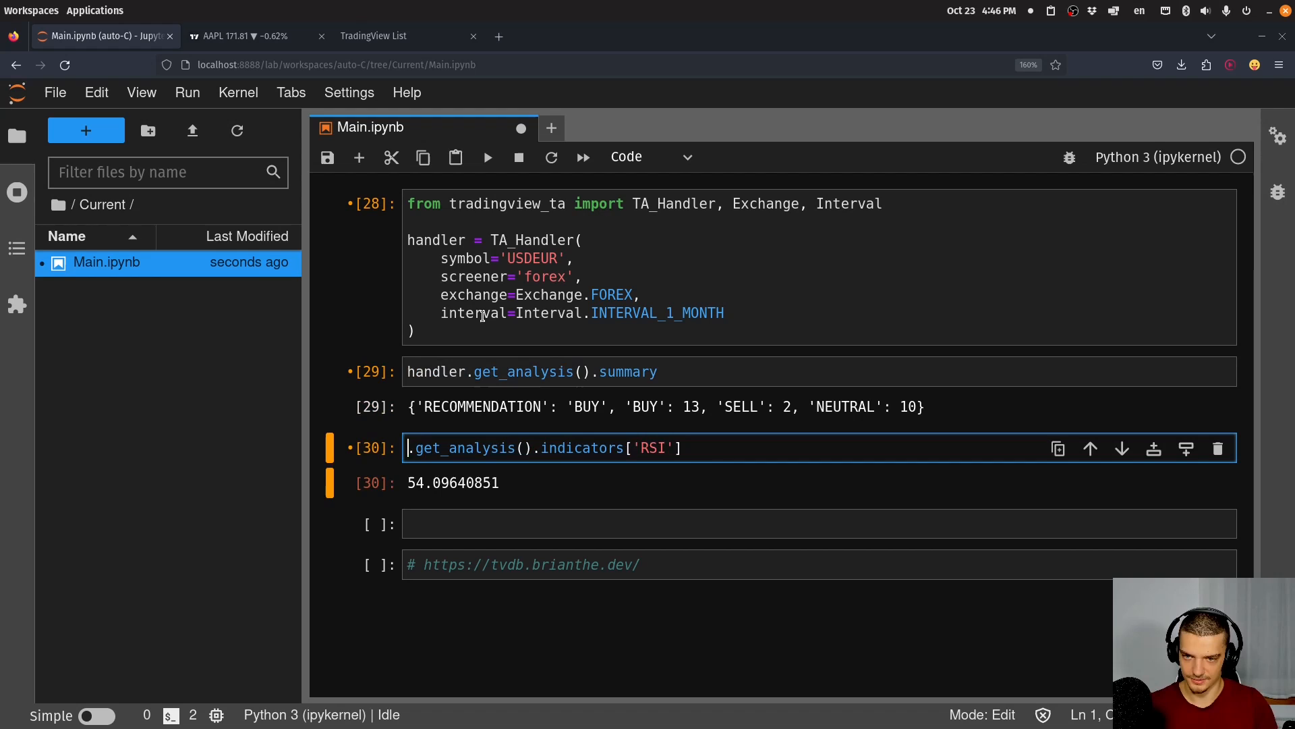
text(handler)
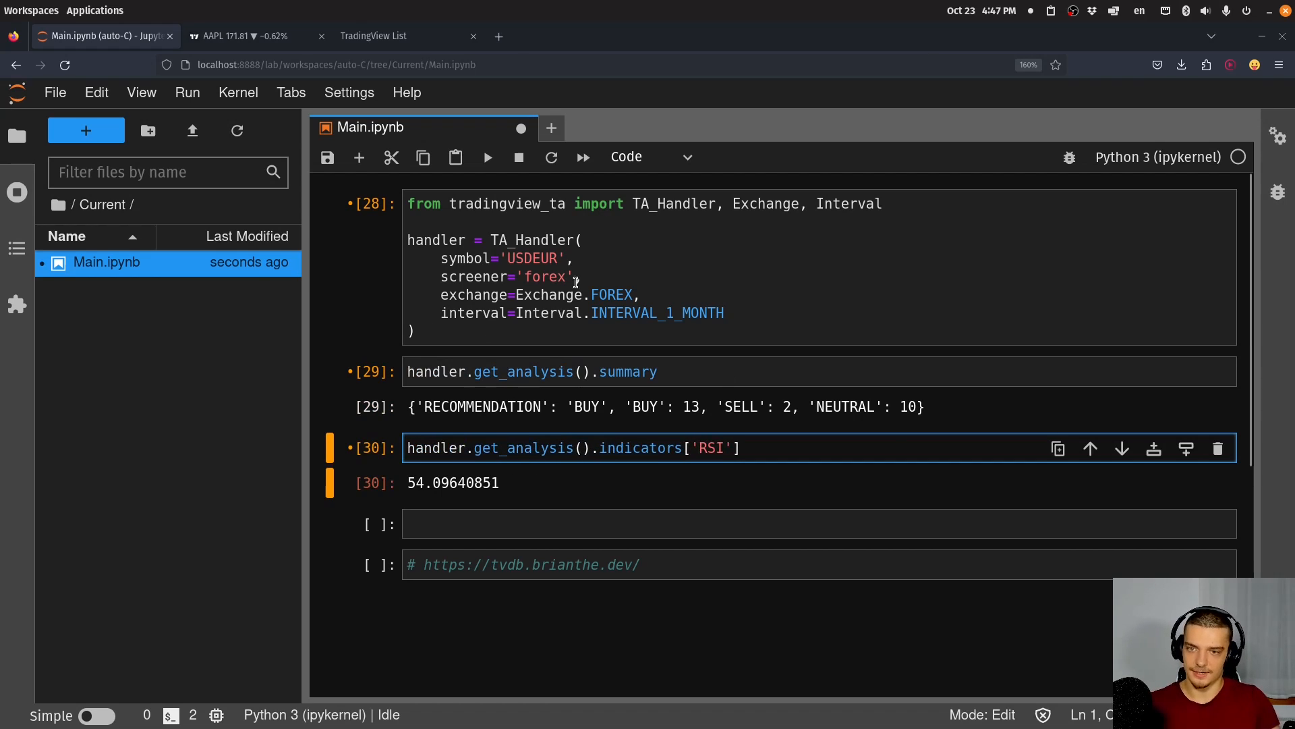
click(583, 158)
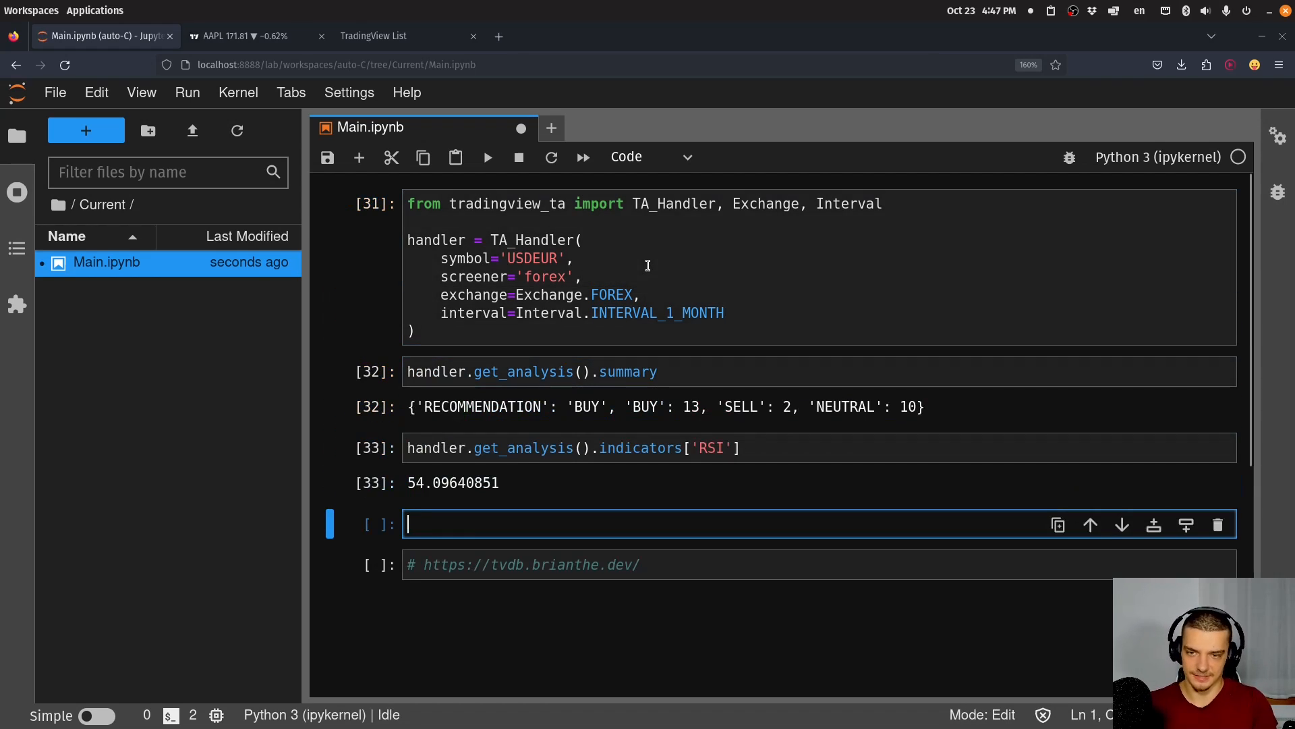
- Run handler.get_analysis().indicators in the empty cell and scroll through the printed dictionary
text(han)
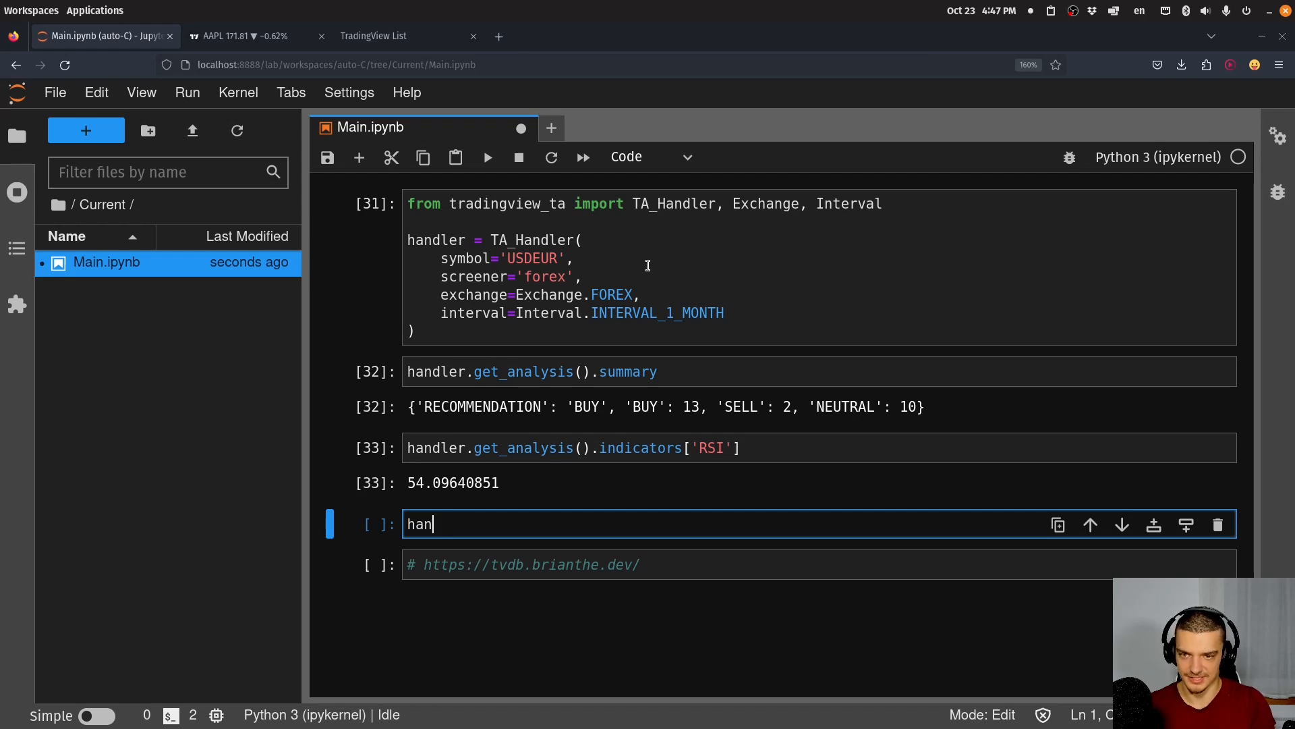
text(dler.get_)
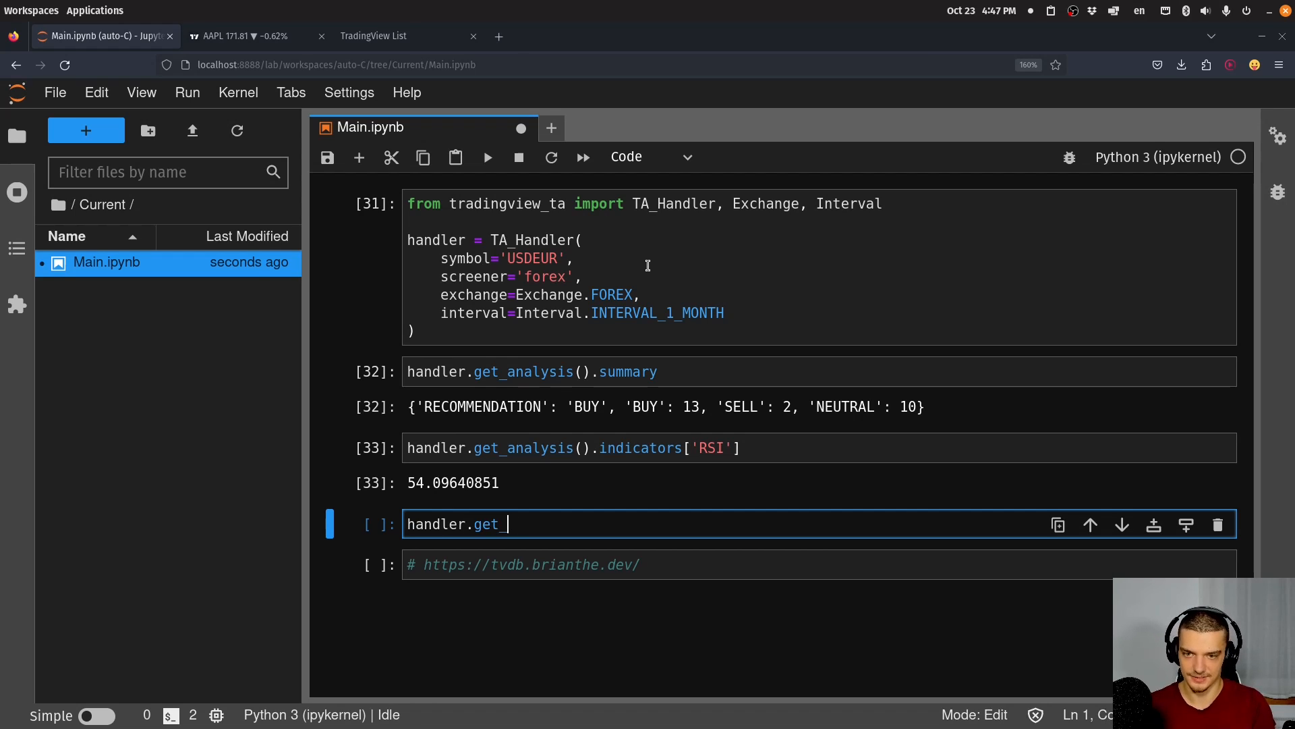
text(_analysis().i)
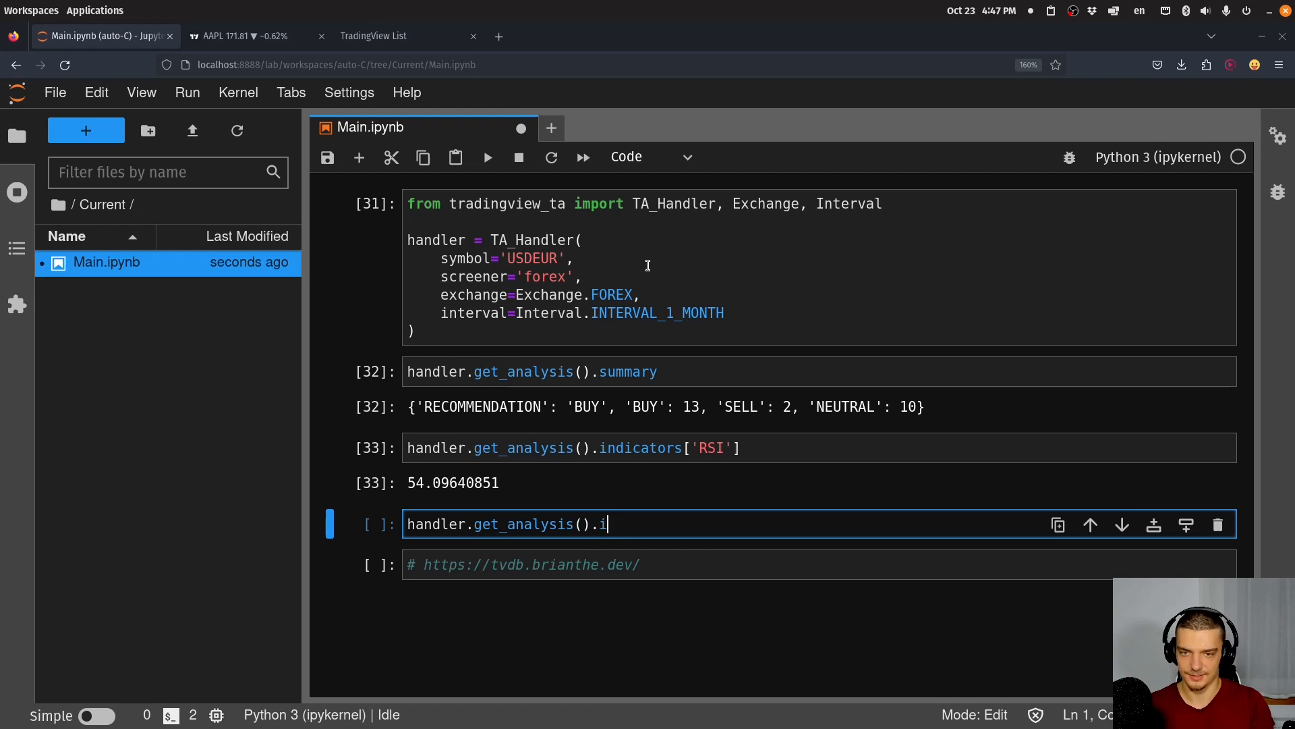
text(ndicatore)
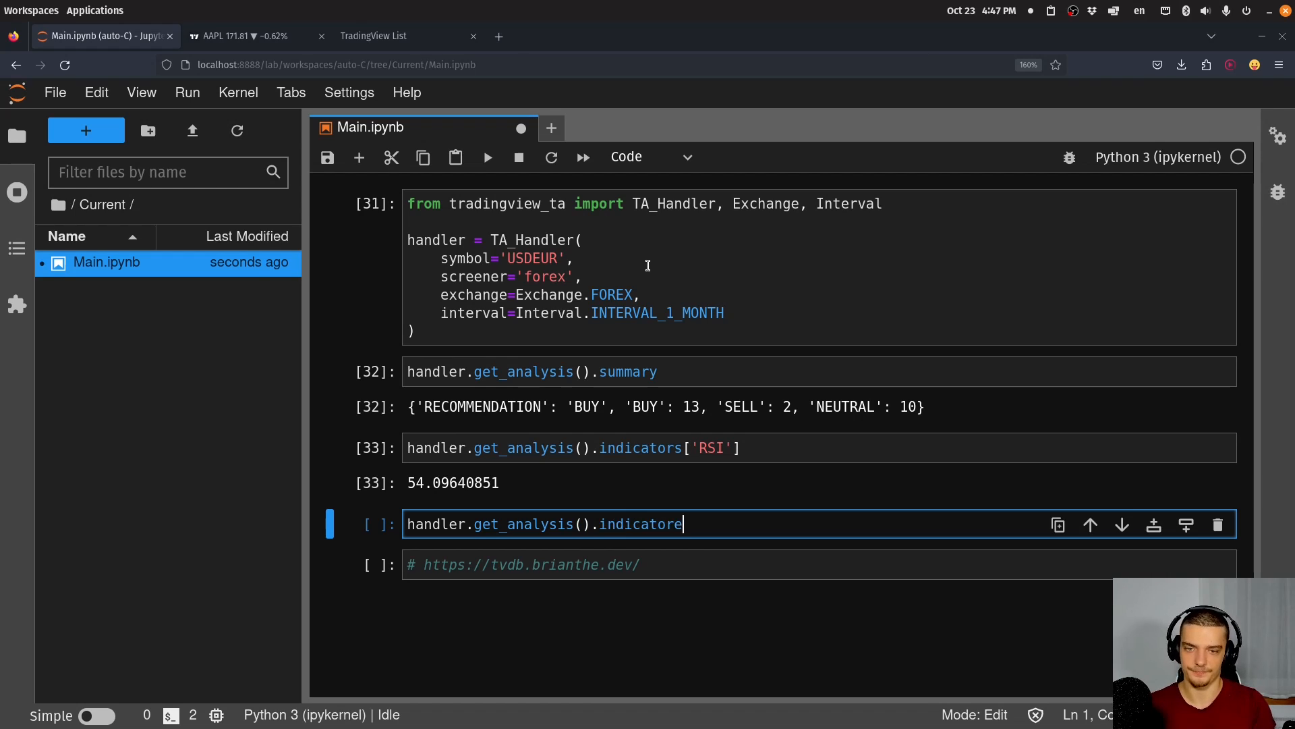
key(Shift+Return)
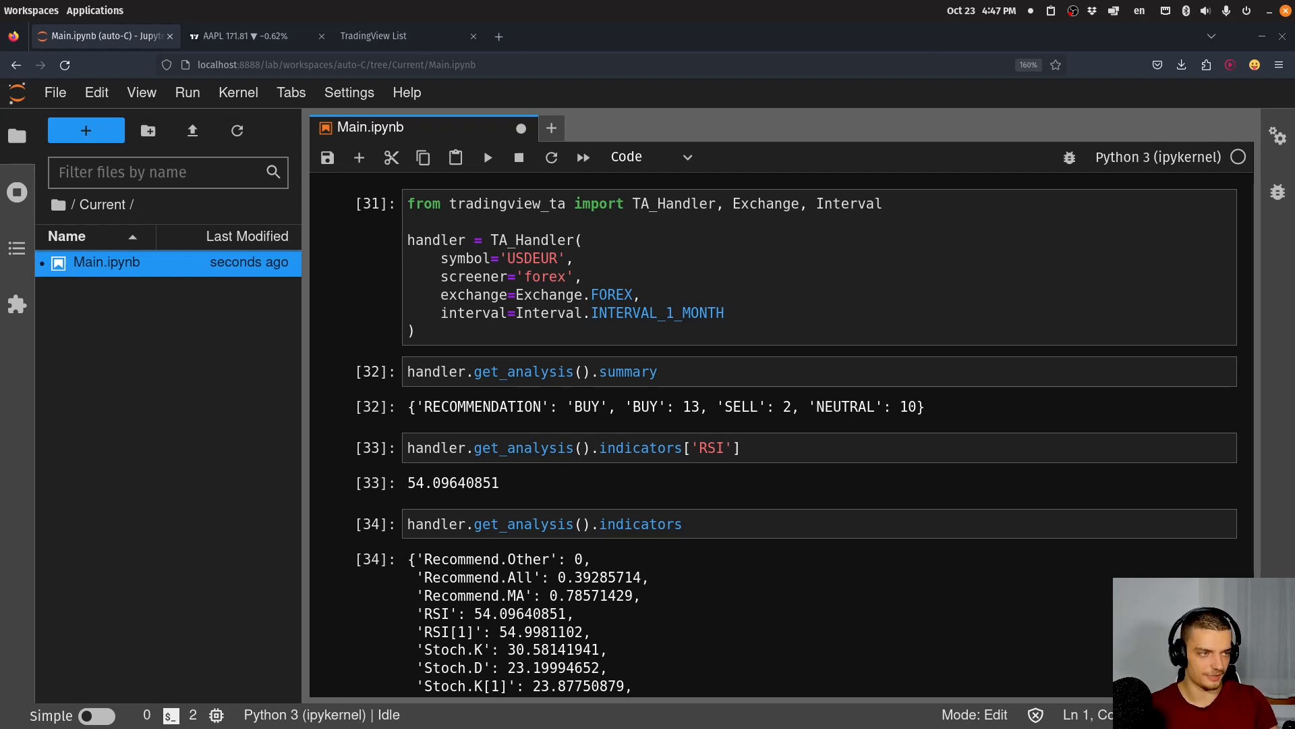
scroll(down, 3)
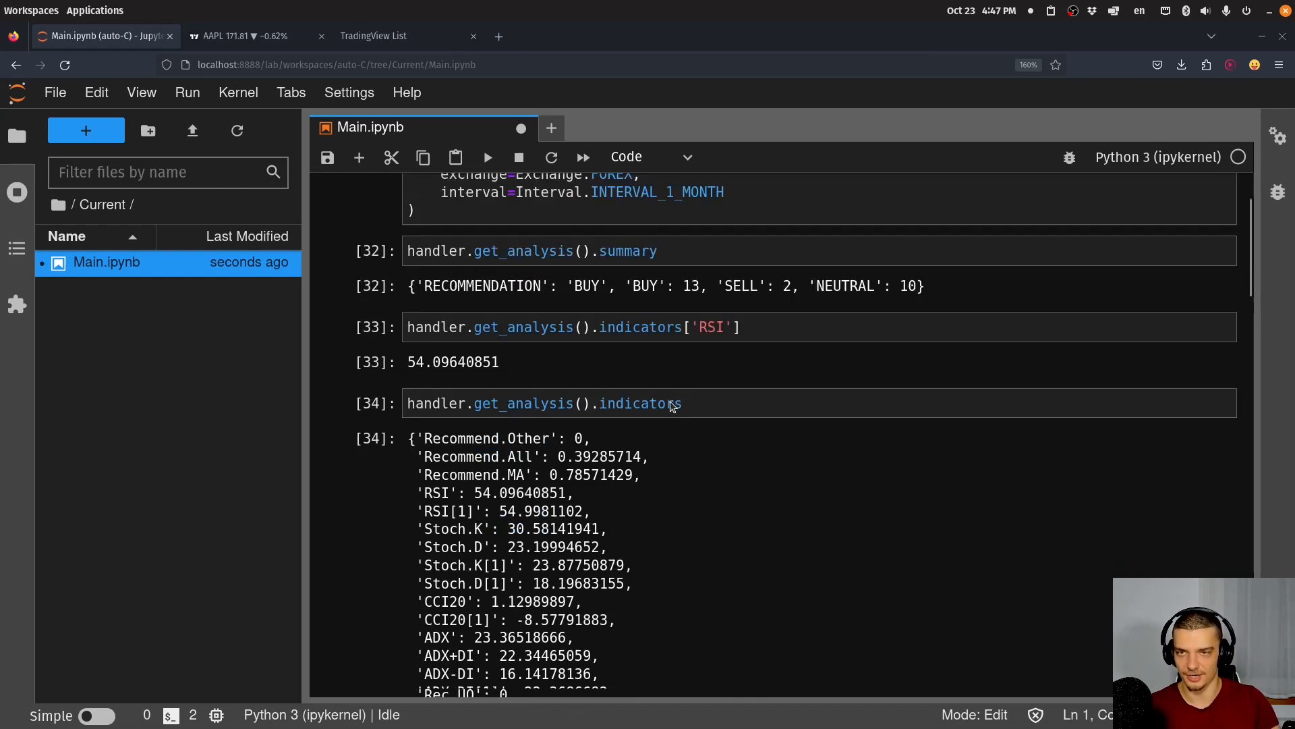
scroll(up, 3)
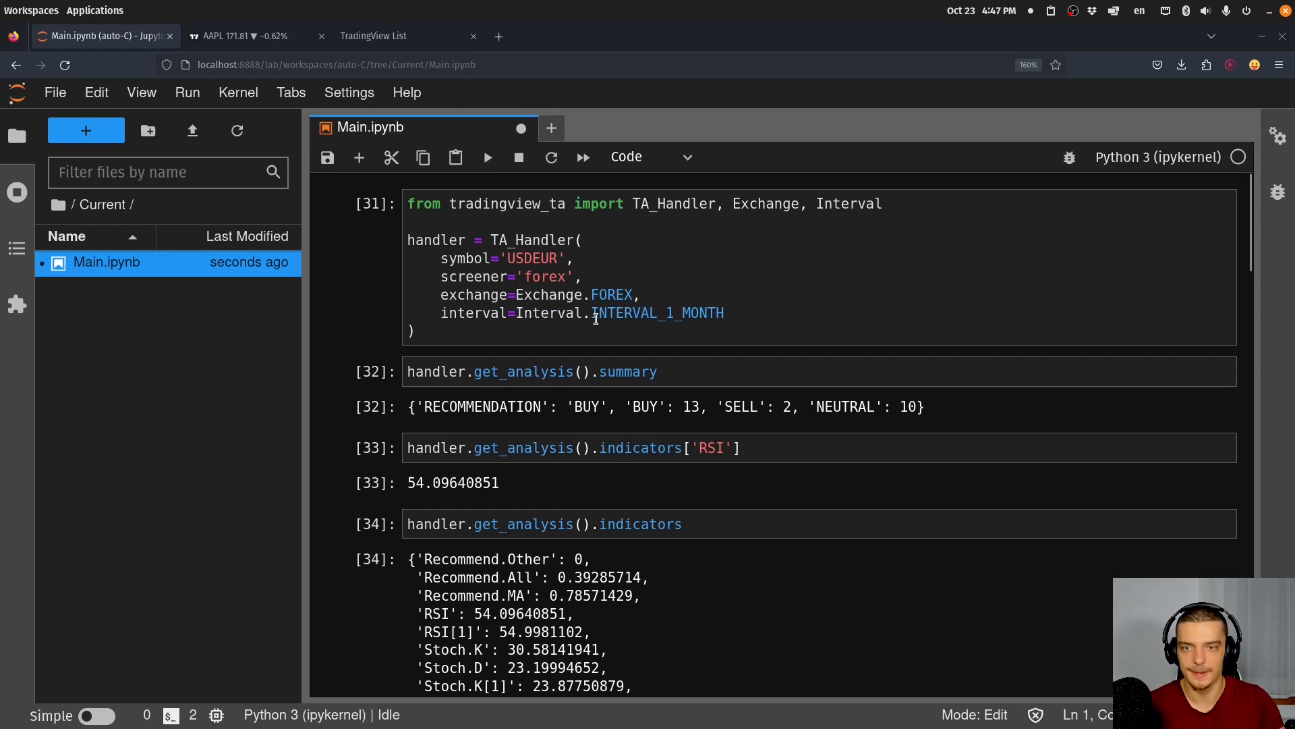